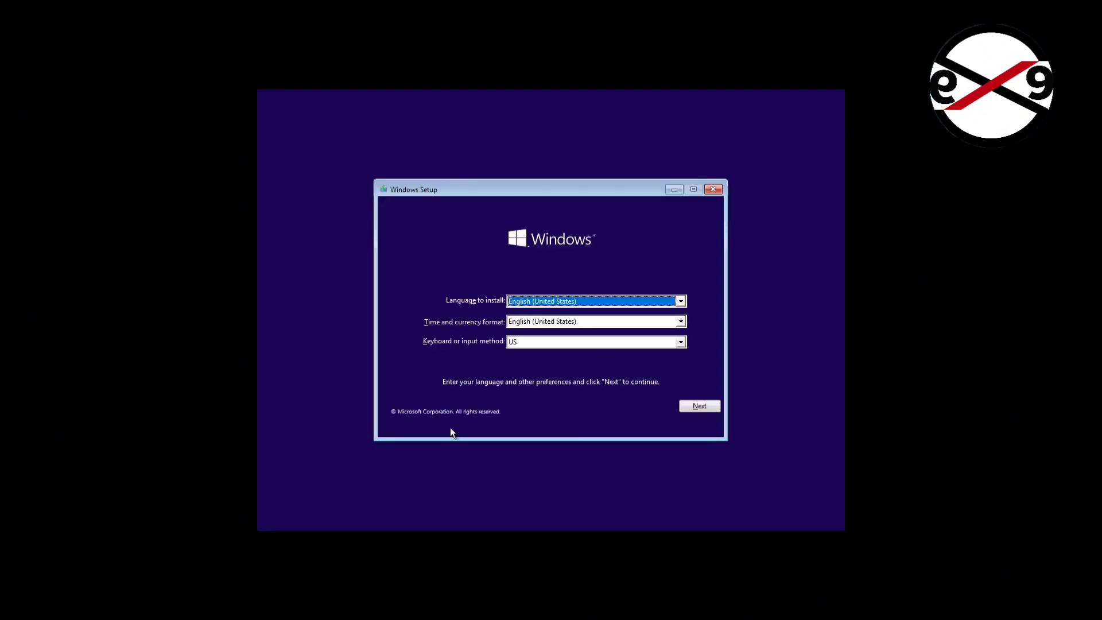
- Keep default language settings, then go to Repair your computer, Troubleshoot, and Command Prompt
{"action": "left_click", "coordinate": [699, 406]}
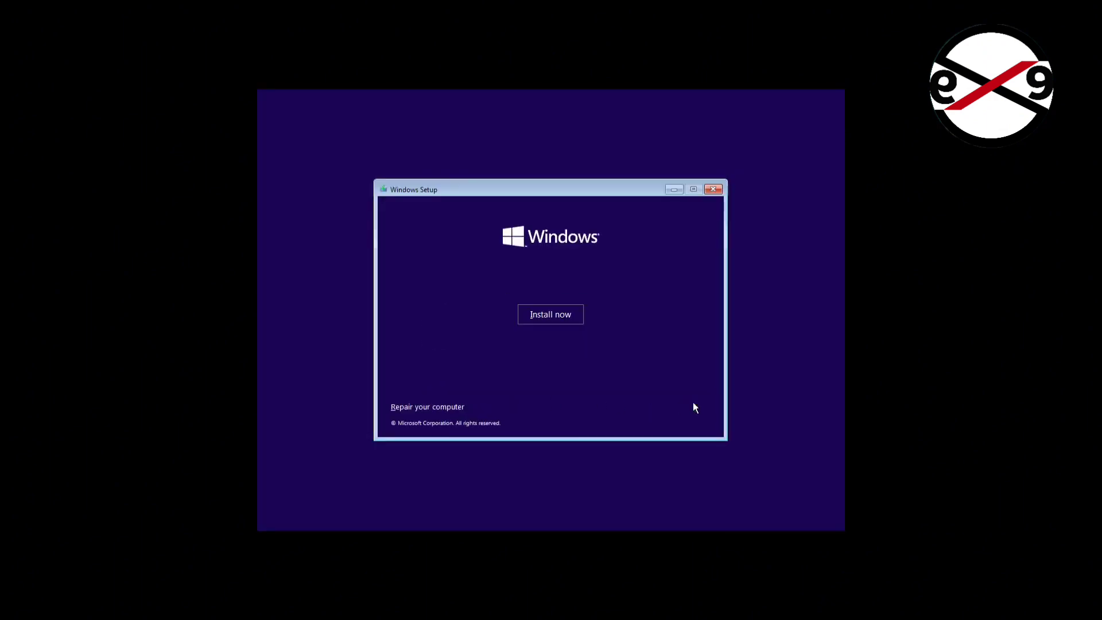
{"action": "left_click", "coordinate": [426, 407]}
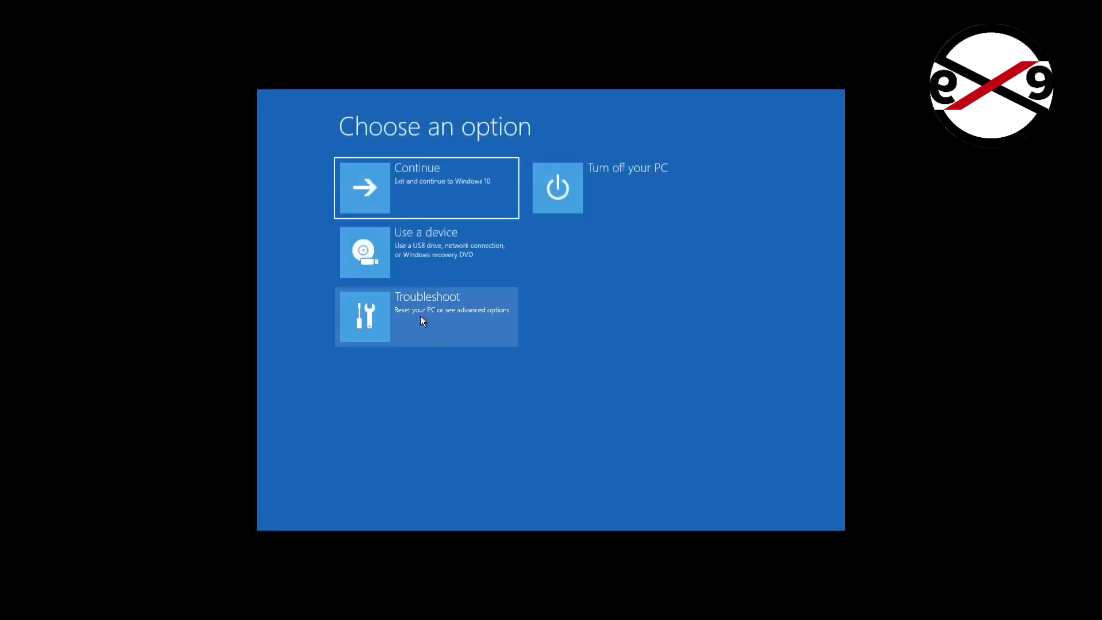
{"action": "left_click", "coordinate": [426, 316]}
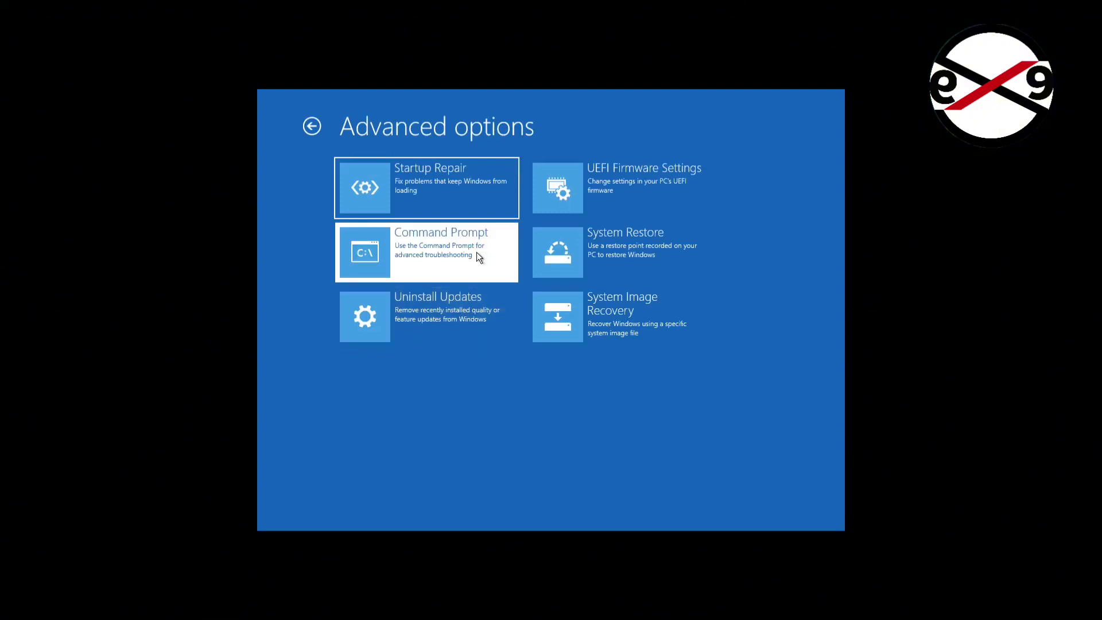
{"action": "left_click", "coordinate": [427, 251]}
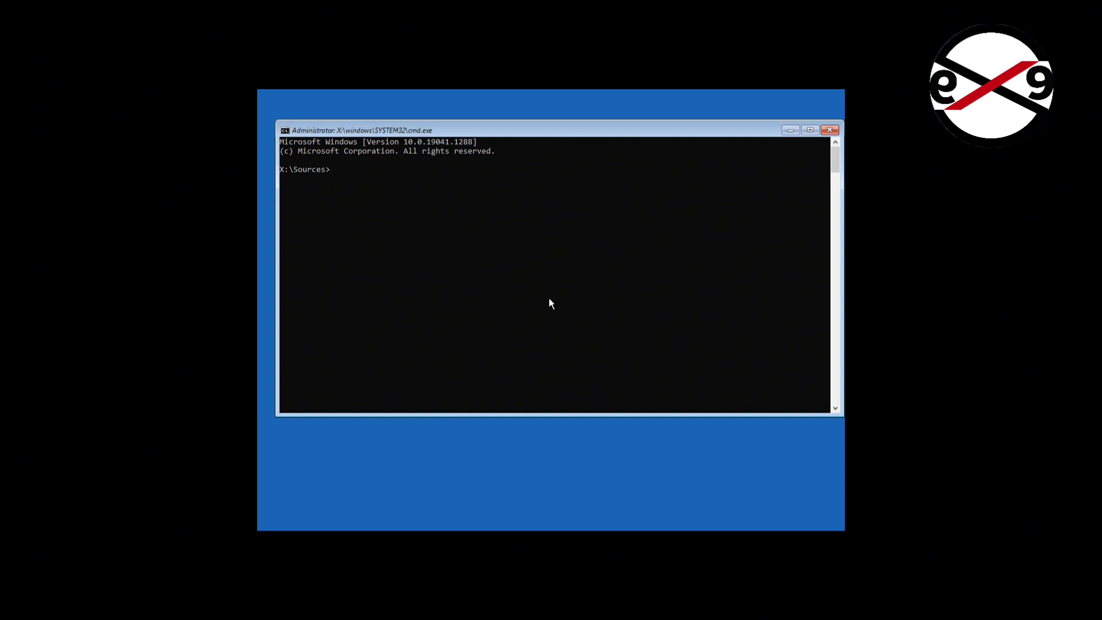
- Run bcdedit to list the Windows Boot Manager and Windows 10 boot loader entries
{"action": "left_click", "coordinate": [807, 129]}
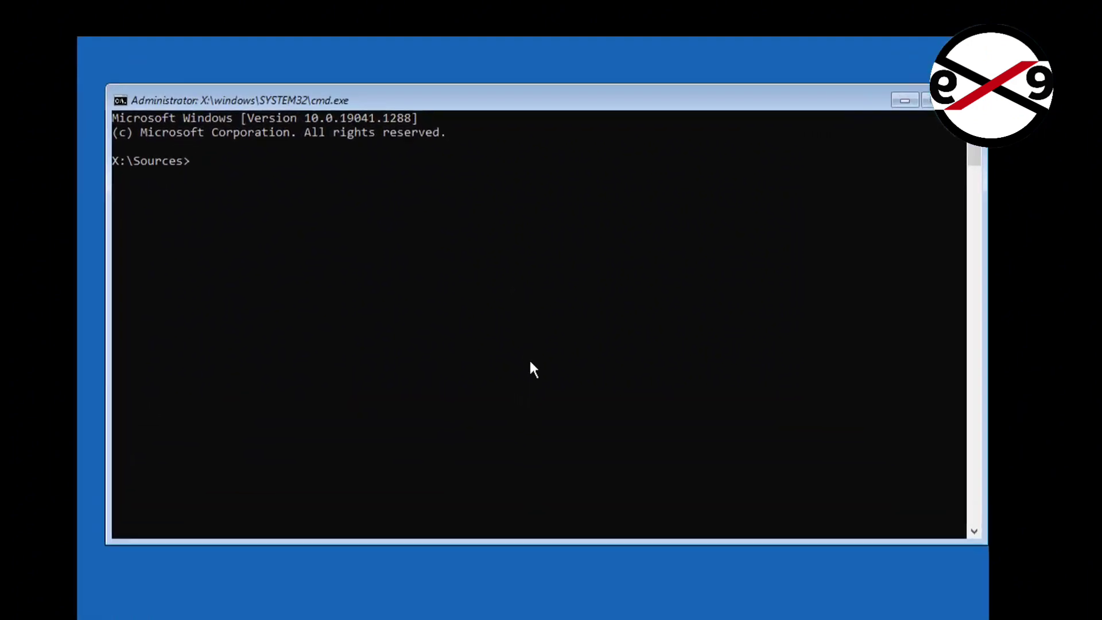
{"action": "type", "text": "bcde"}
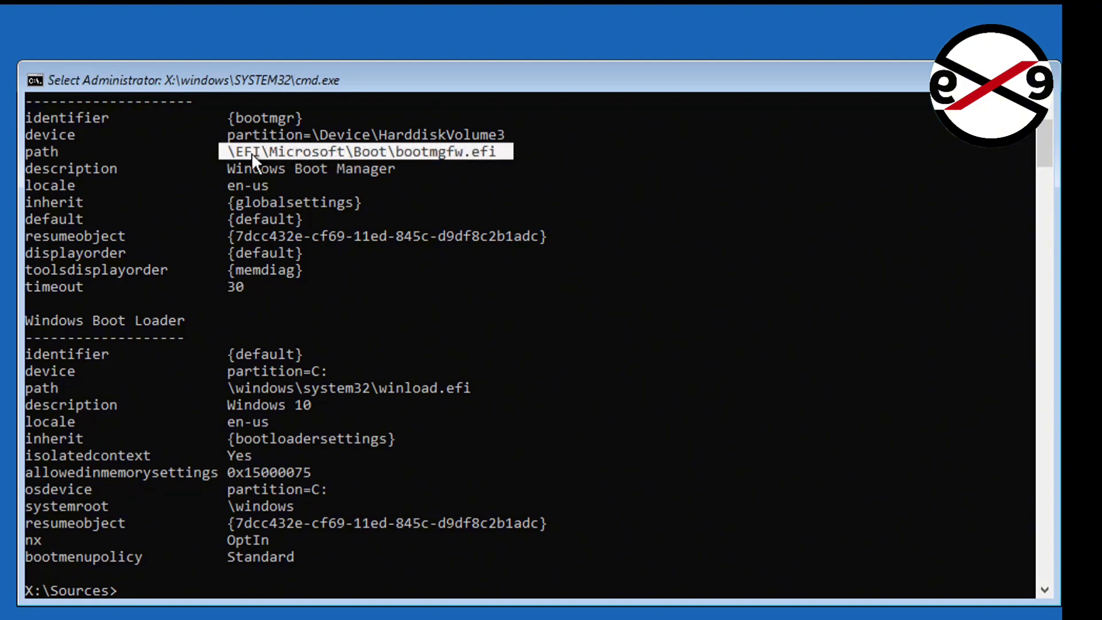
{"action": "left_click", "coordinate": [228, 380]}
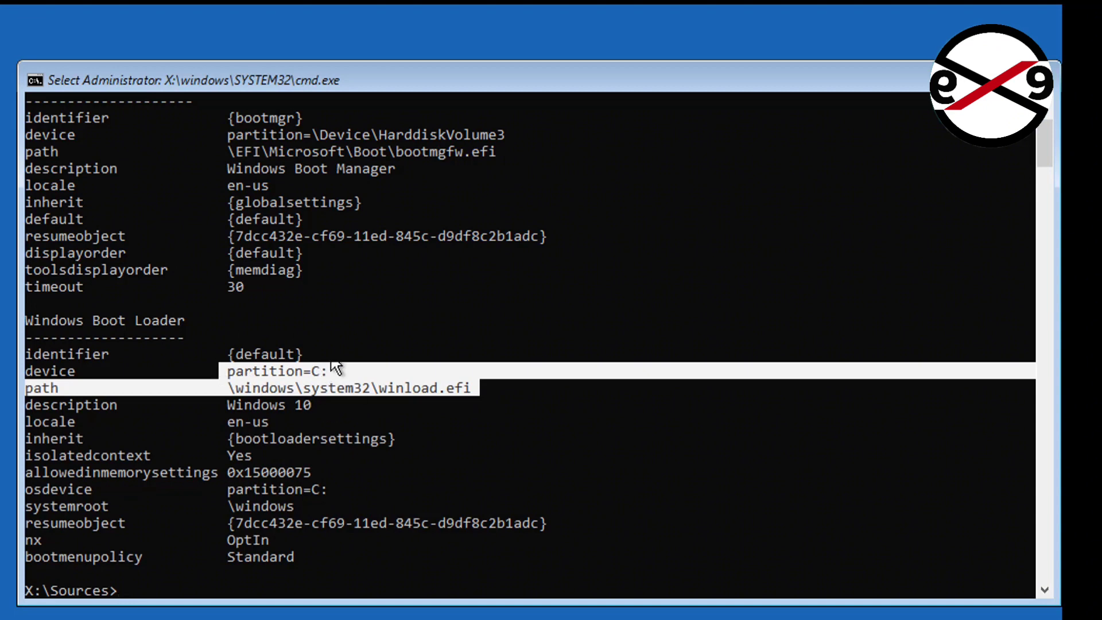
{"action": "mouse_move", "coordinate": [239, 380]}
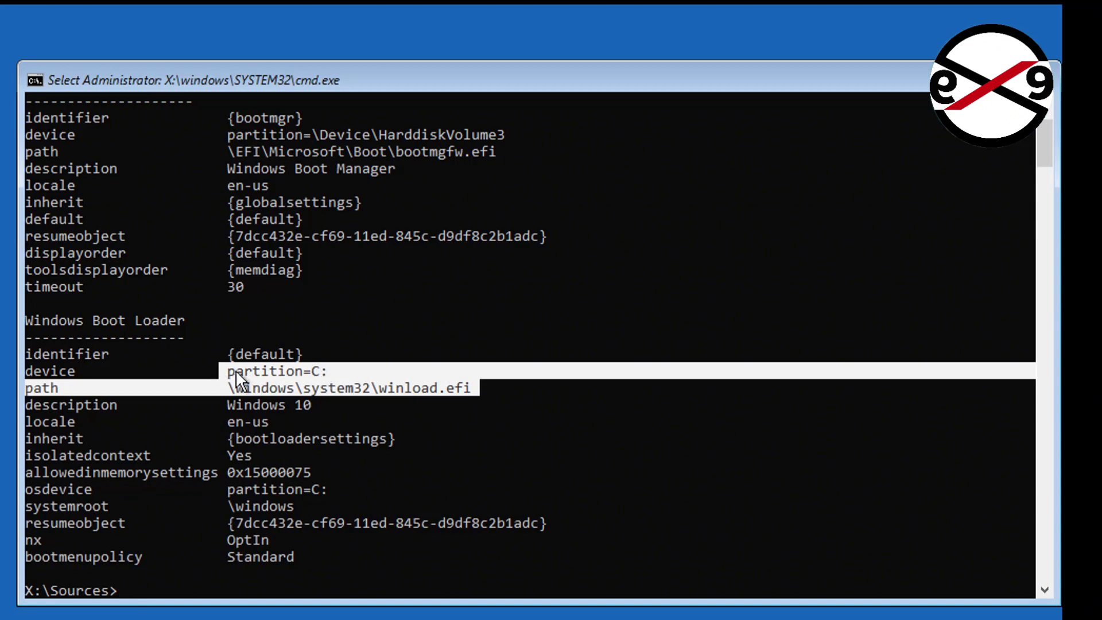
{"action": "mouse_move", "coordinate": [680, 544]}
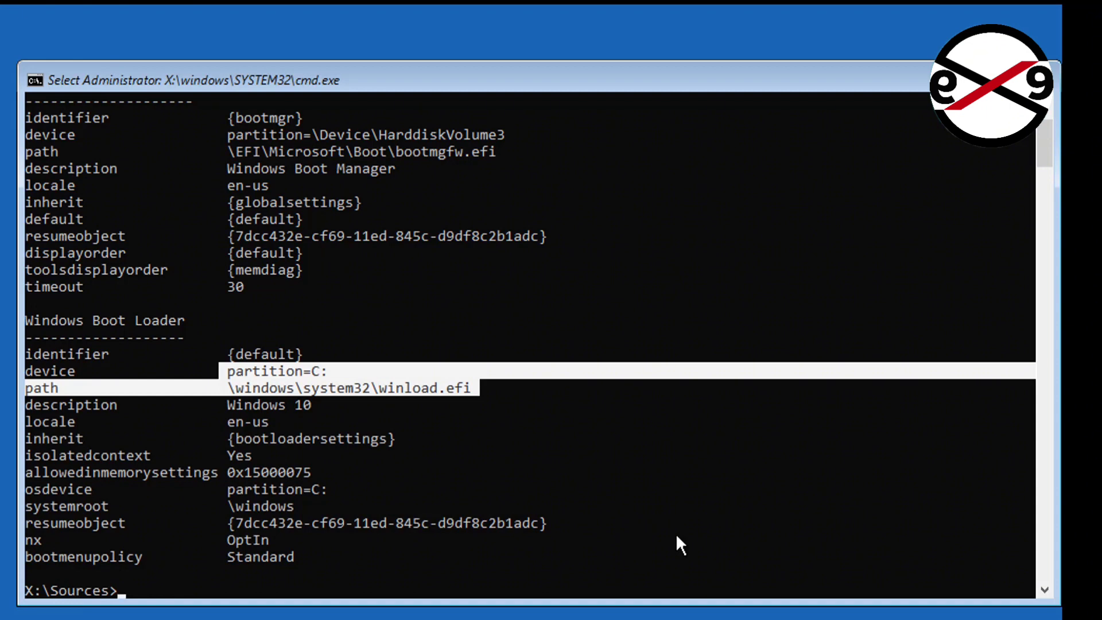
- Repair the master boot record with bootrec /fixmbr
{"action": "type", "text": "boo"}
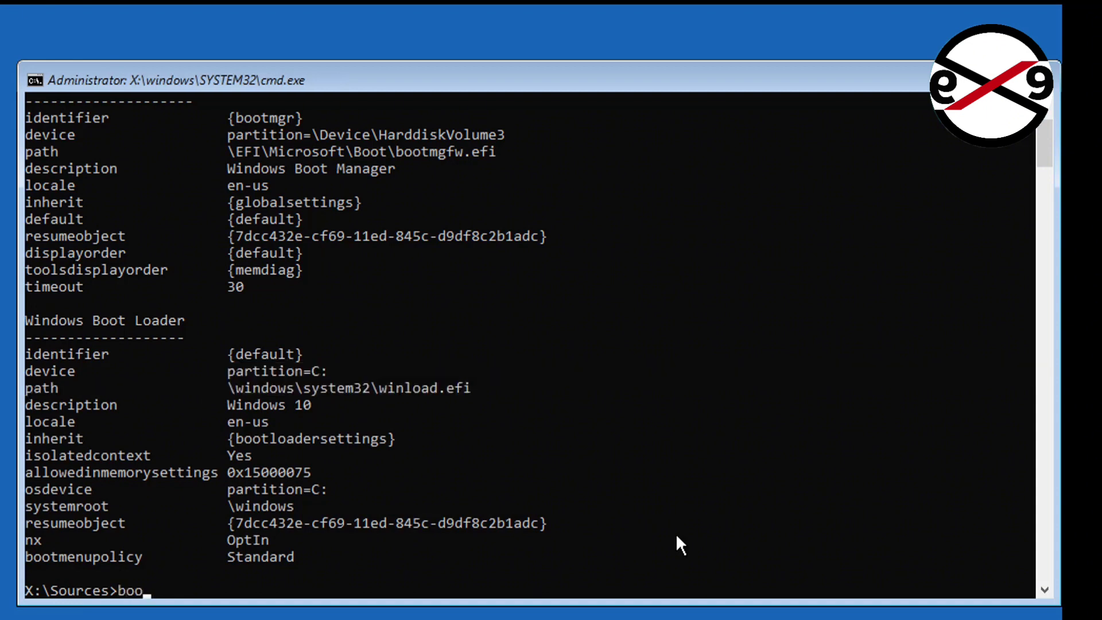
{"action": "type", "text": "trec /fix"}
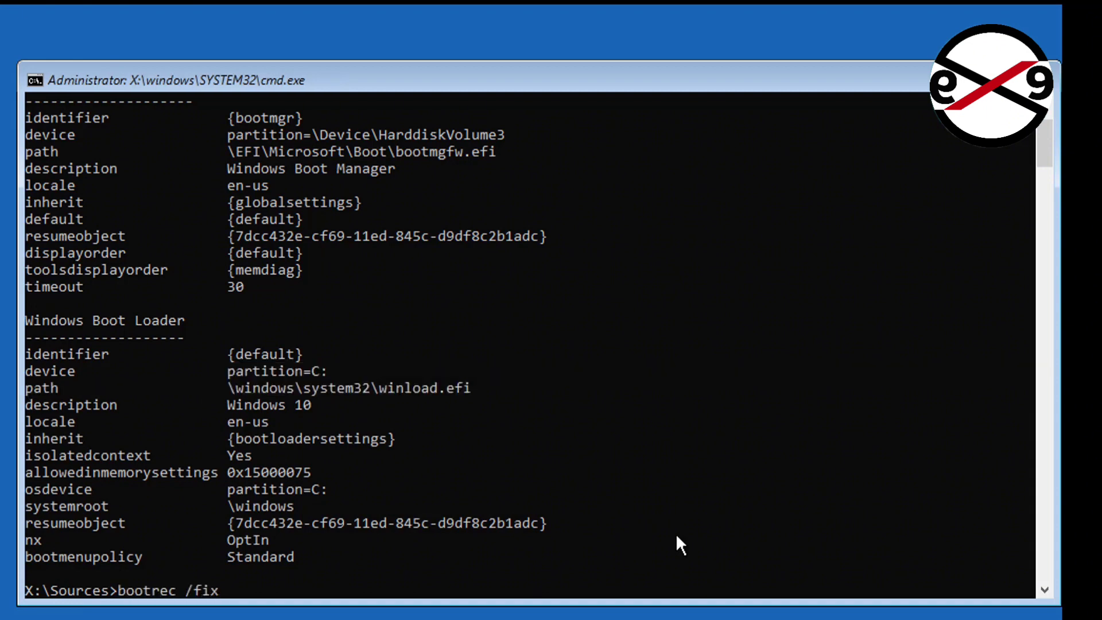
{"action": "type", "text": "mbr"}
{"action": "type", "text": "bootre"}
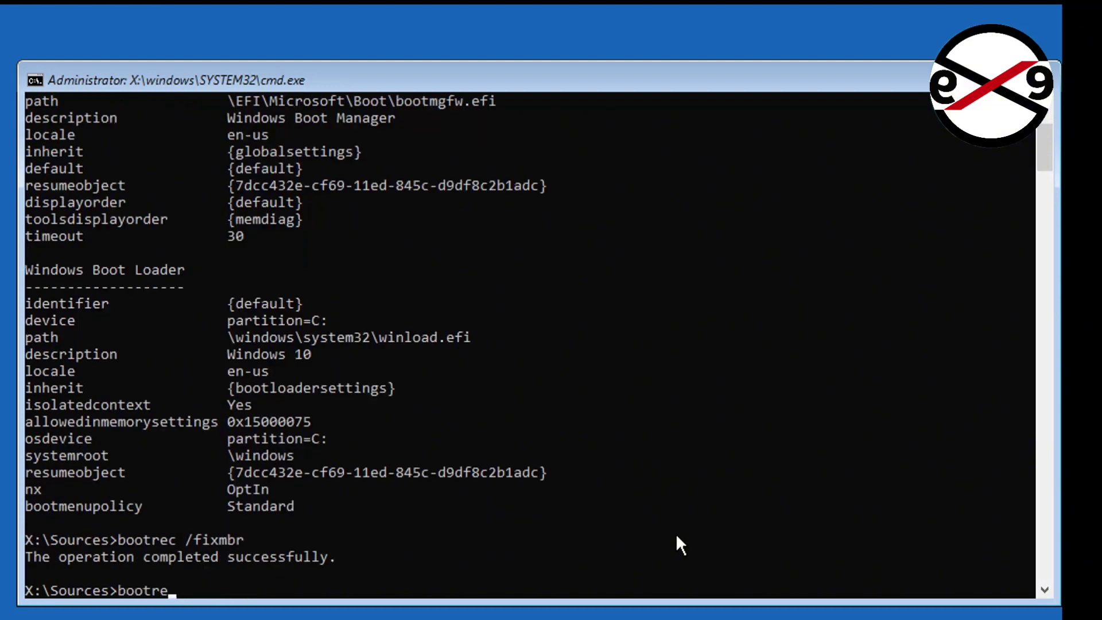
- Run bootrec /fixboot, bootsect /nt60 sys, then bootrec /fixboot again until it succeeds
{"action": "type", "text": "c /fixboot"}
{"action": "type", "text": "bootsect /n"}
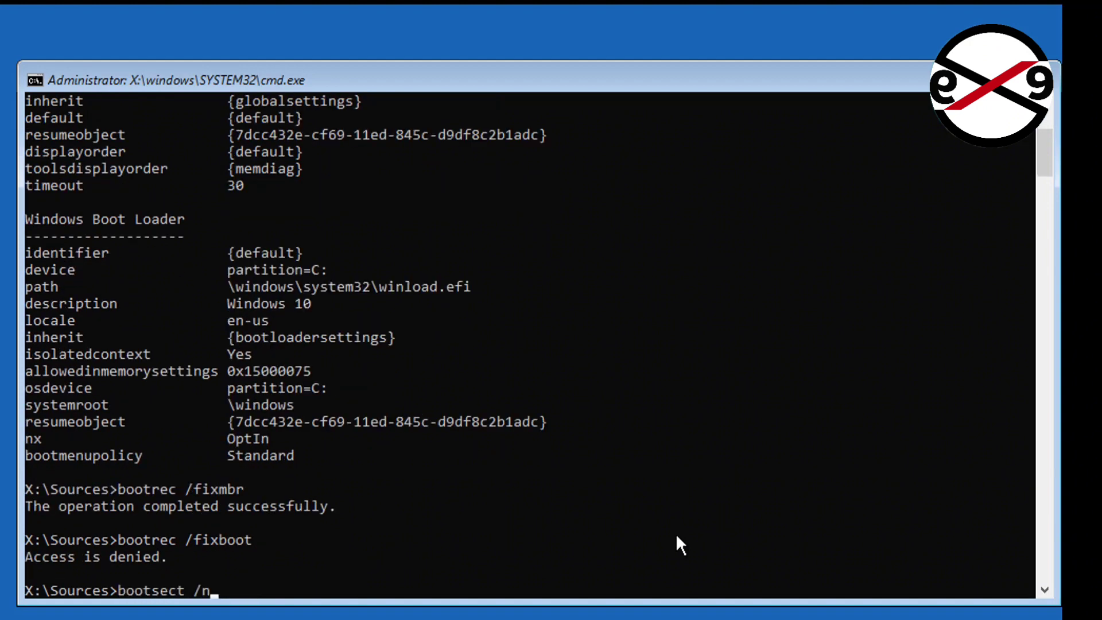
{"action": "type", "text": "t60 sys"}
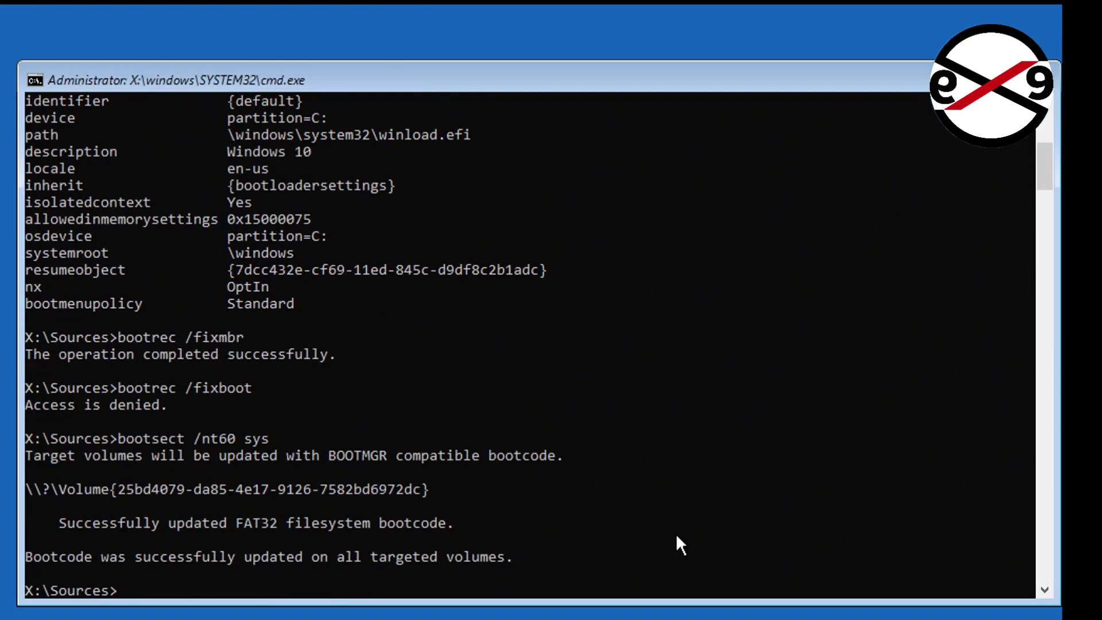
{"action": "type", "text": "bootrec /"}
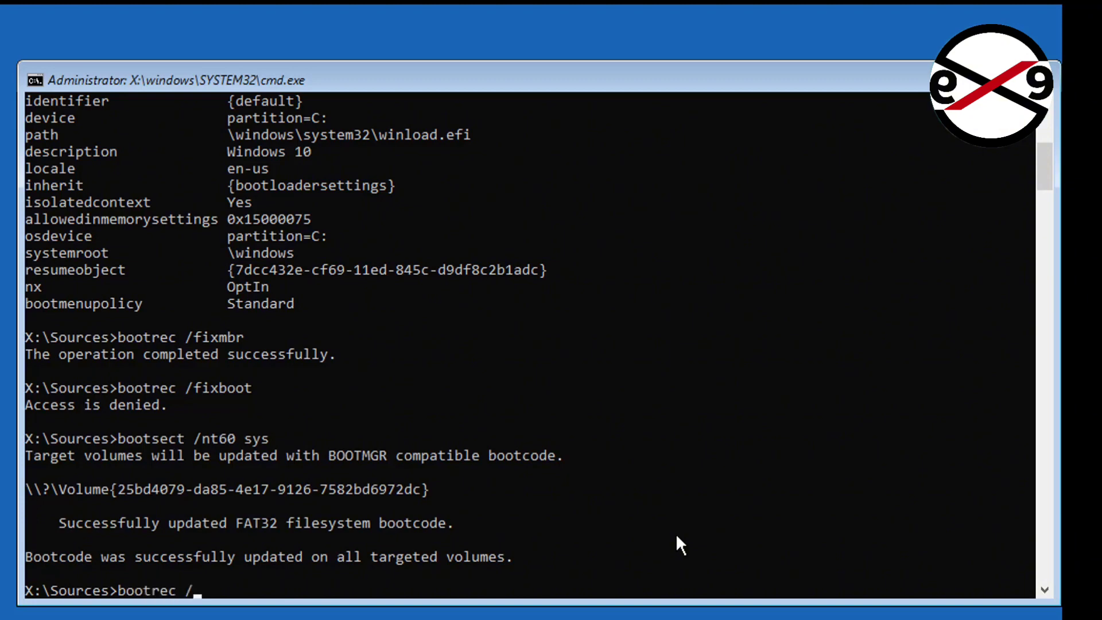
{"action": "type", "text": "fixbot"}
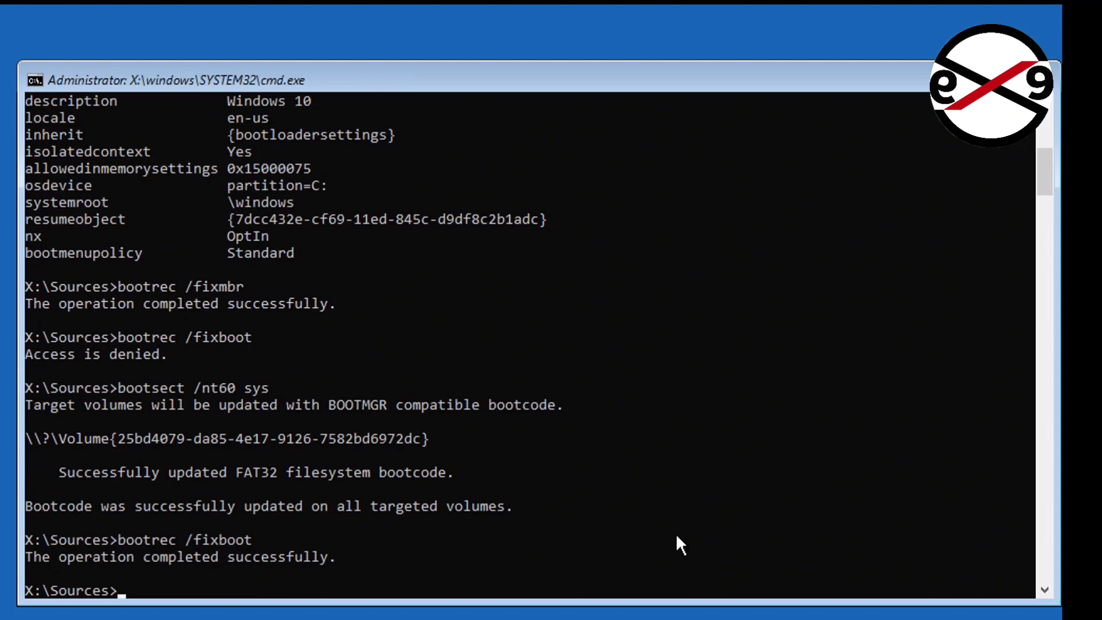
- Start DiskPart and list the computer's disks
{"action": "type", "text": "diskpa"}
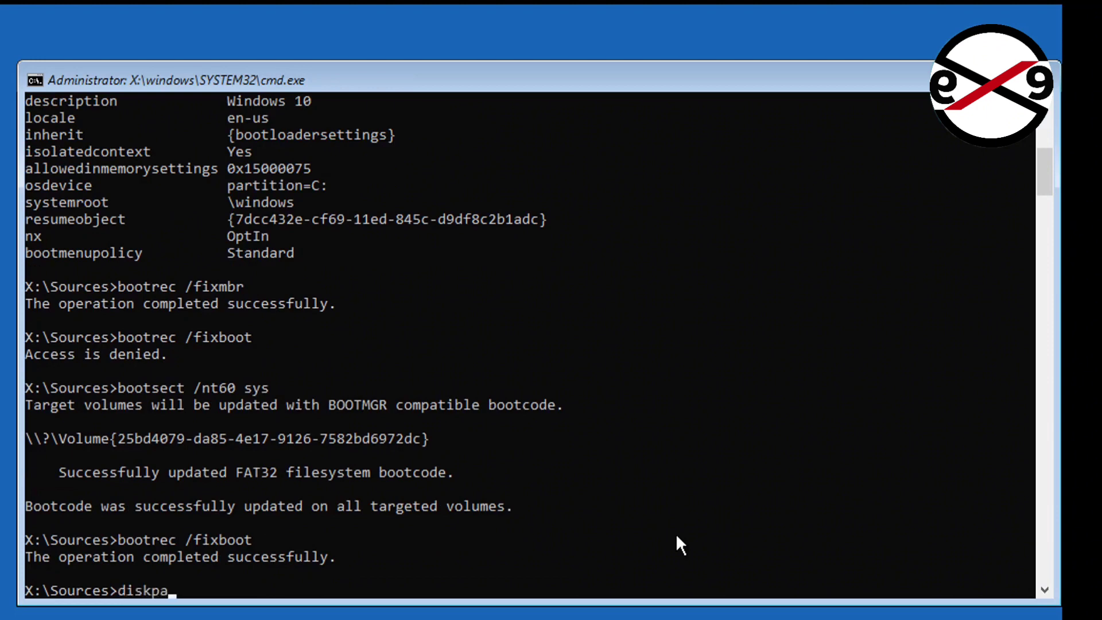
{"action": "key", "text": "Return"}
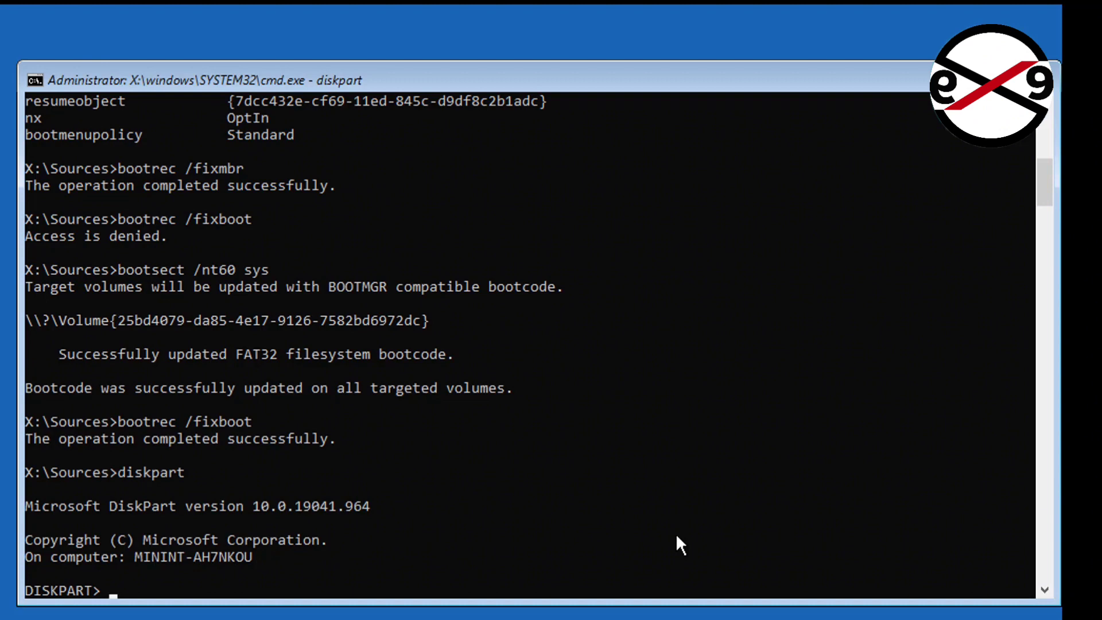
{"action": "type", "text": "list disk"}
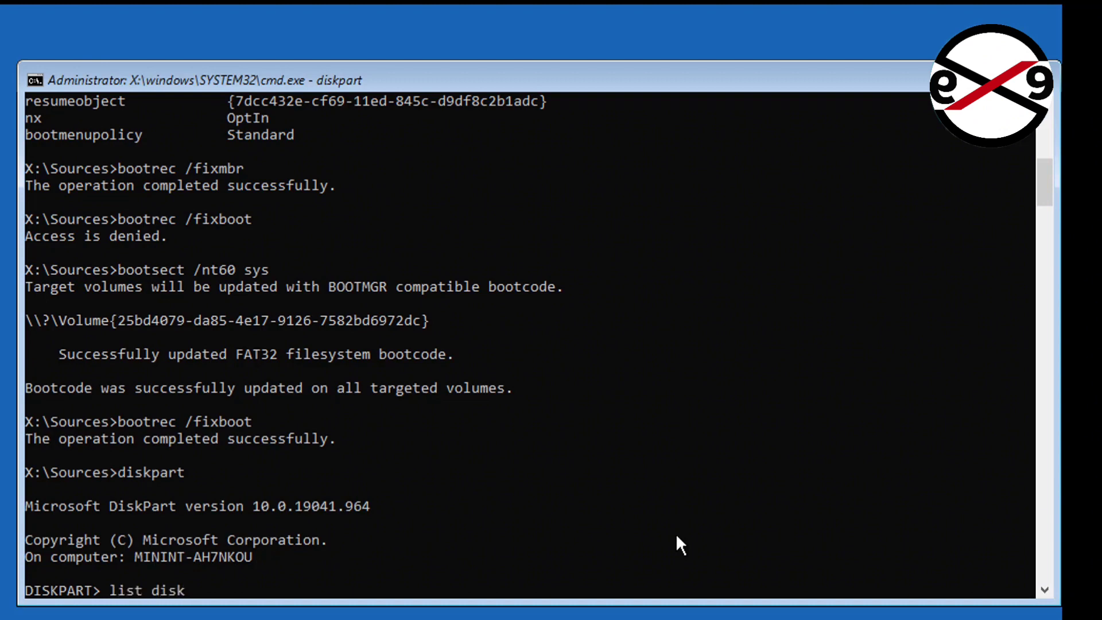
{"action": "key", "text": "Return"}
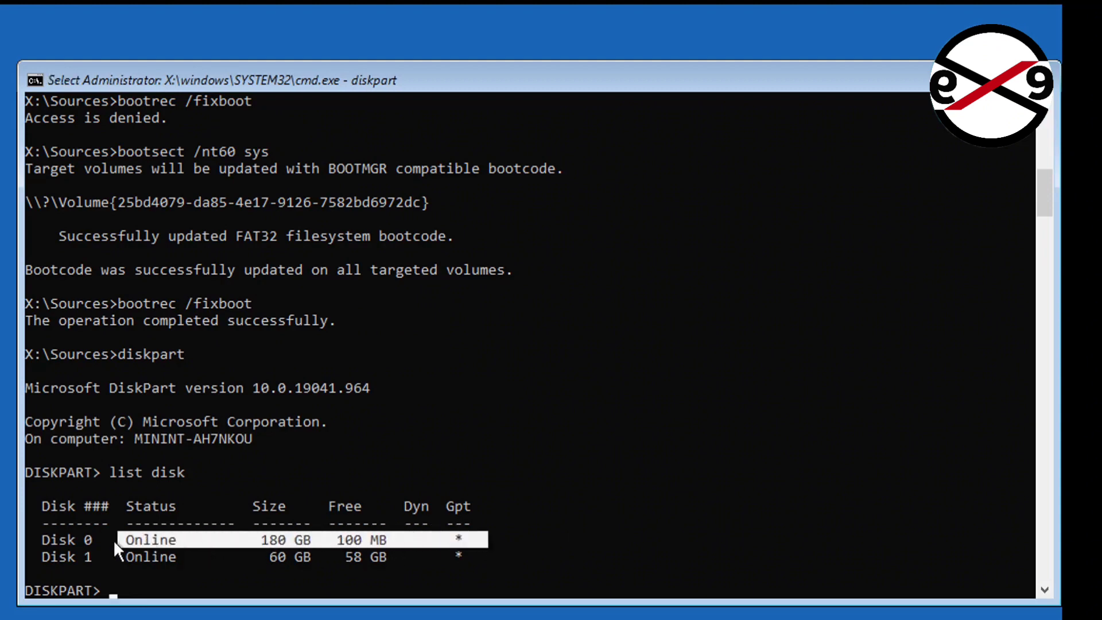
{"action": "mouse_move", "coordinate": [895, 540]}
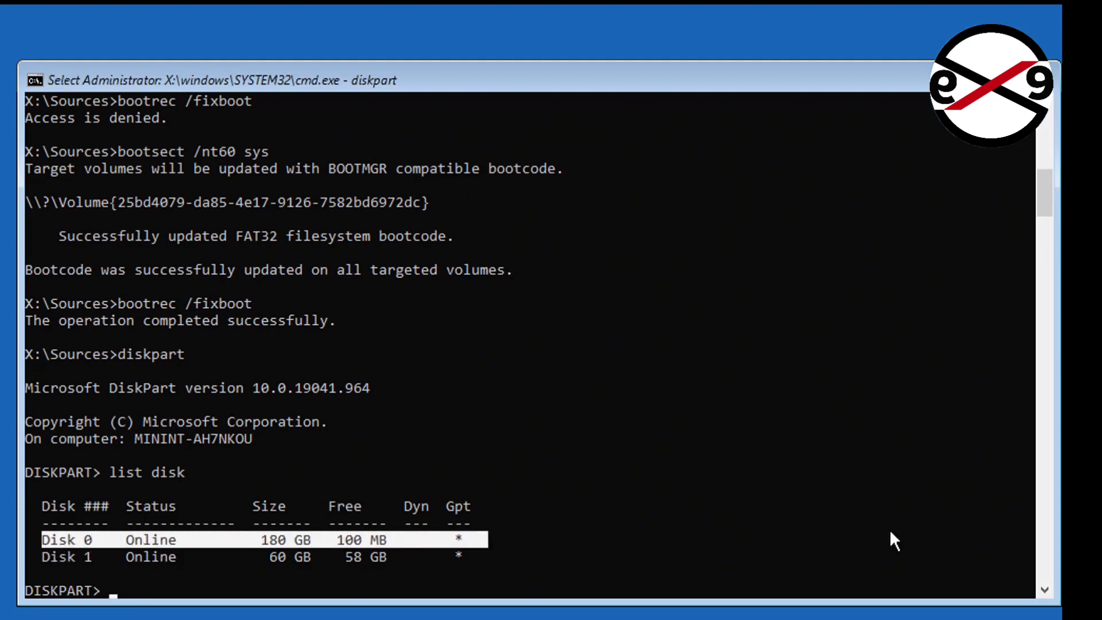
- Select Disk 0 and list its volumes, showing the hidden 1951 MB FAT32 partition
{"action": "type", "text": "sel"}
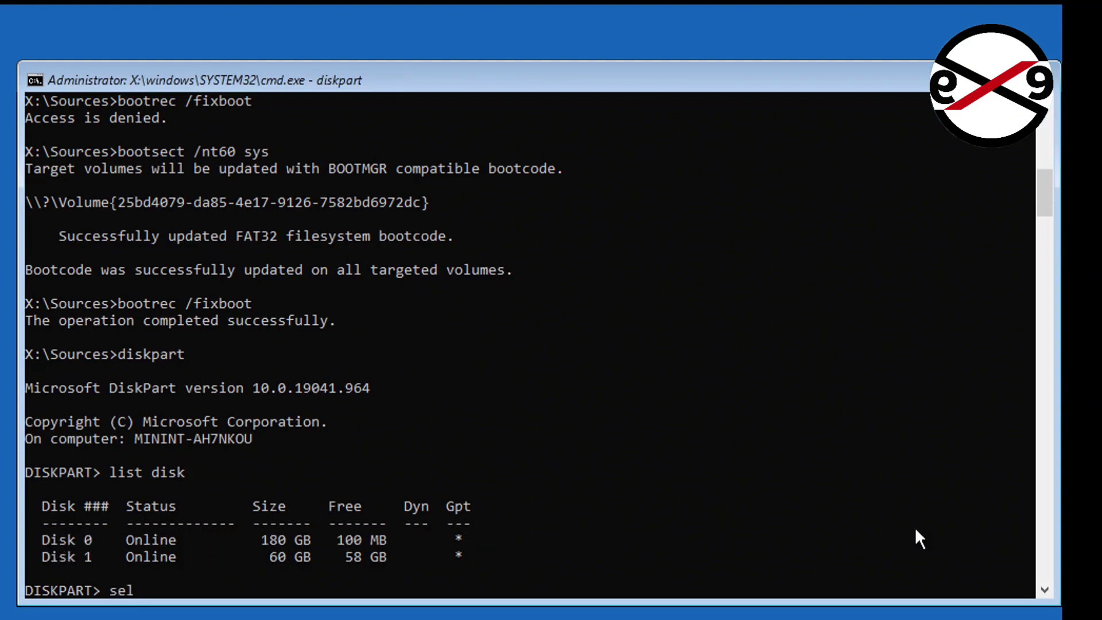
{"action": "type", "text": "disk 0"}
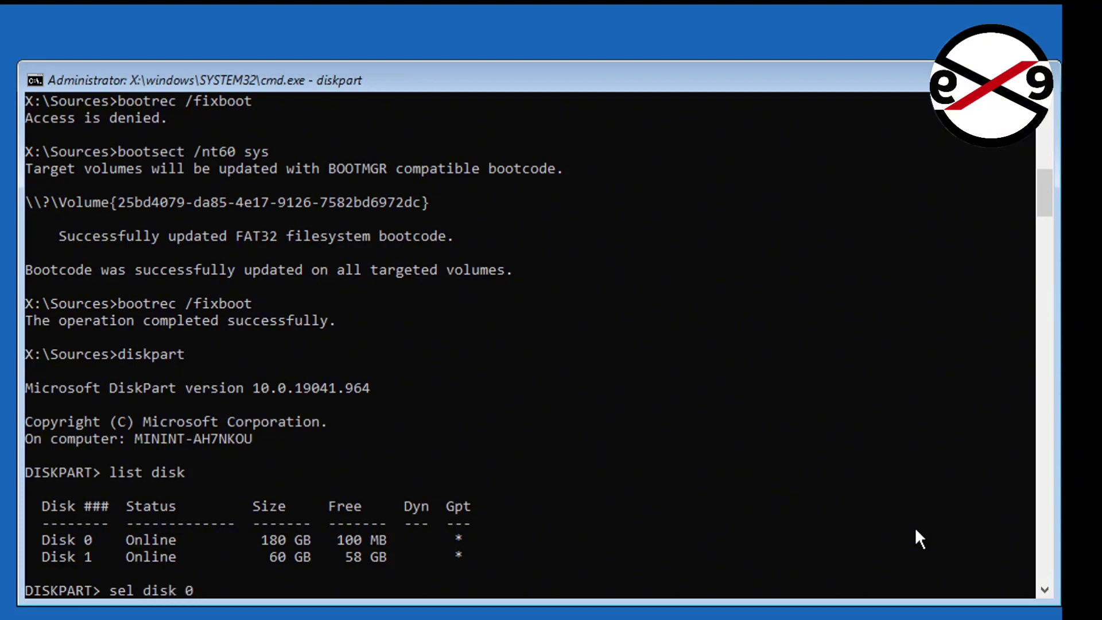
{"action": "key", "text": "Return"}
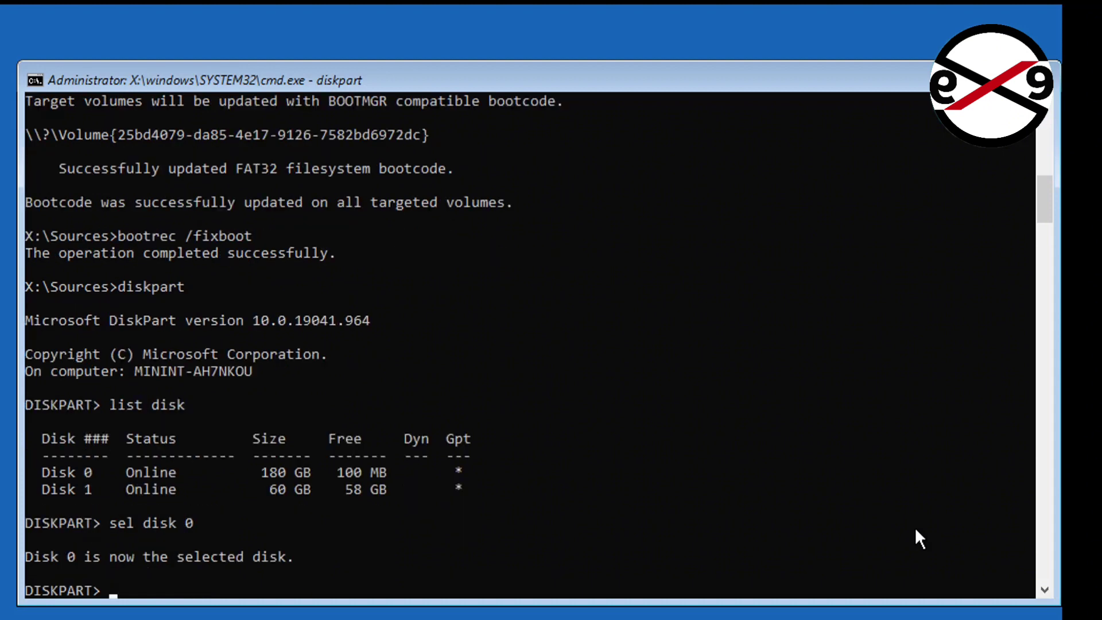
{"action": "type", "text": "list vol"}
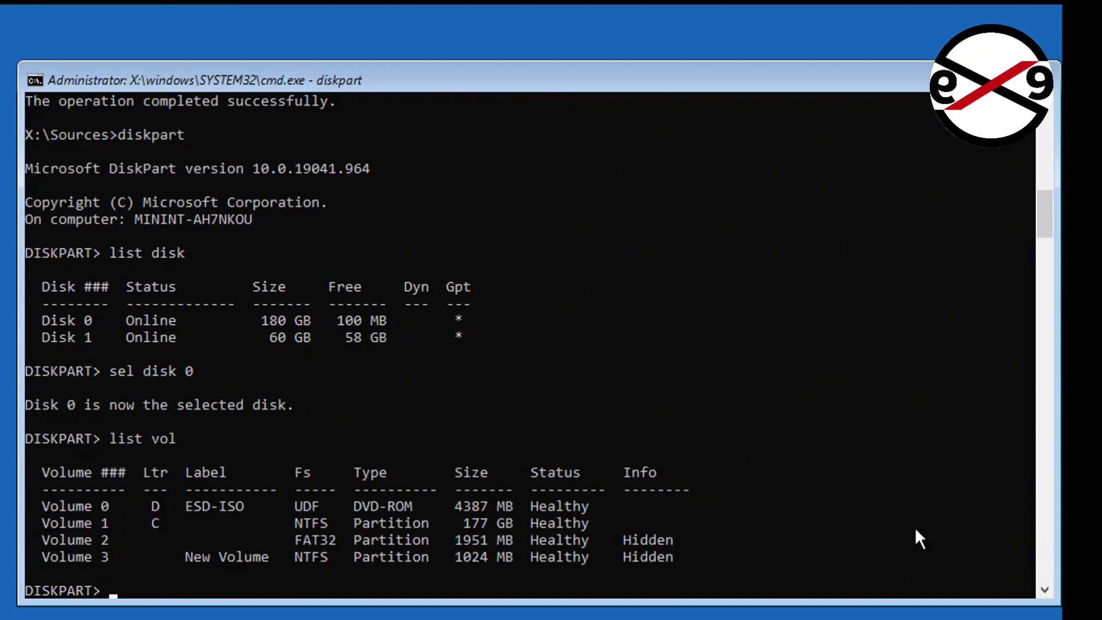
{"action": "mouse_move", "coordinate": [166, 551]}
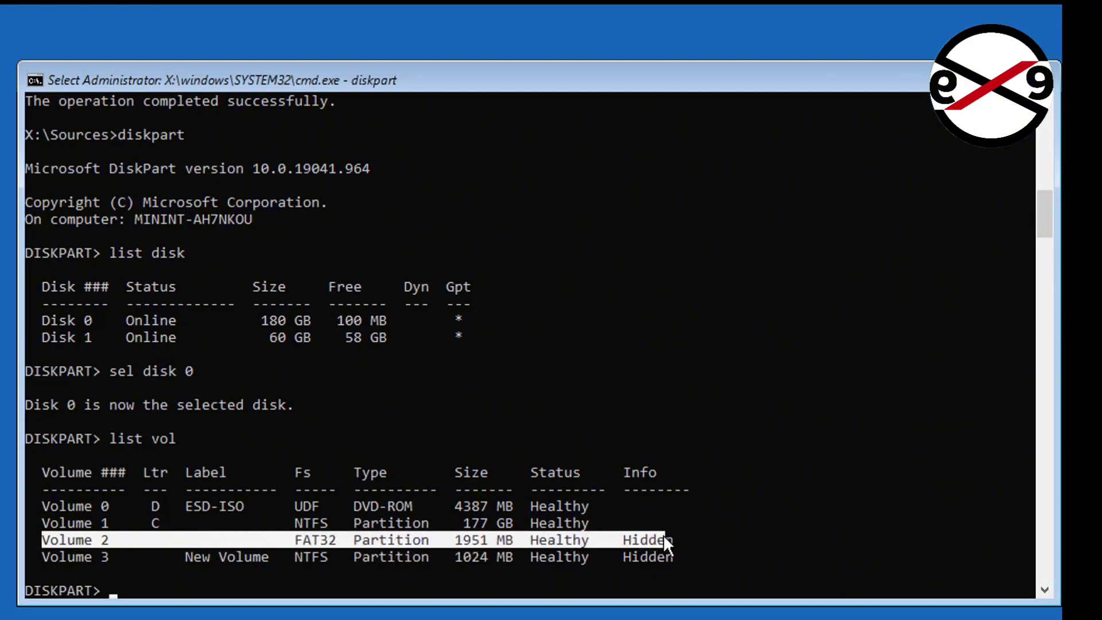
{"action": "mouse_move", "coordinate": [404, 548]}
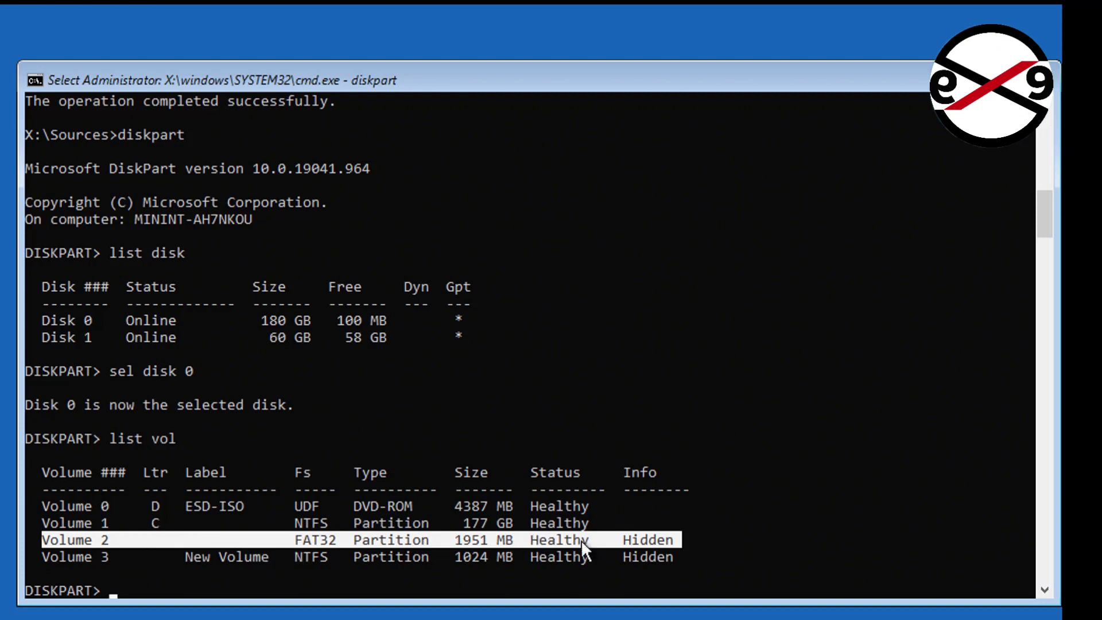
- Select volume 2, assign it drive letter K, and exit DiskPart
{"action": "type", "text": "sel"}
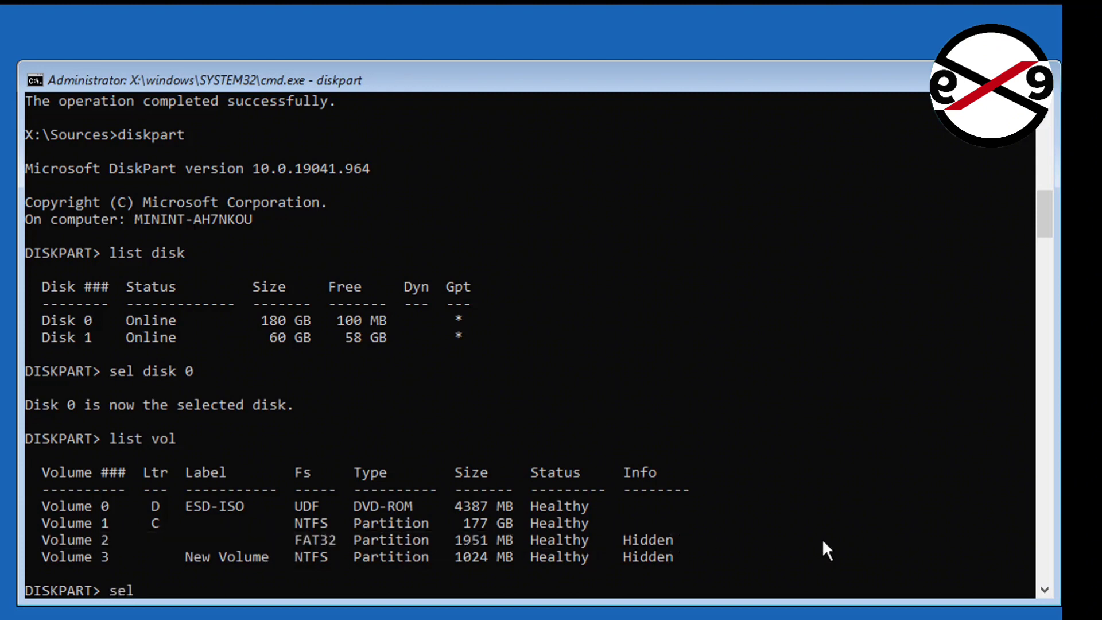
{"action": "type", "text": "vol 2"}
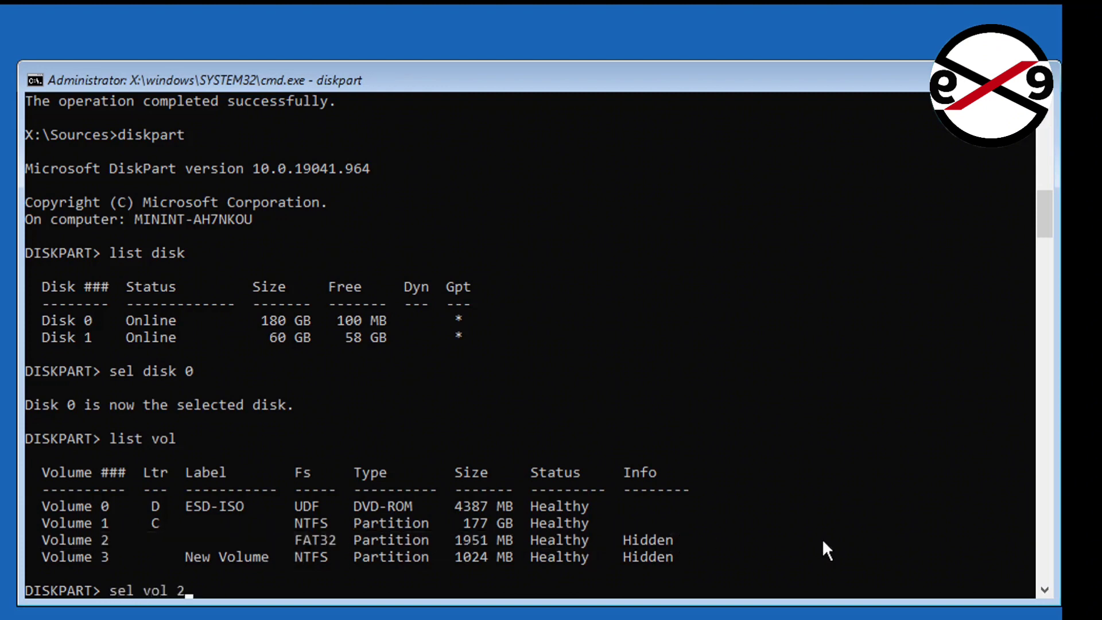
{"action": "key", "text": "Return"}
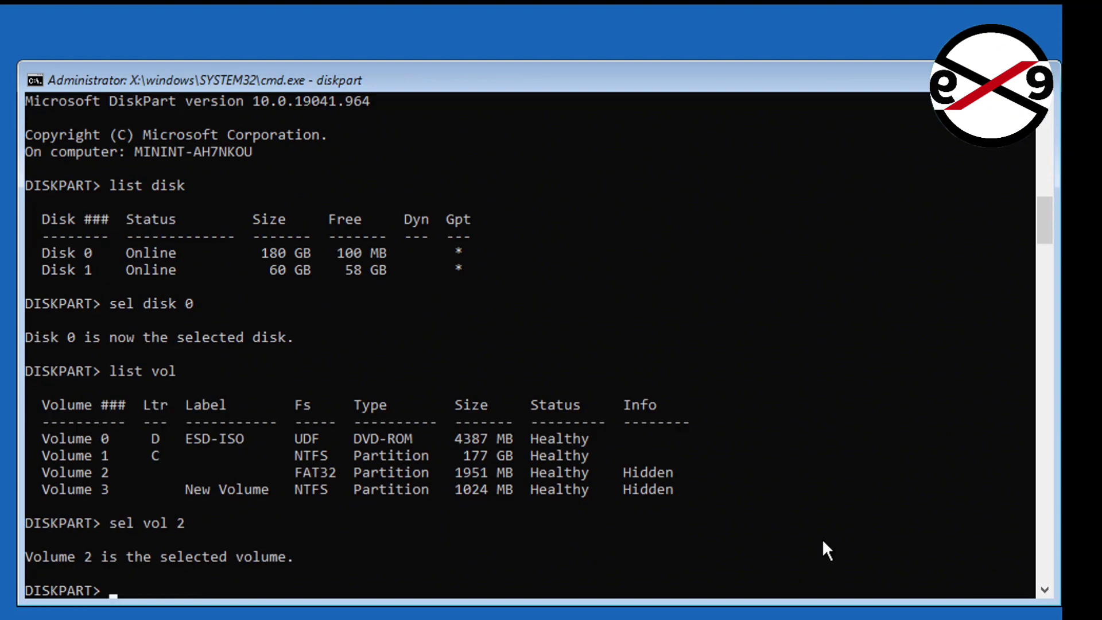
{"action": "type", "text": "assig"}
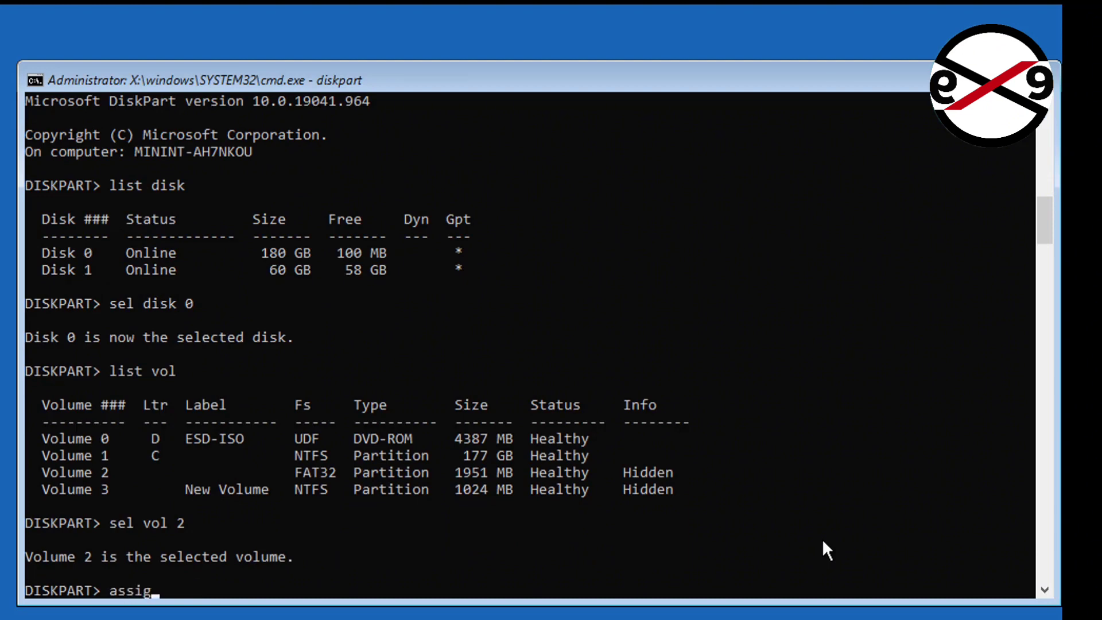
{"action": "type", "text": "n letter"}
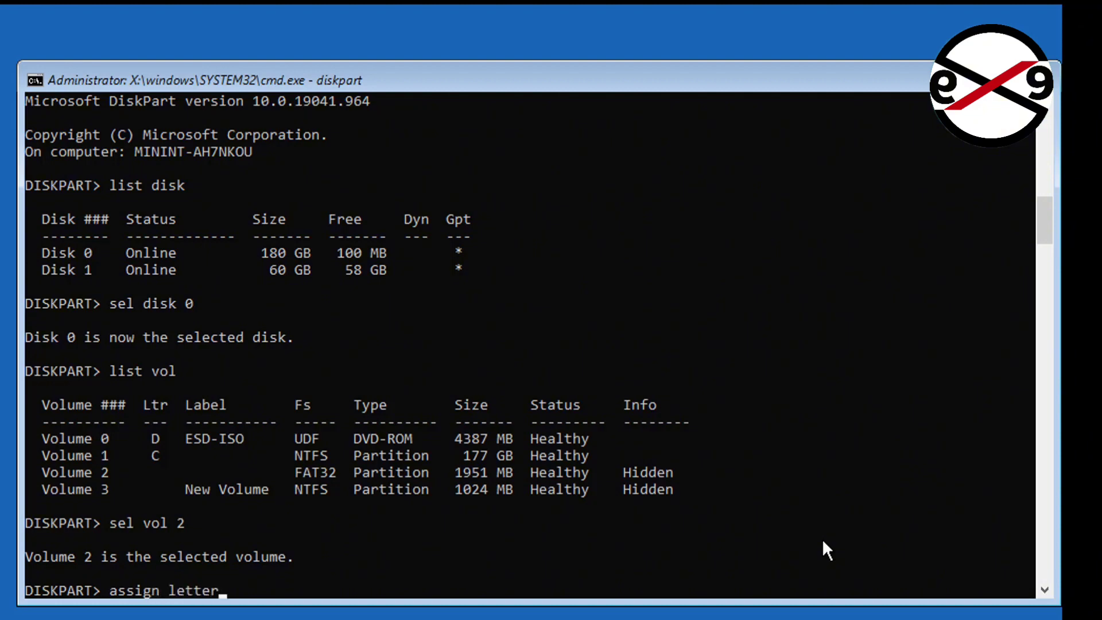
{"action": "type", "text": "=k"}
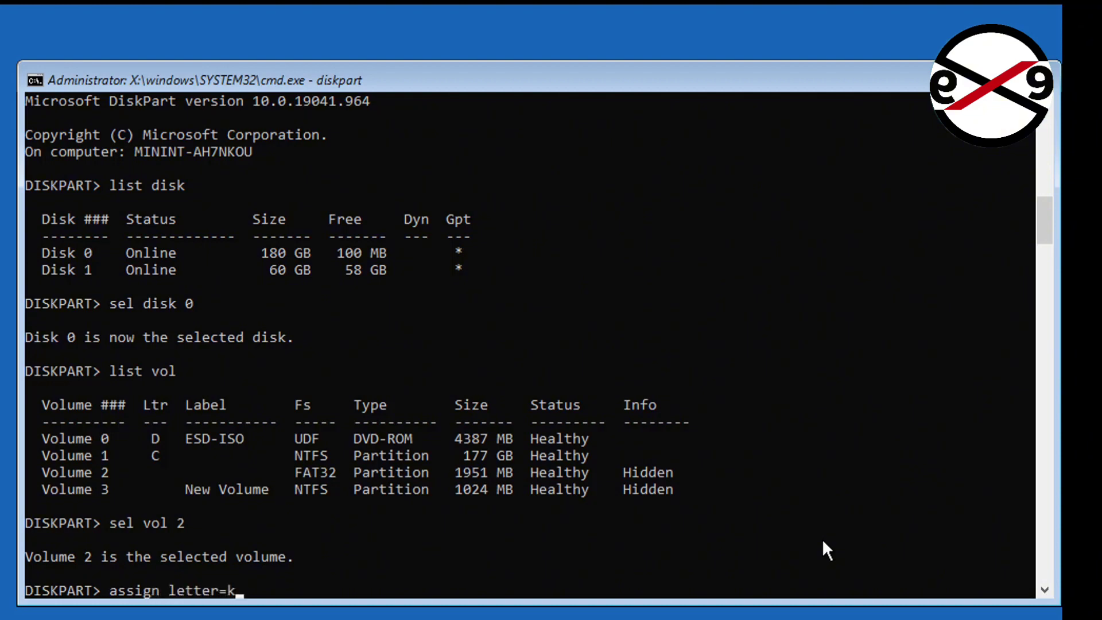
{"action": "key", "text": "Return"}
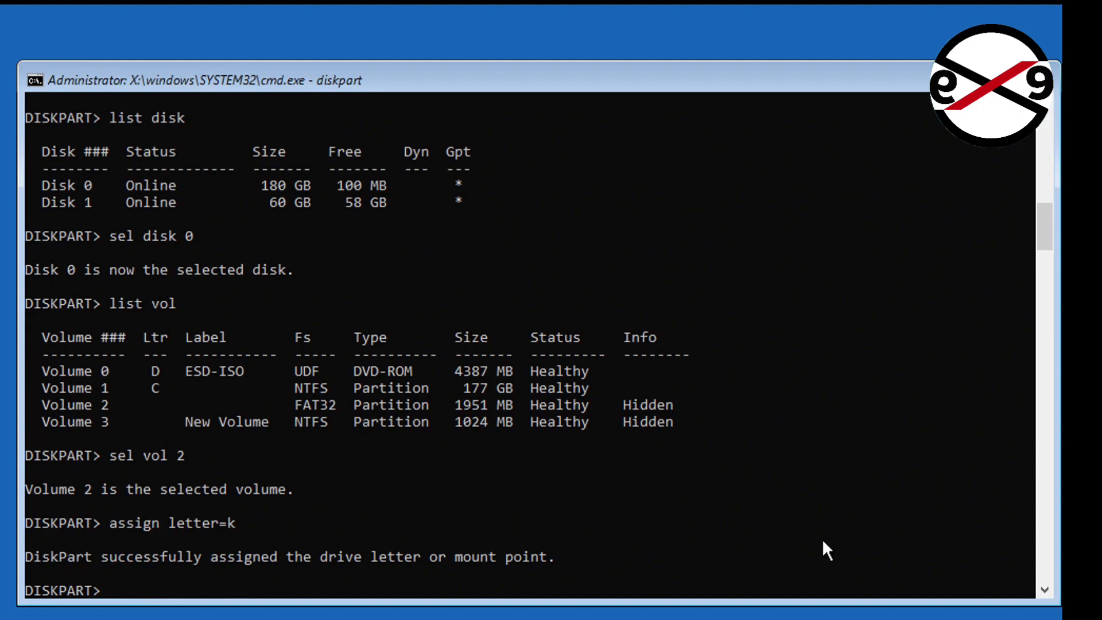
{"action": "type", "text": "exit"}
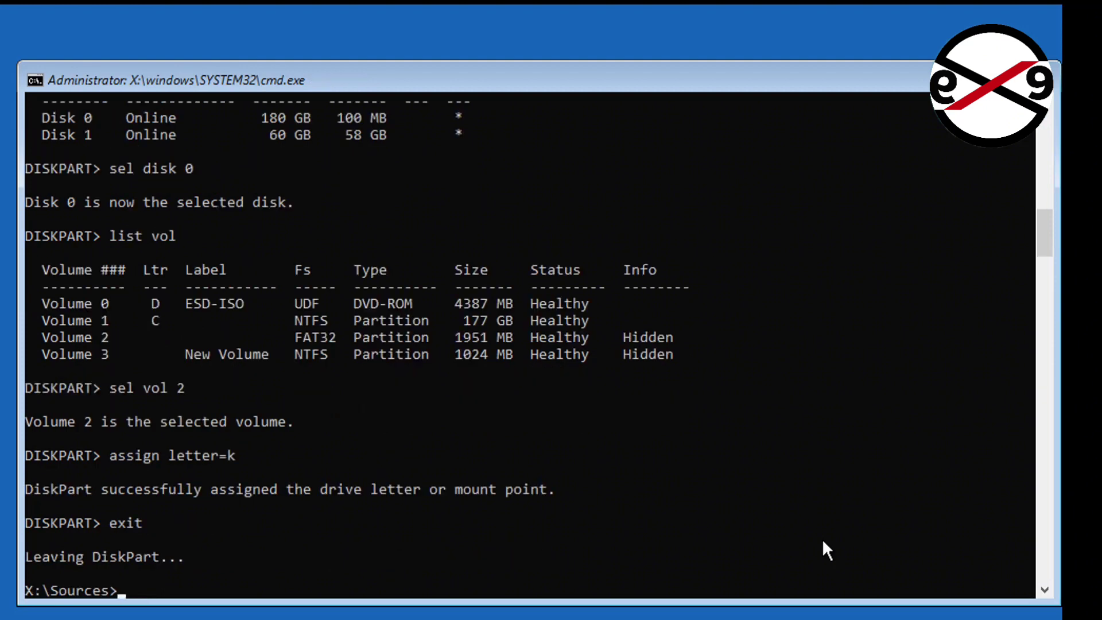
- Run attrib k:\efi\microsoft\boot\bcd -h -r -s to unprotect the BCD file
{"action": "type", "text": "attr"}
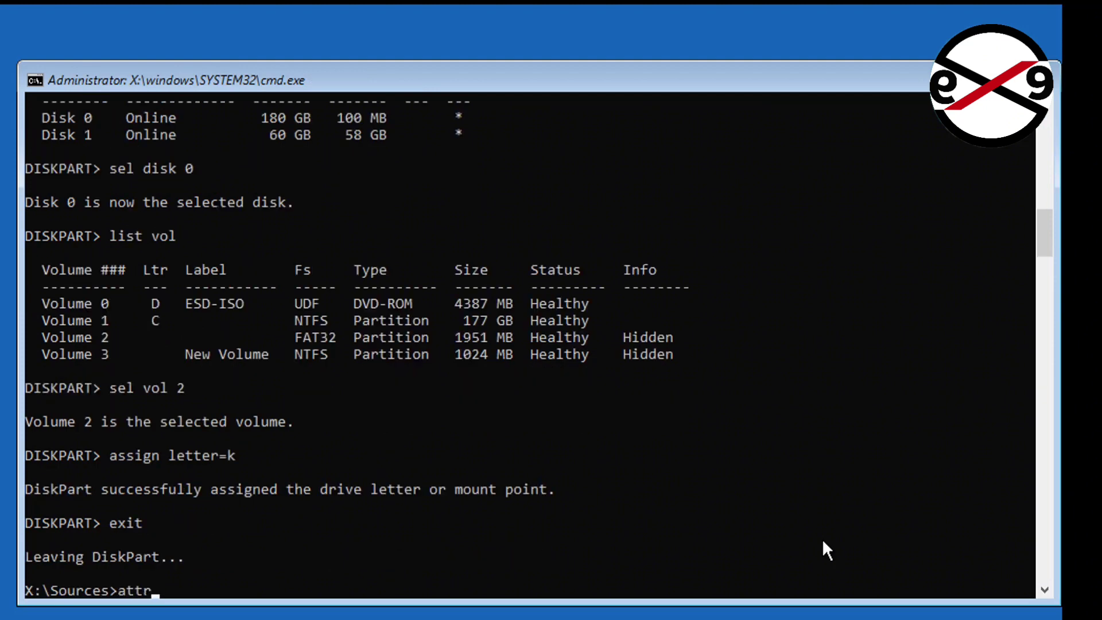
{"action": "type", "text": "ib"}
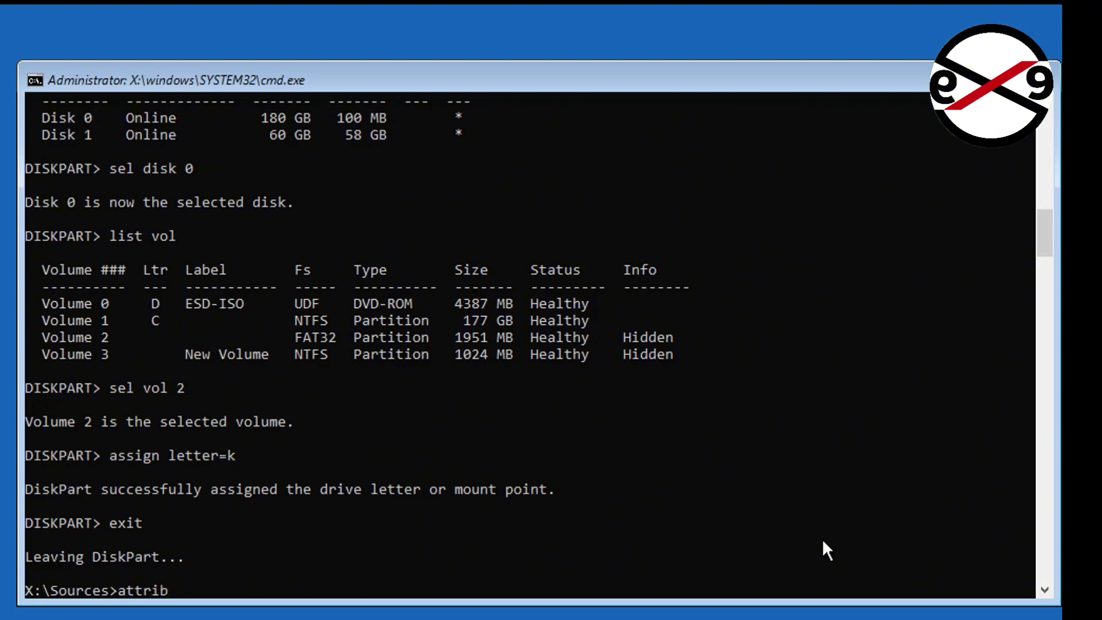
{"action": "type", "text": "k:"}
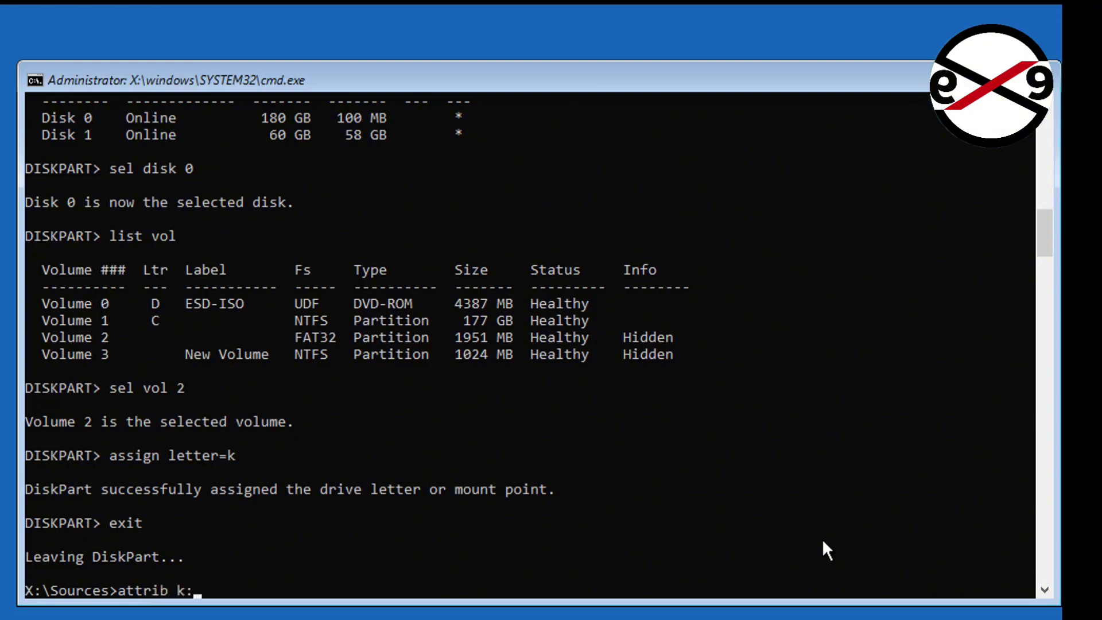
{"action": "type", "text": "\\efi"}
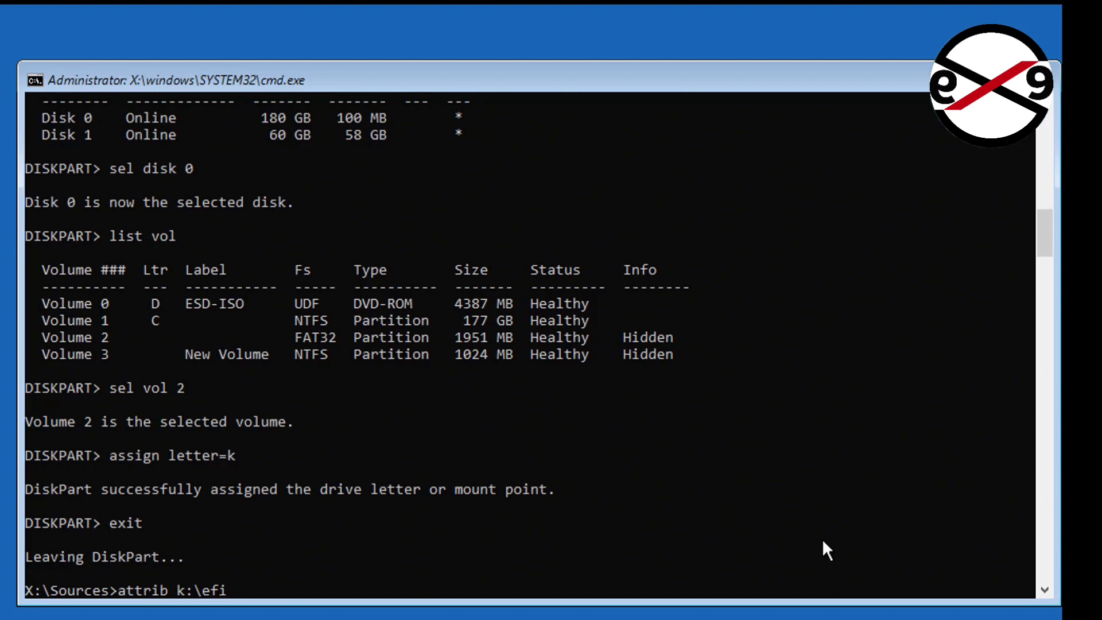
{"action": "type", "text": "\\mico"}
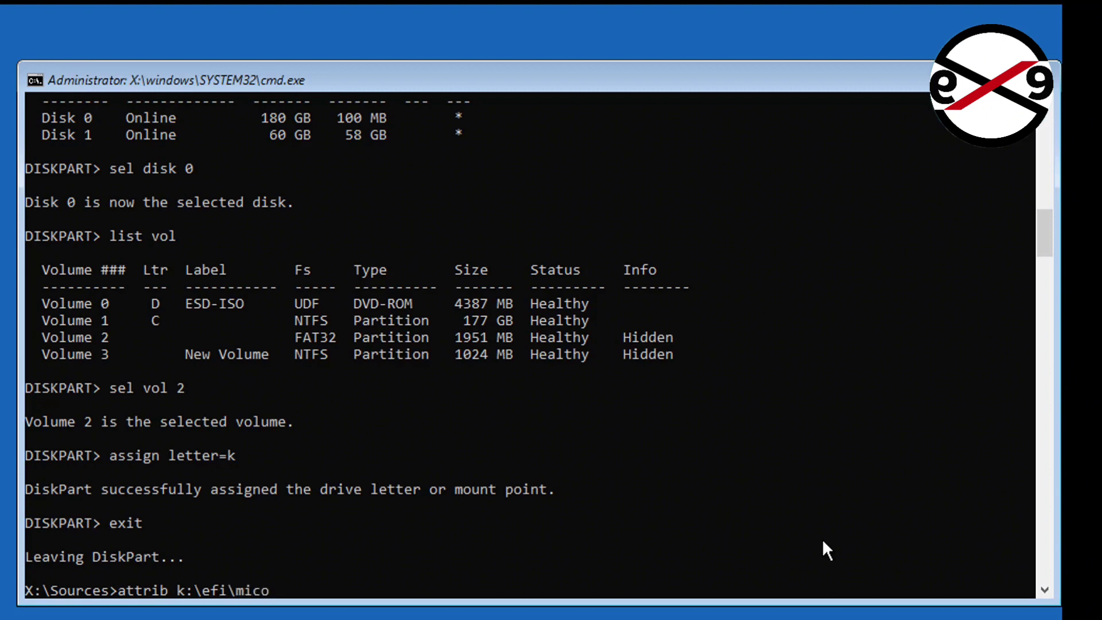
{"action": "type", "text": "rosoft"}
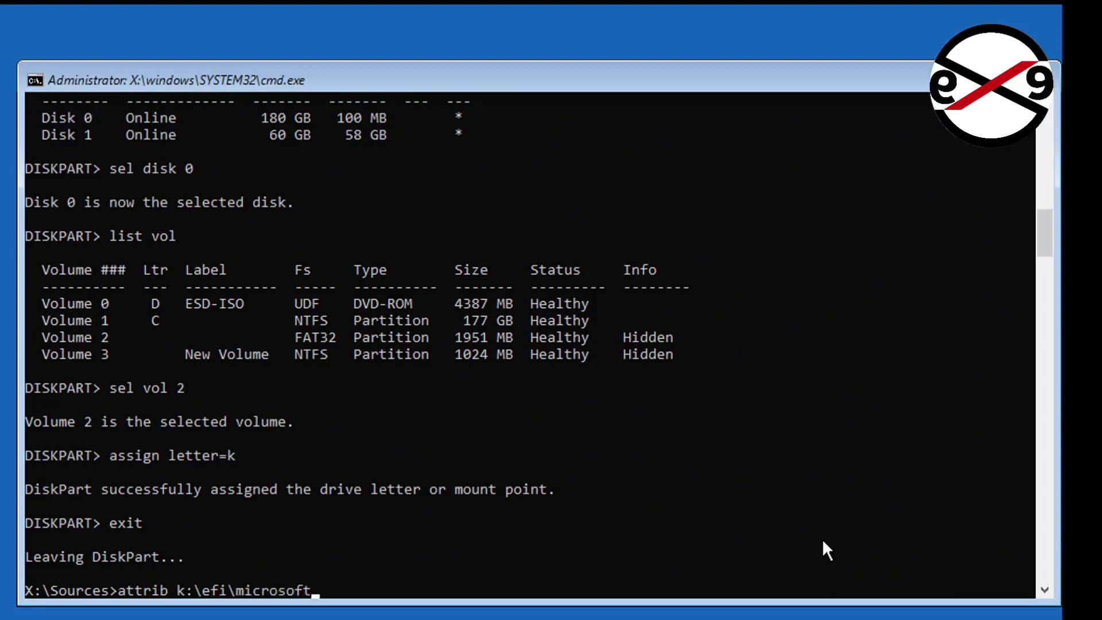
{"action": "type", "text": "\\"}
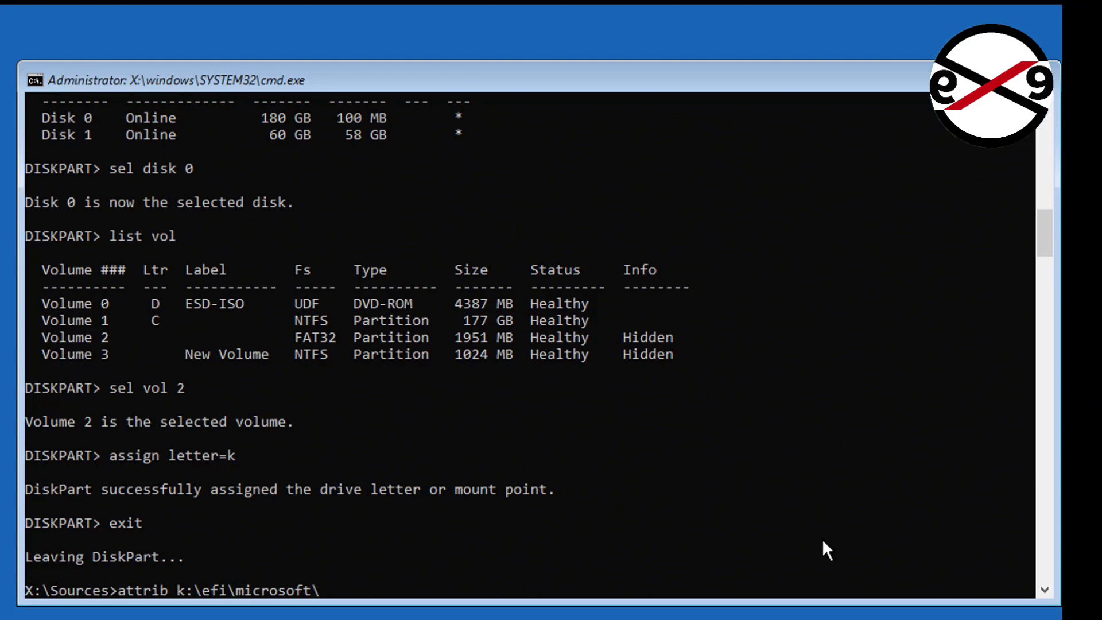
{"action": "type", "text": "boot\\"}
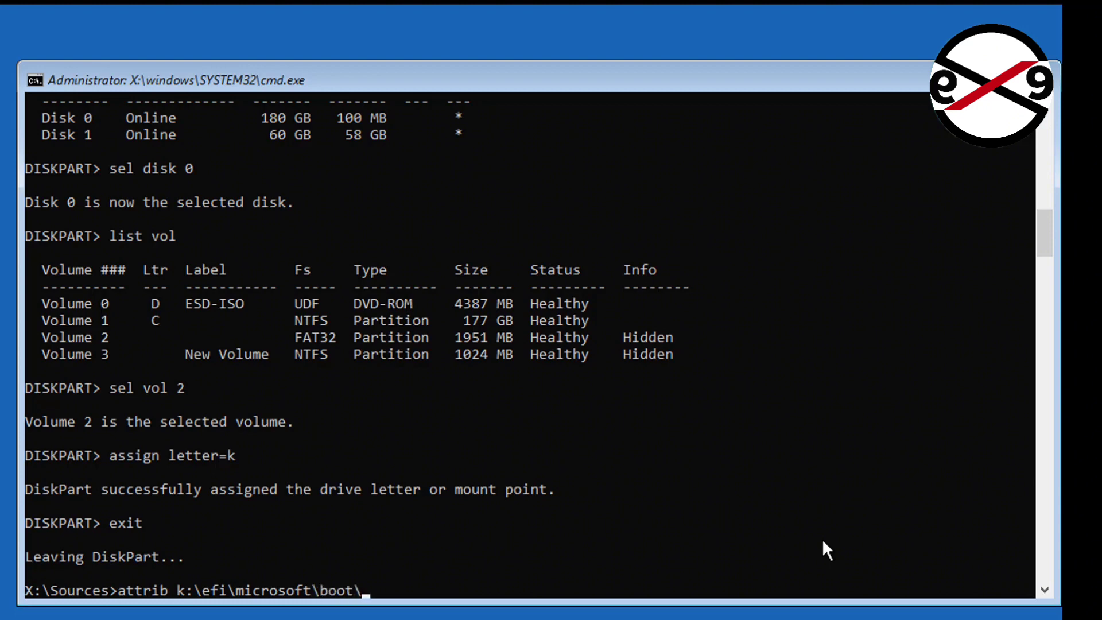
{"action": "type", "text": "bcd"}
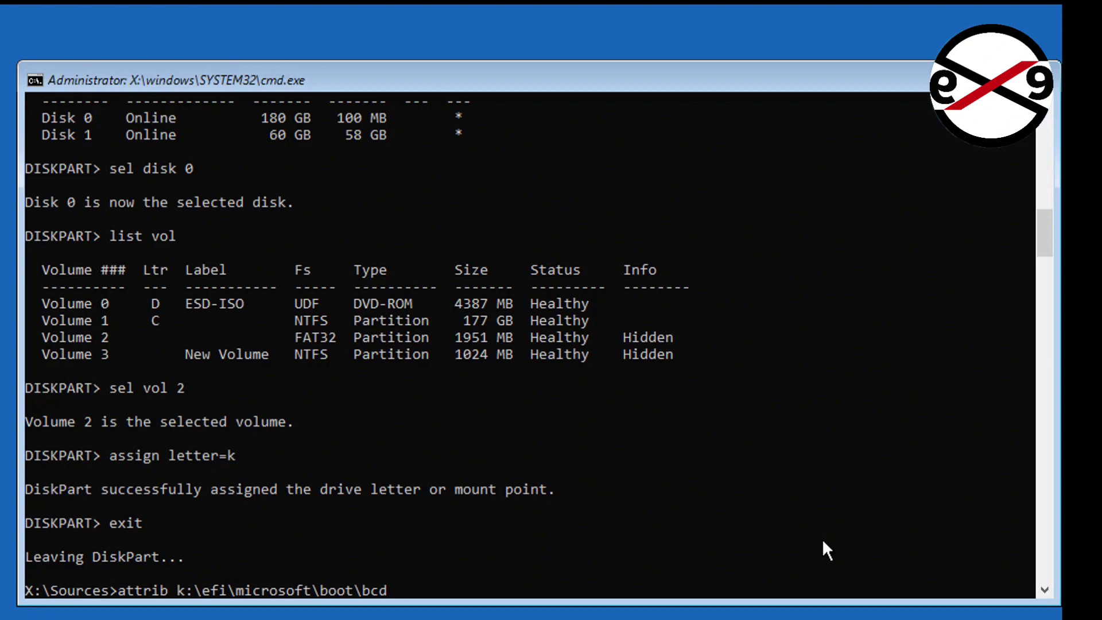
{"action": "type", "text": "-h"}
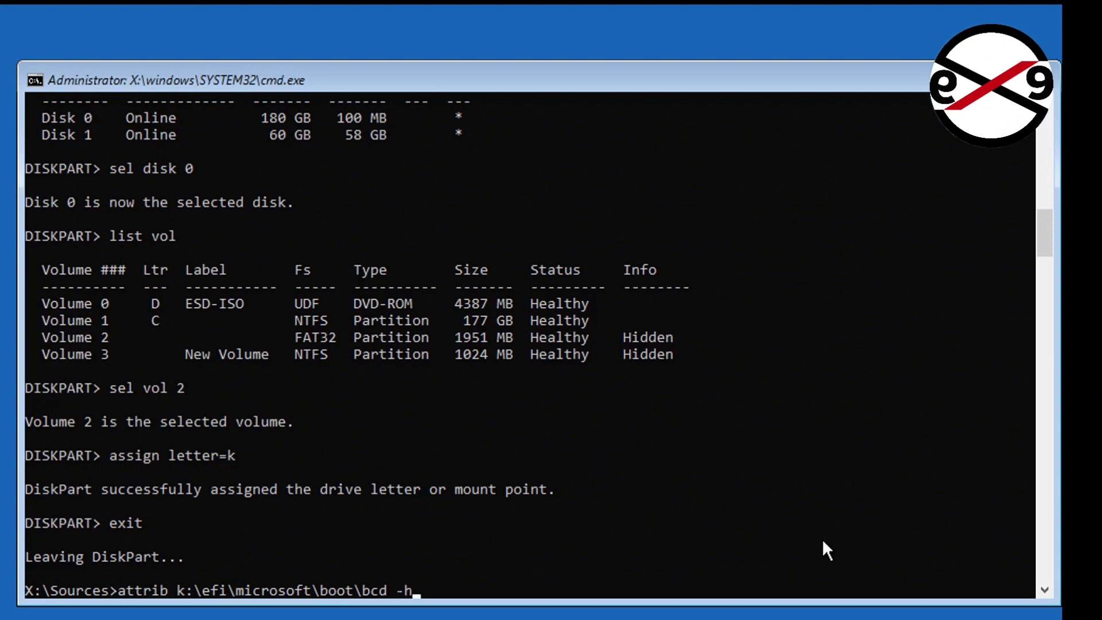
{"action": "type", "text": "-r"}
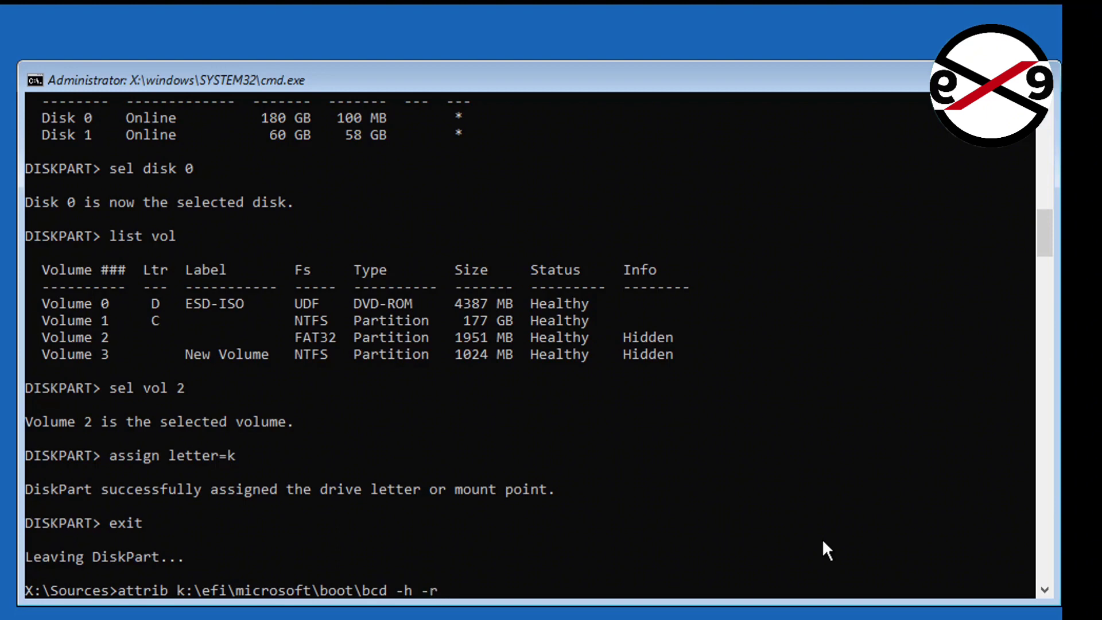
{"action": "type", "text": "-s"}
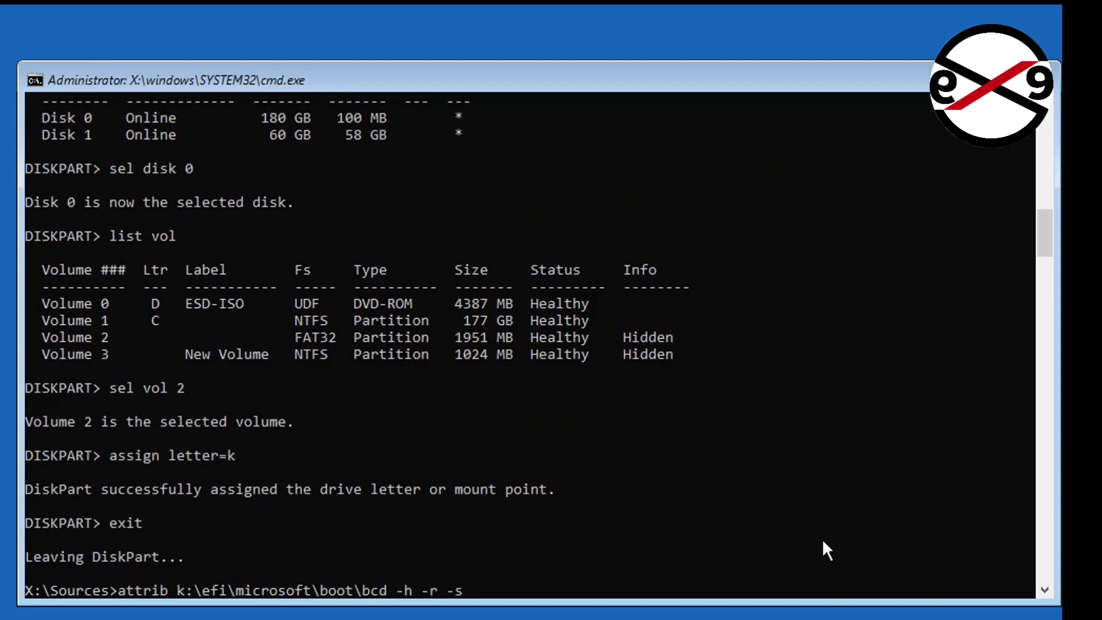
{"action": "key", "text": "Return"}
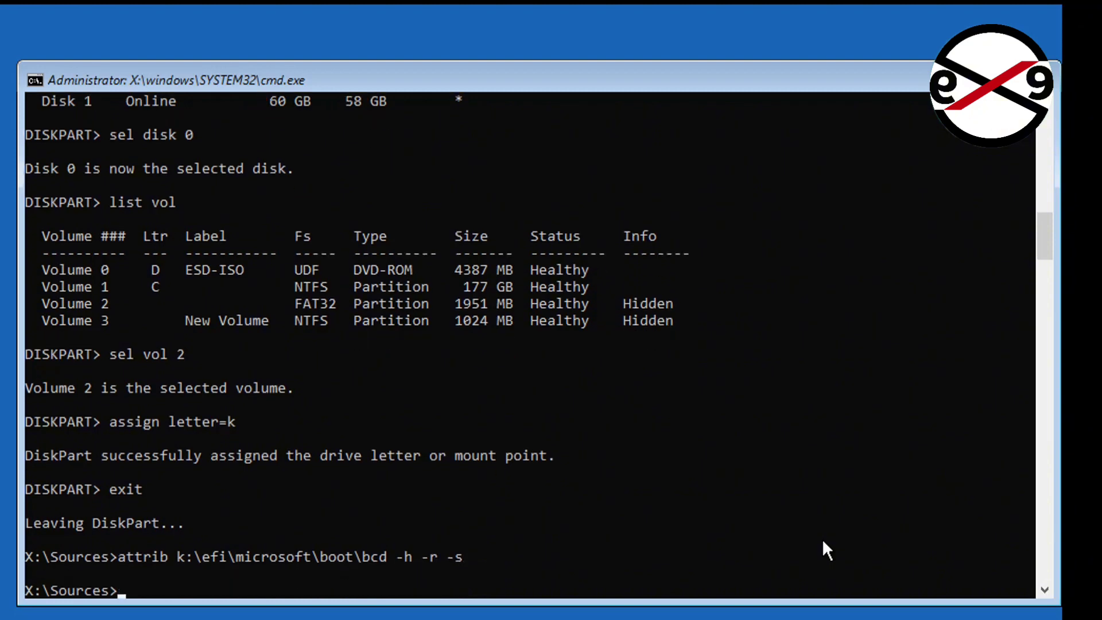
- Rename k:\efi\microsoft\boot\bcd to bcd38.old
{"action": "type", "text": "ren k"}
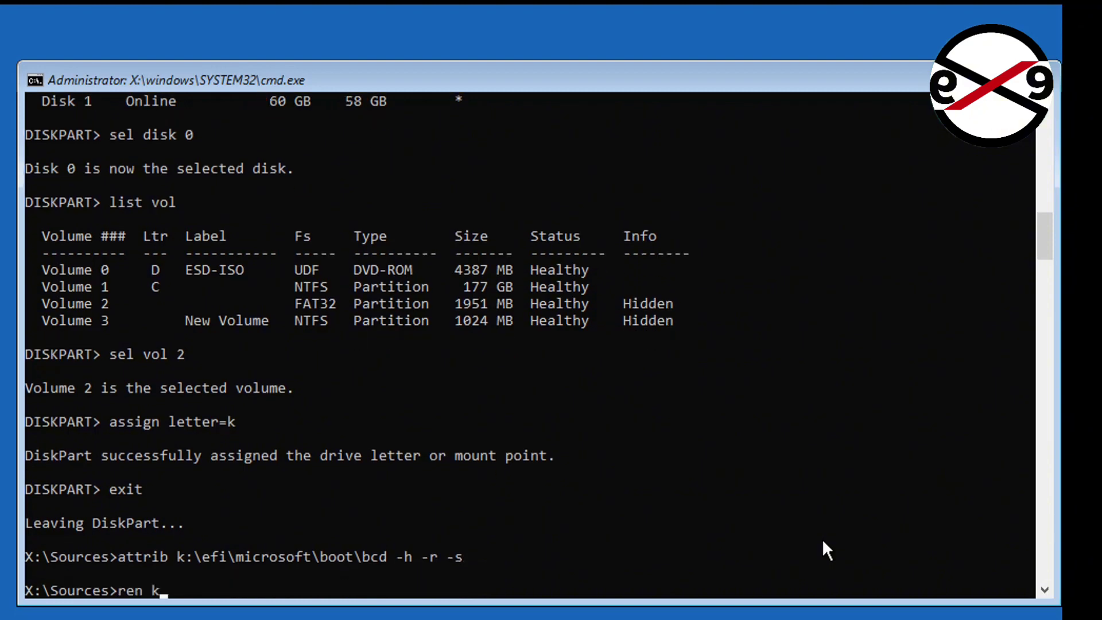
{"action": "type", "text": ":\\"}
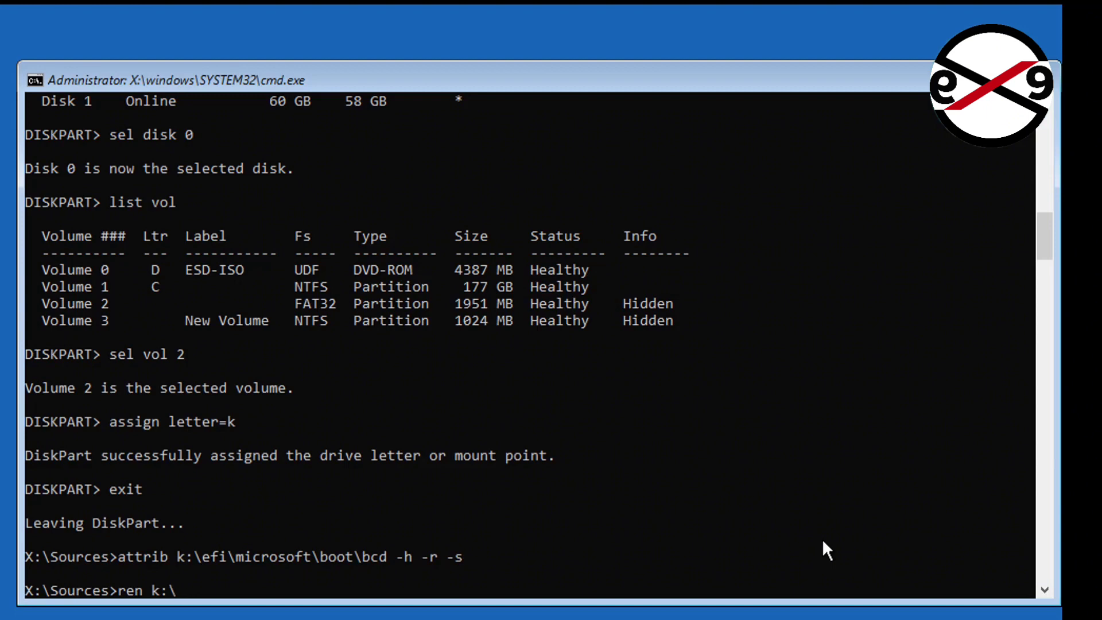
{"action": "type", "text": "efi\\"}
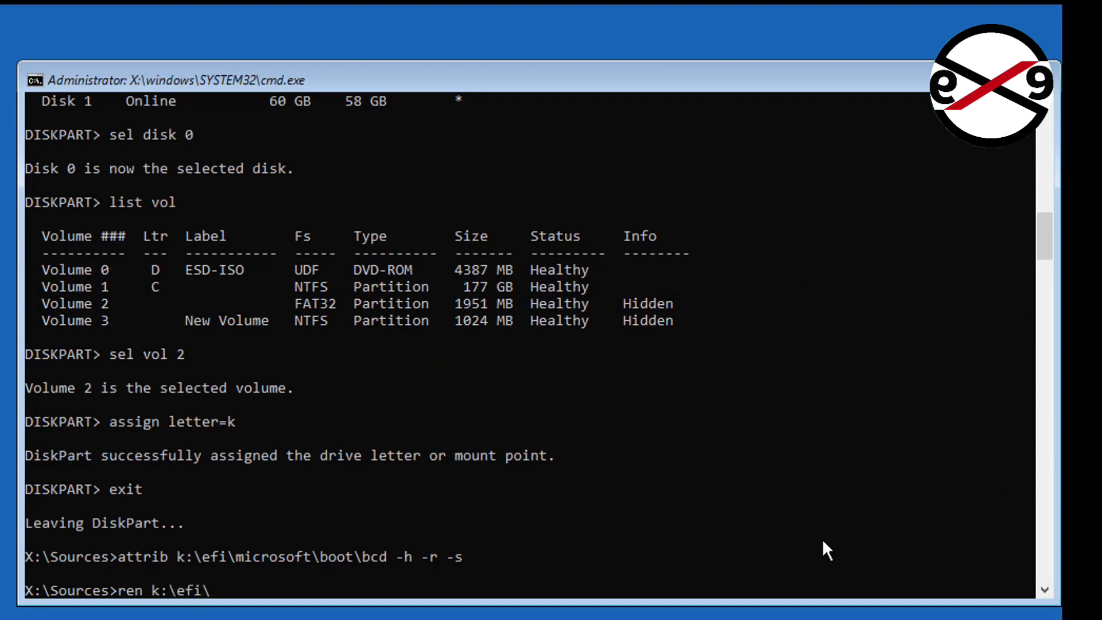
{"action": "type", "text": "microsoft\\"}
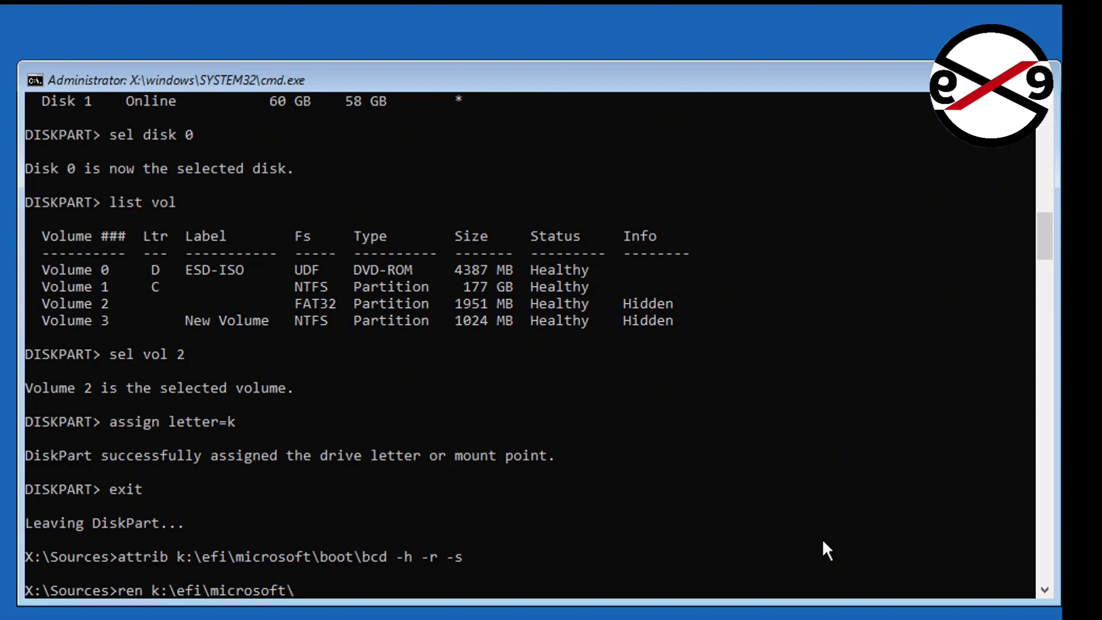
{"action": "type", "text": "boot\\"}
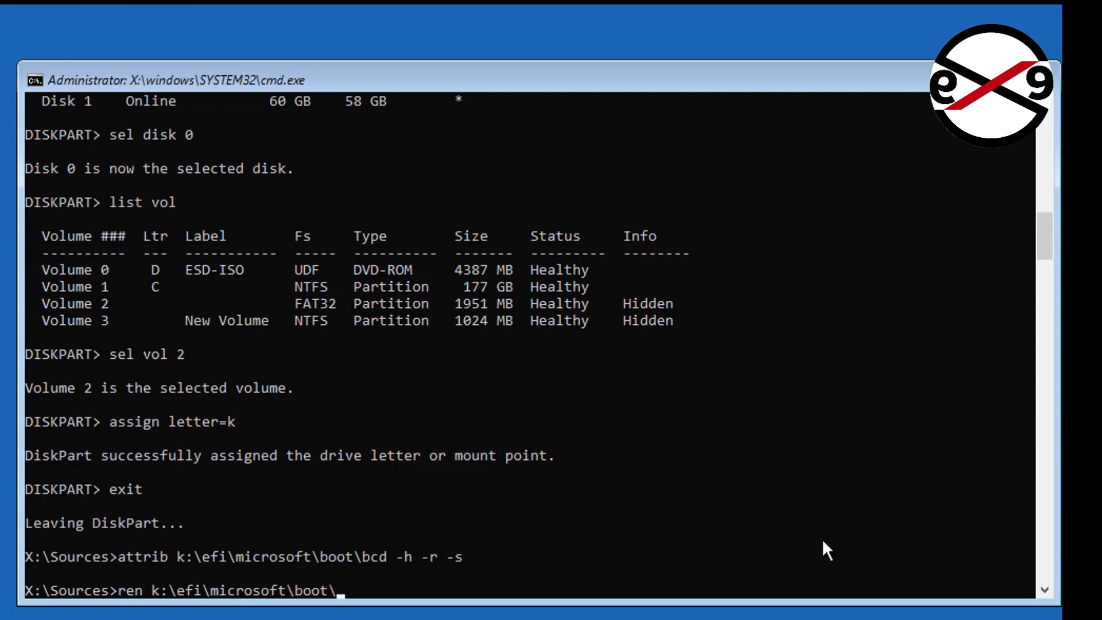
{"action": "type", "text": "bcd"}
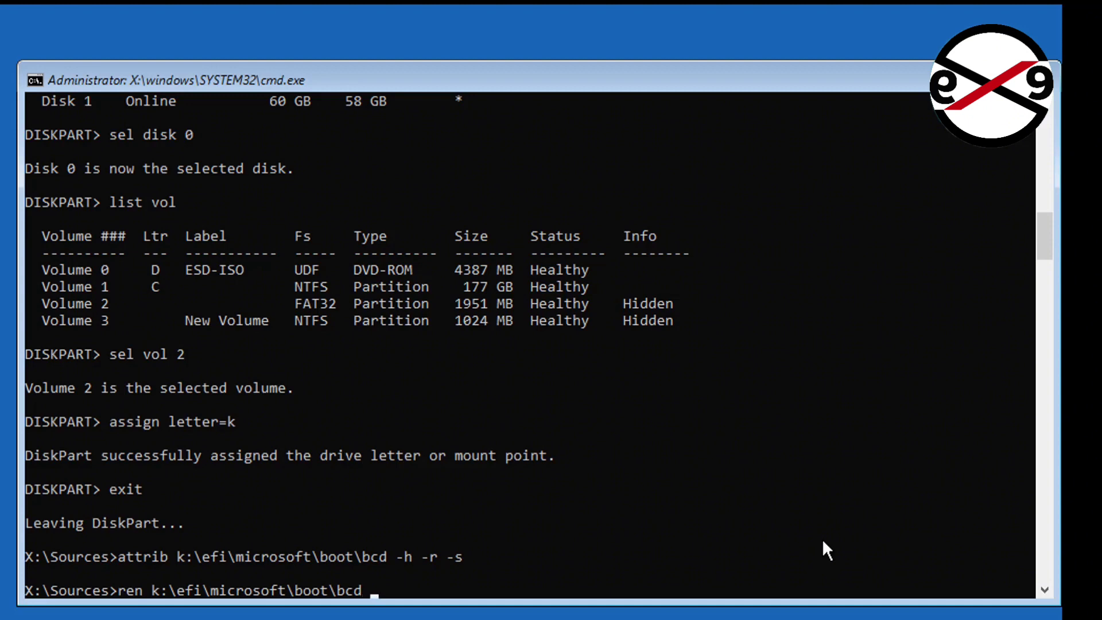
{"action": "type", "text": "bcd"}
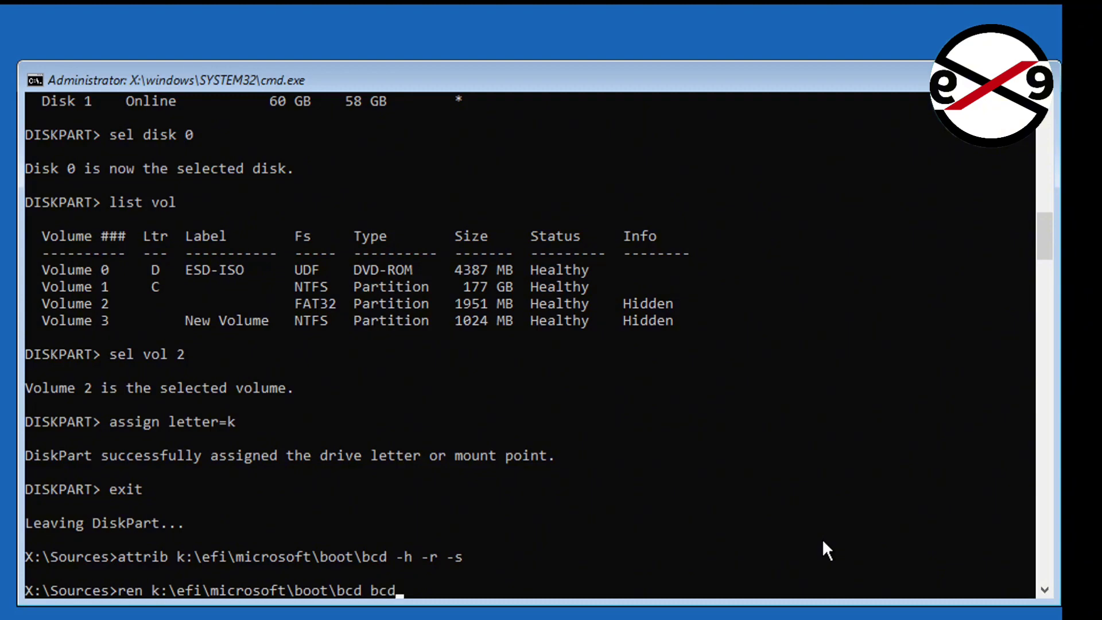
{"action": "type", "text": "3"}
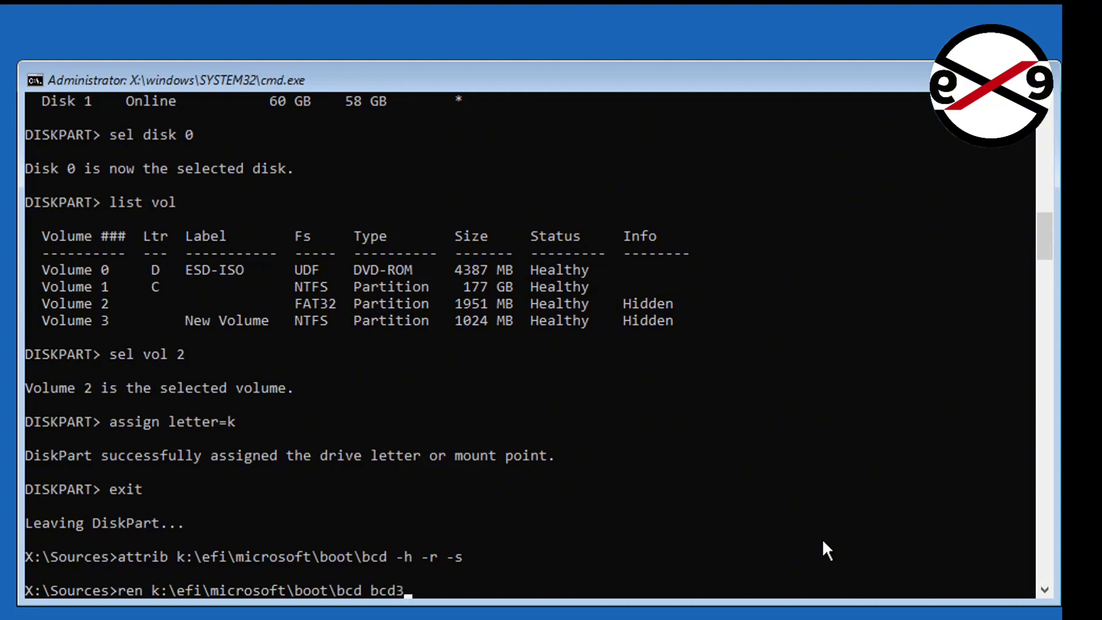
{"action": "type", "text": "8."}
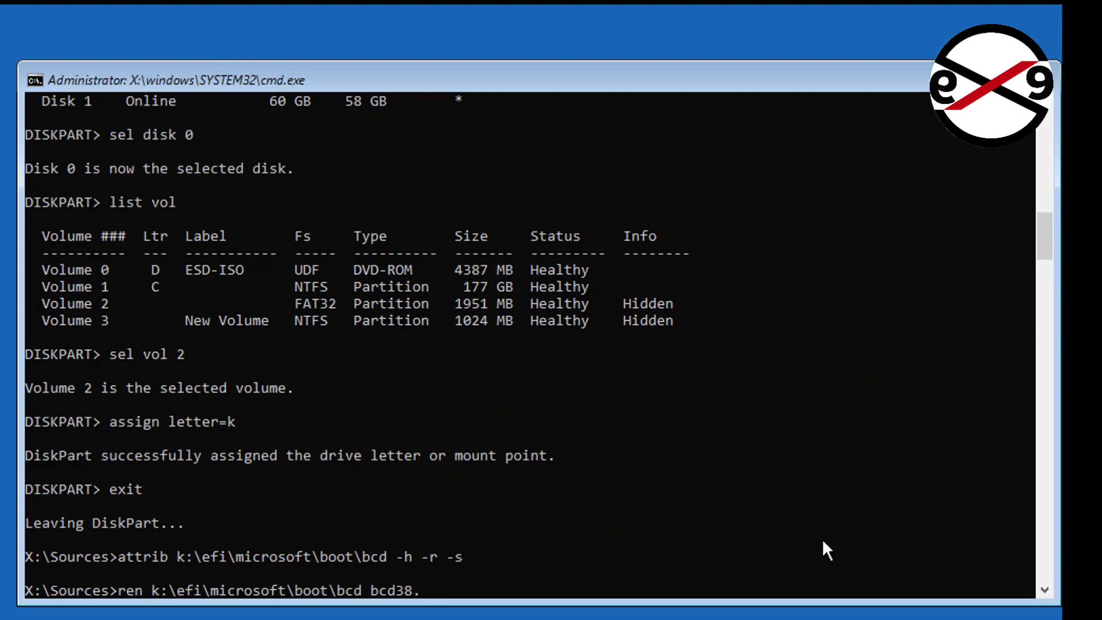
{"action": "type", "text": "old"}
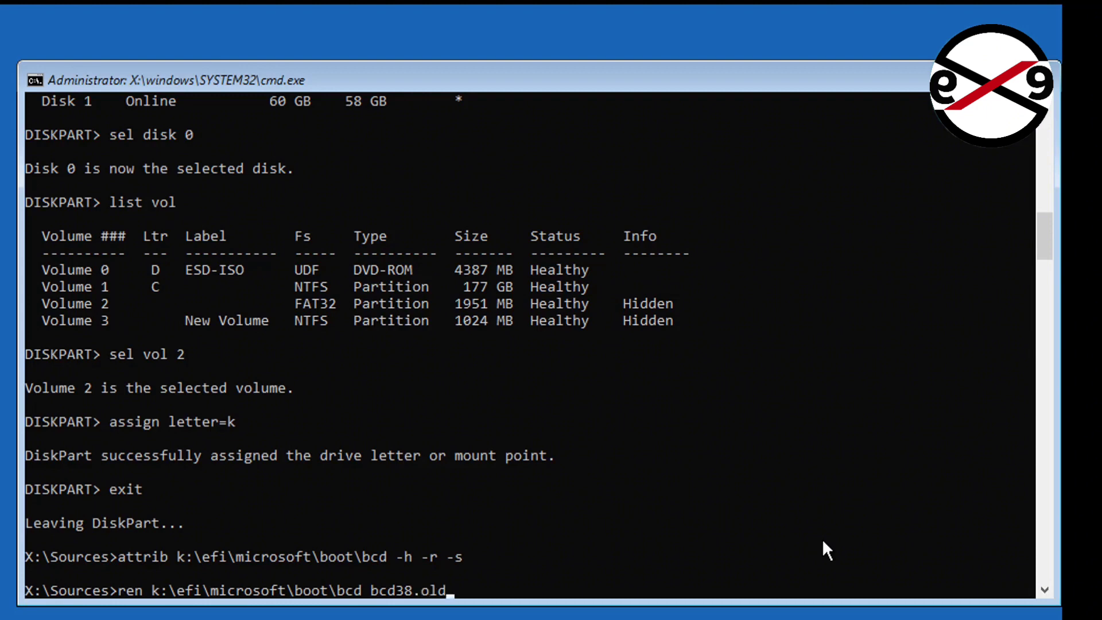
{"action": "key", "text": "Return"}
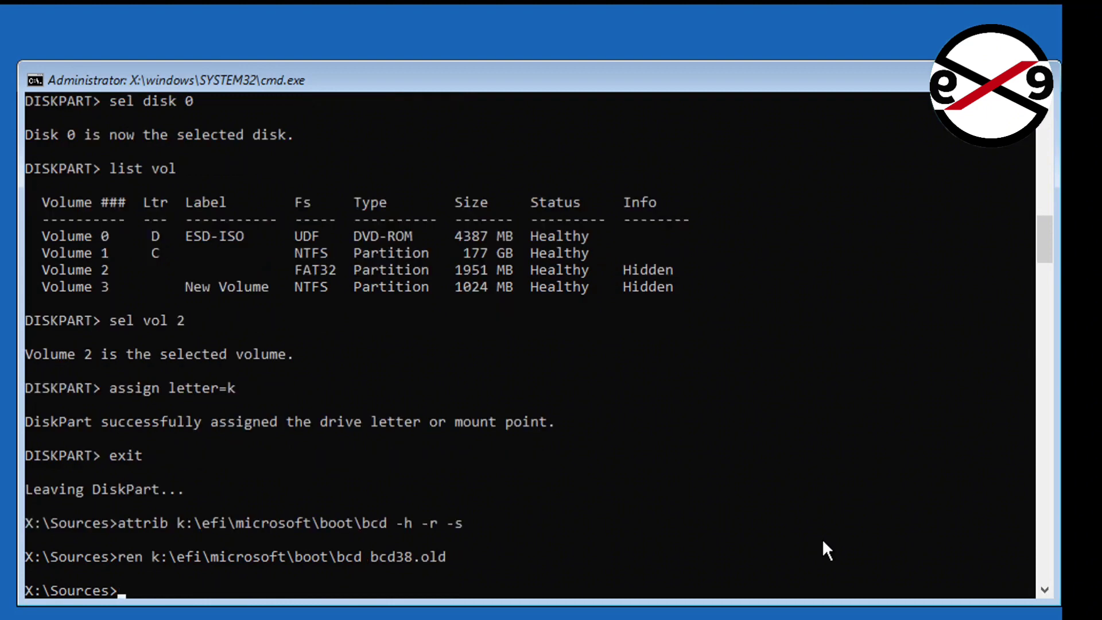
- Run bootrec /rebuildbcd and add the detected C:\Windows installation to the boot list
{"action": "type", "text": "b"}
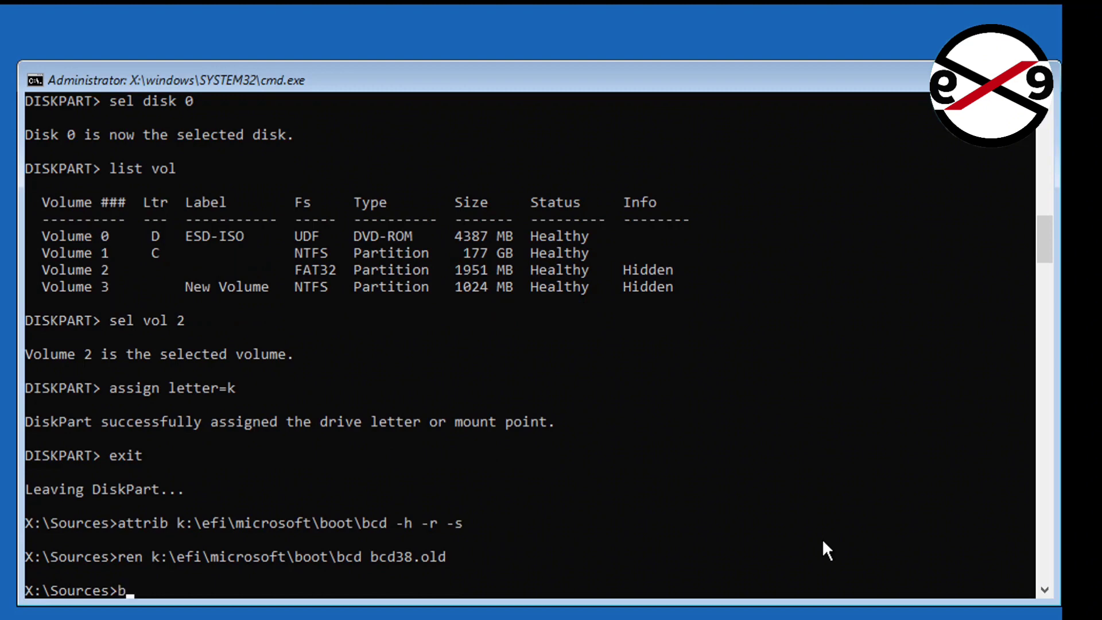
{"action": "type", "text": "ootrec /"}
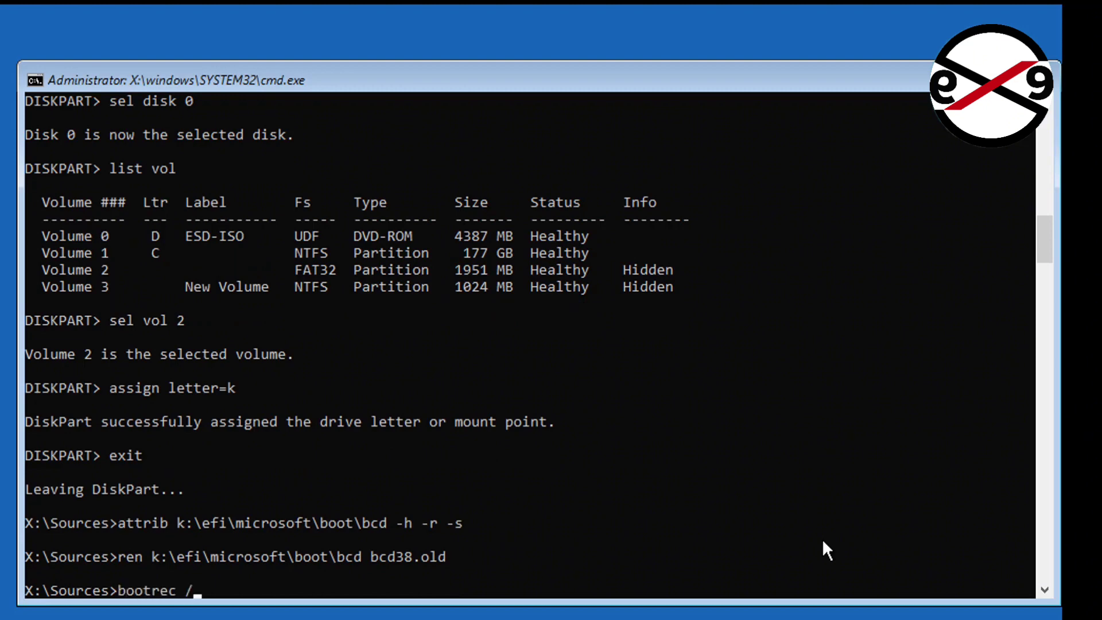
{"action": "type", "text": "rebuildbcd"}
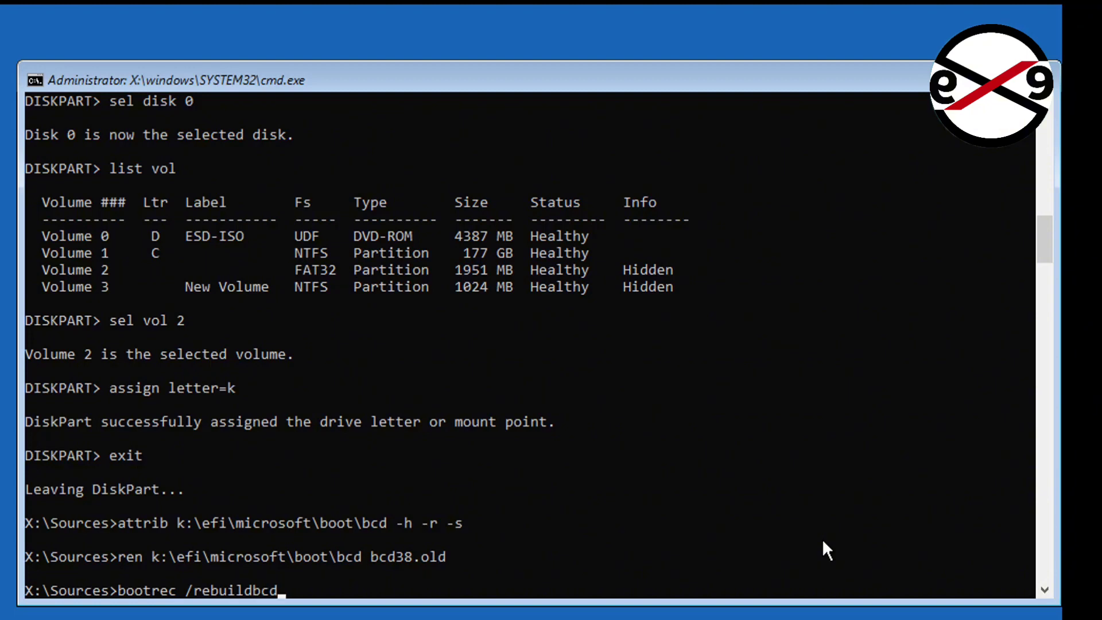
{"action": "key", "text": "Return"}
{"action": "type", "text": "A"}
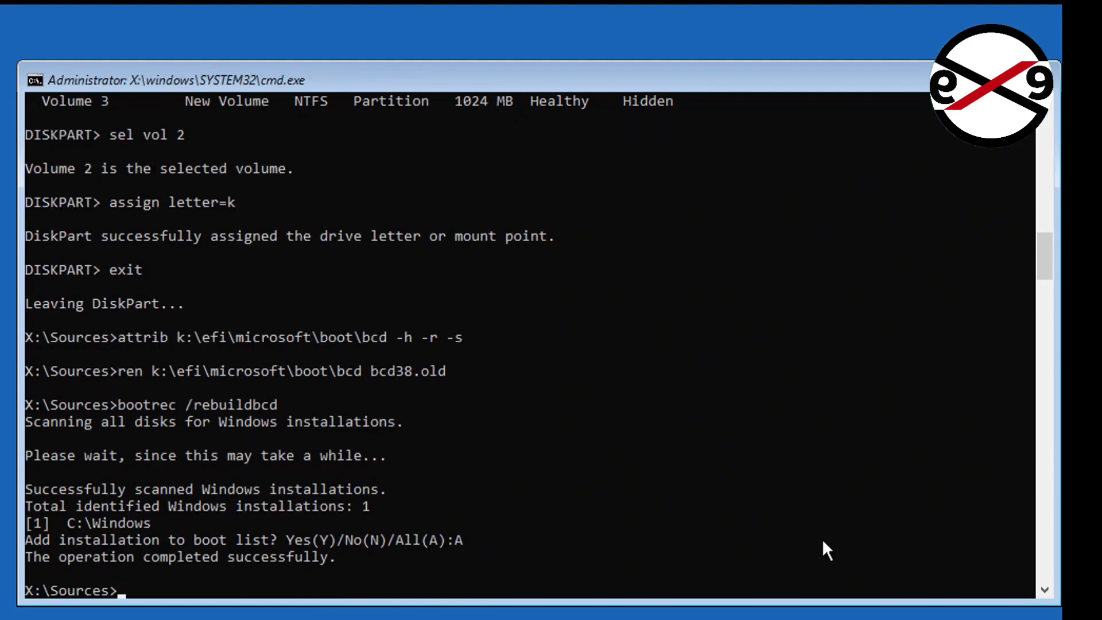
- Create all boot files on K: with bcdboot c:\windows /s k: /f all, then exit
{"action": "type", "text": "bc"}
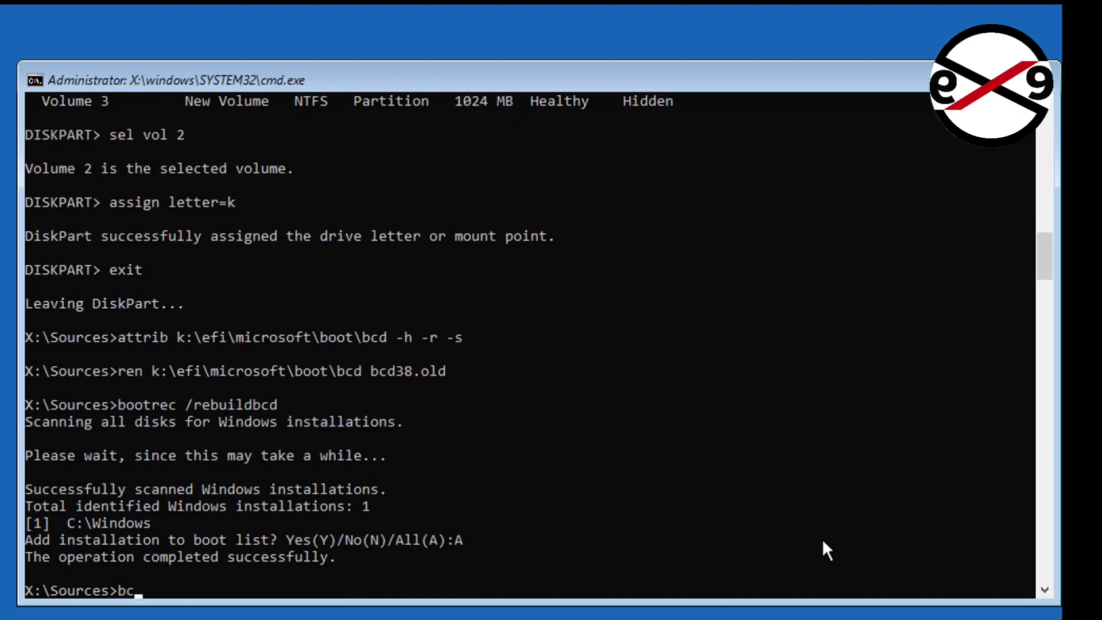
{"action": "type", "text": "dboot"}
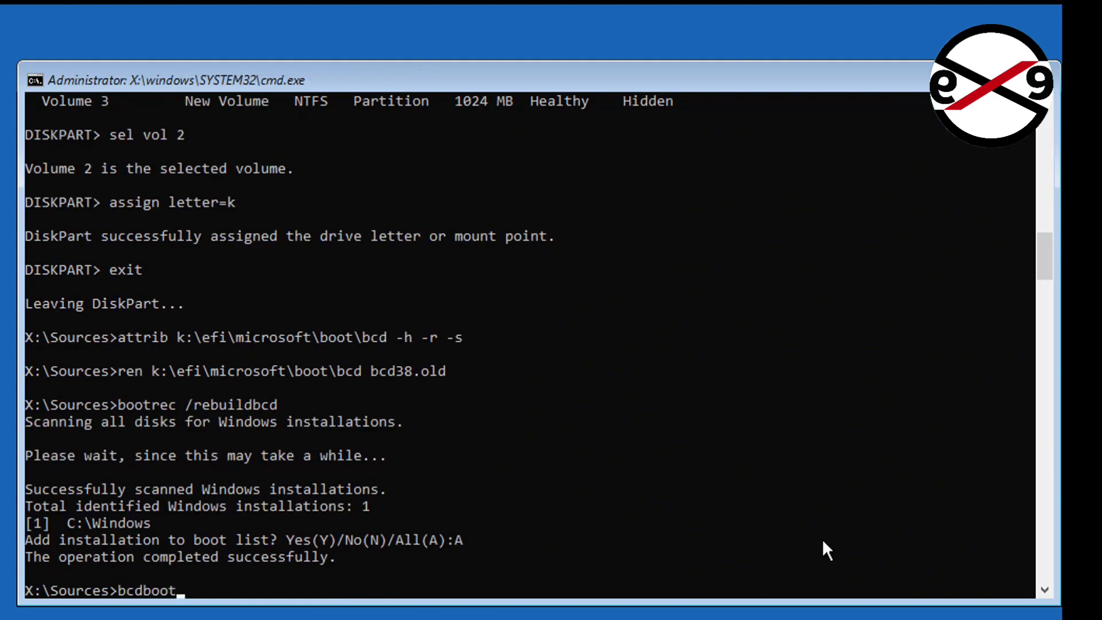
{"action": "type", "text": "c:\\"}
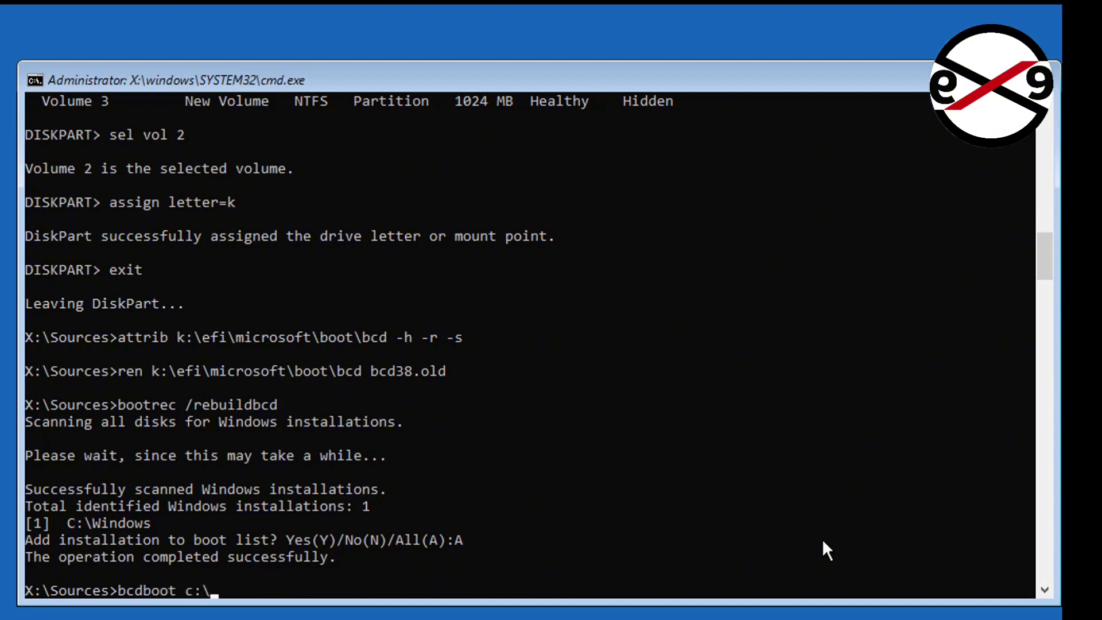
{"action": "type", "text": "windows"}
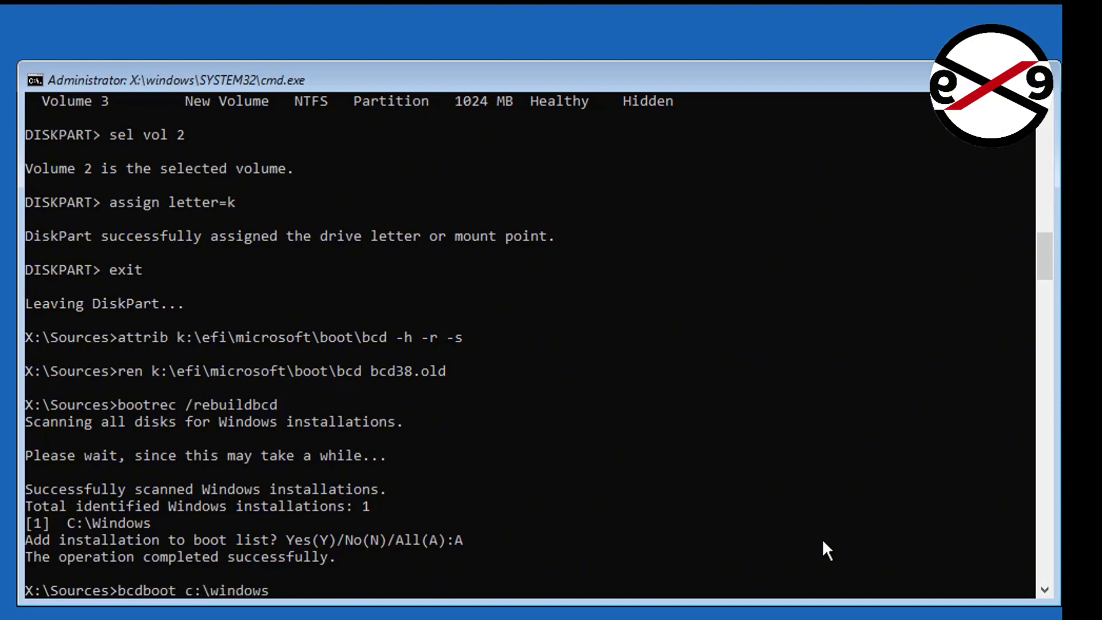
{"action": "type", "text": "/"}
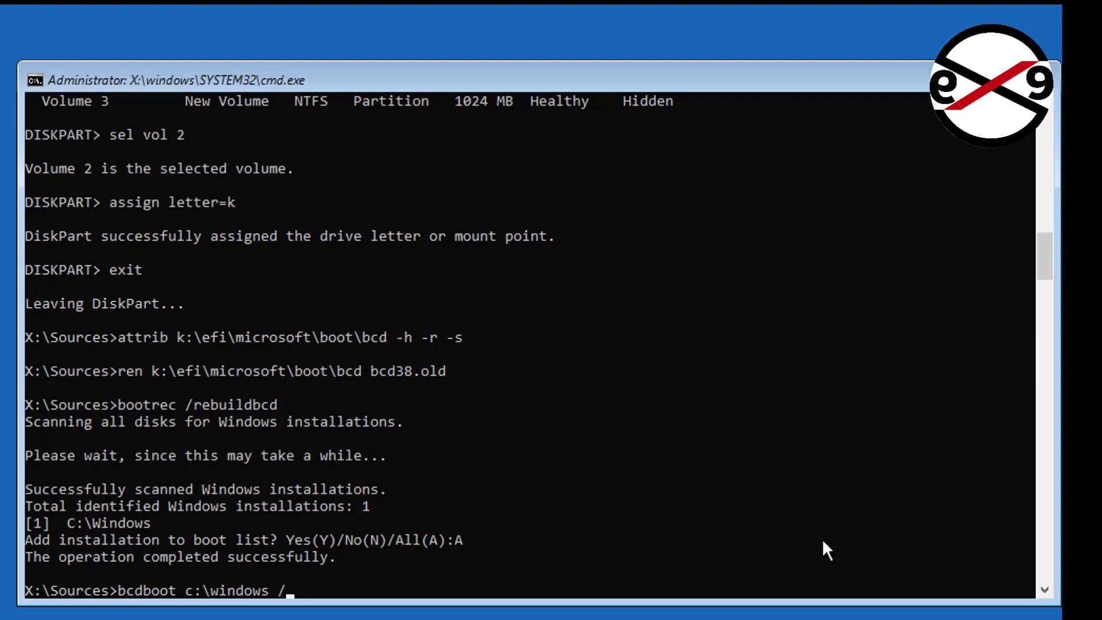
{"action": "type", "text": "s"}
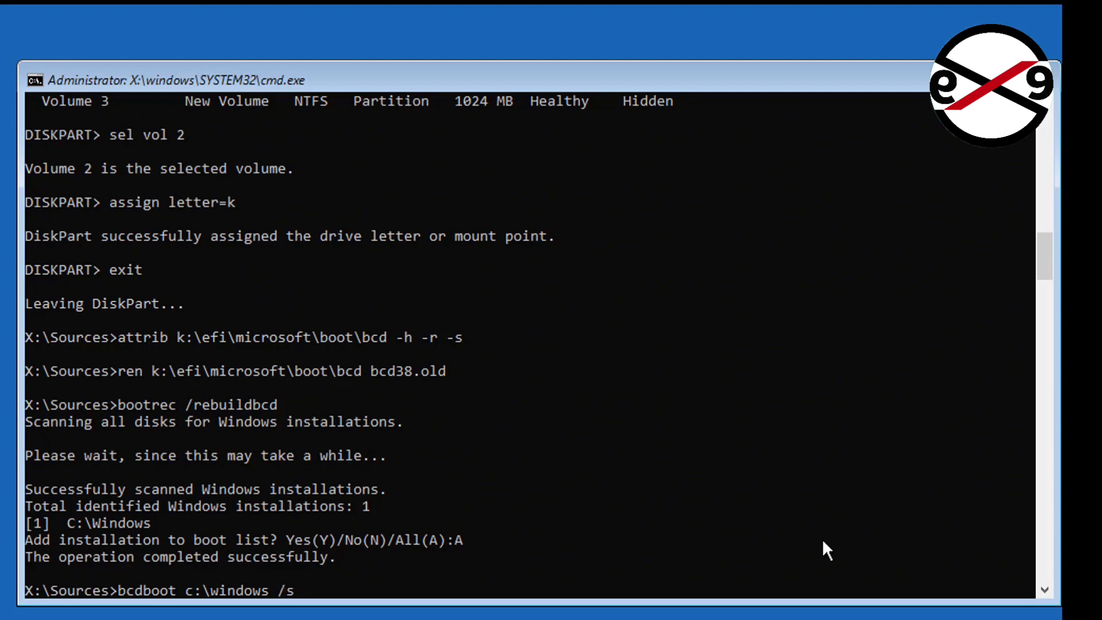
{"action": "type", "text": "K"}
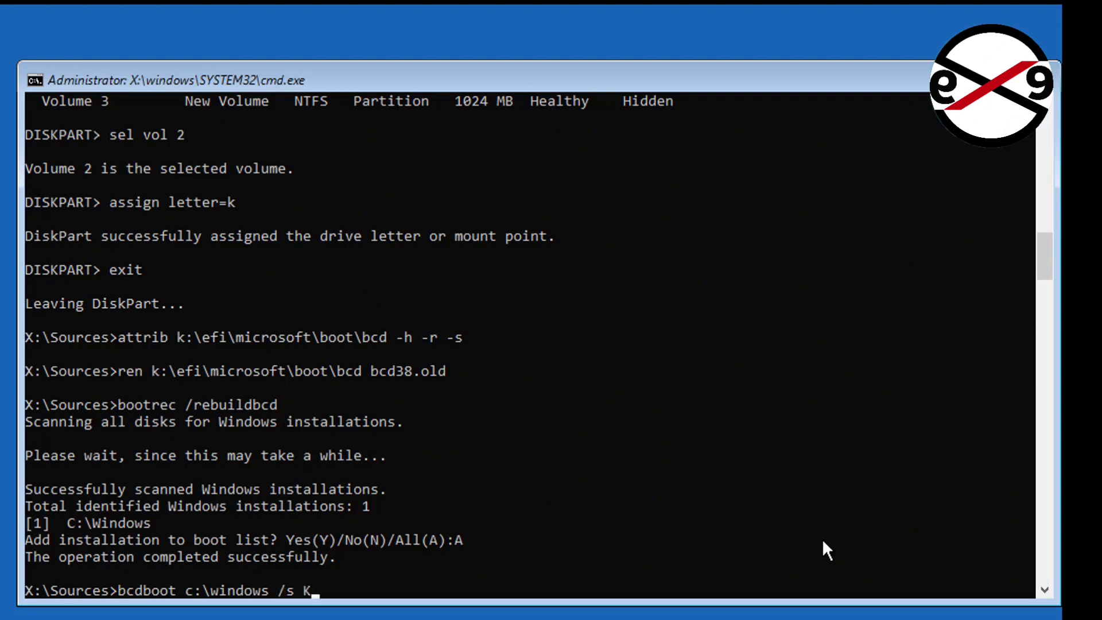
{"action": "type", "text": "k: /f all"}
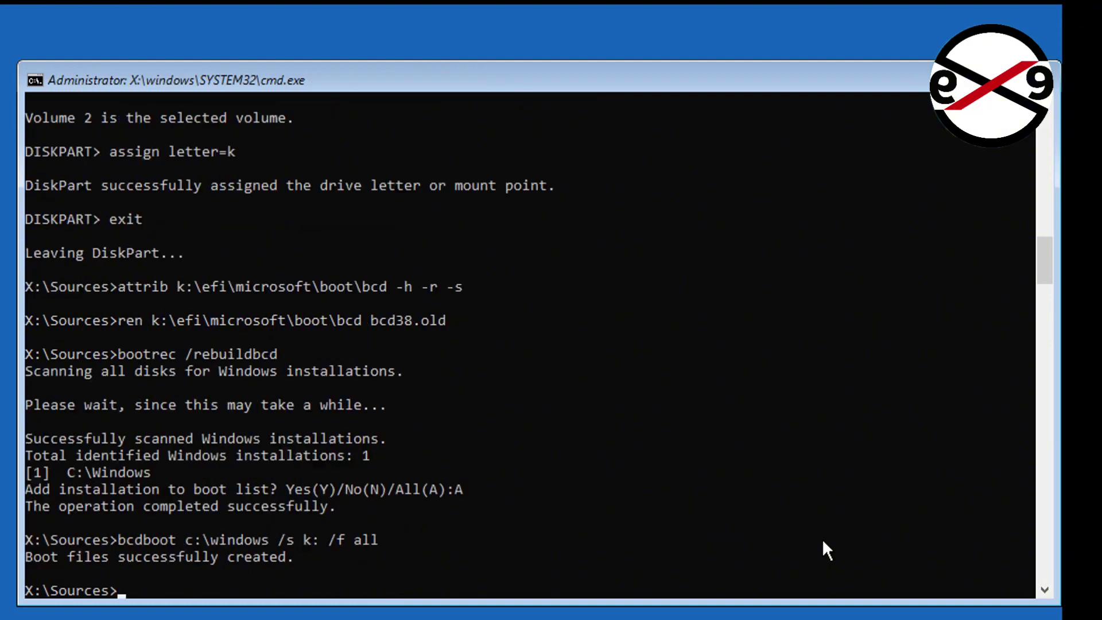
{"action": "mouse_move", "coordinate": [263, 606]}
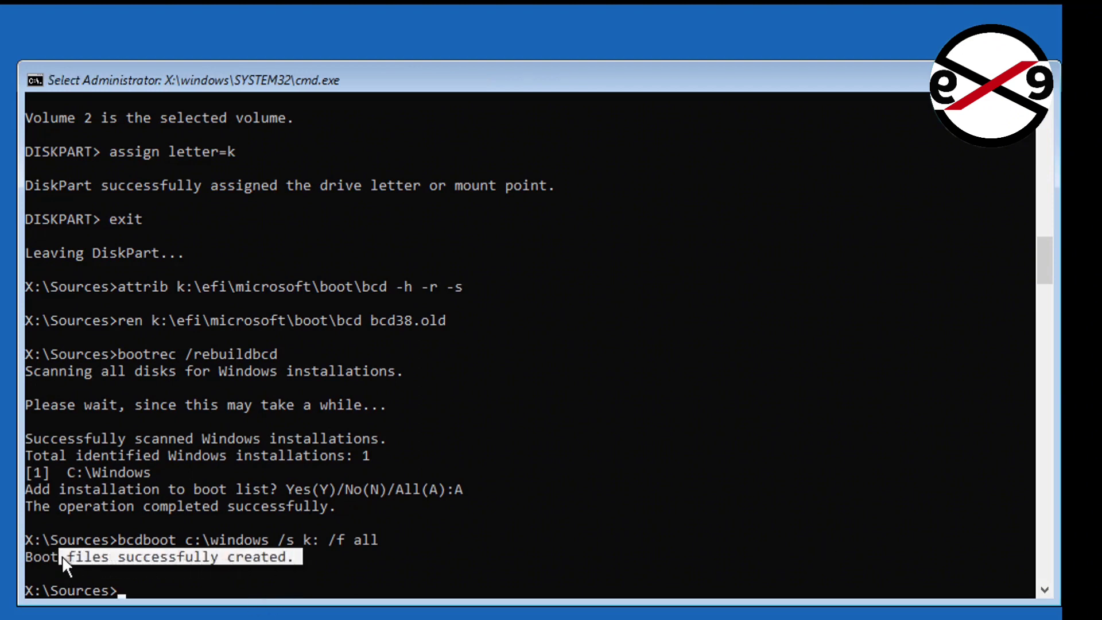
{"action": "type", "text": "e"}
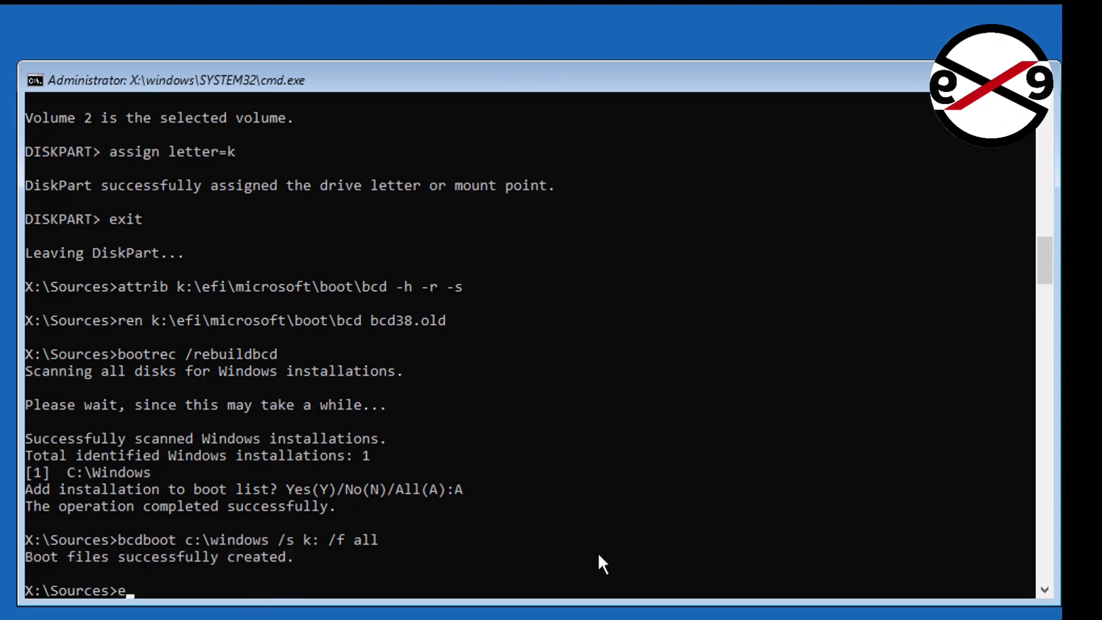
{"action": "type", "text": "xit"}
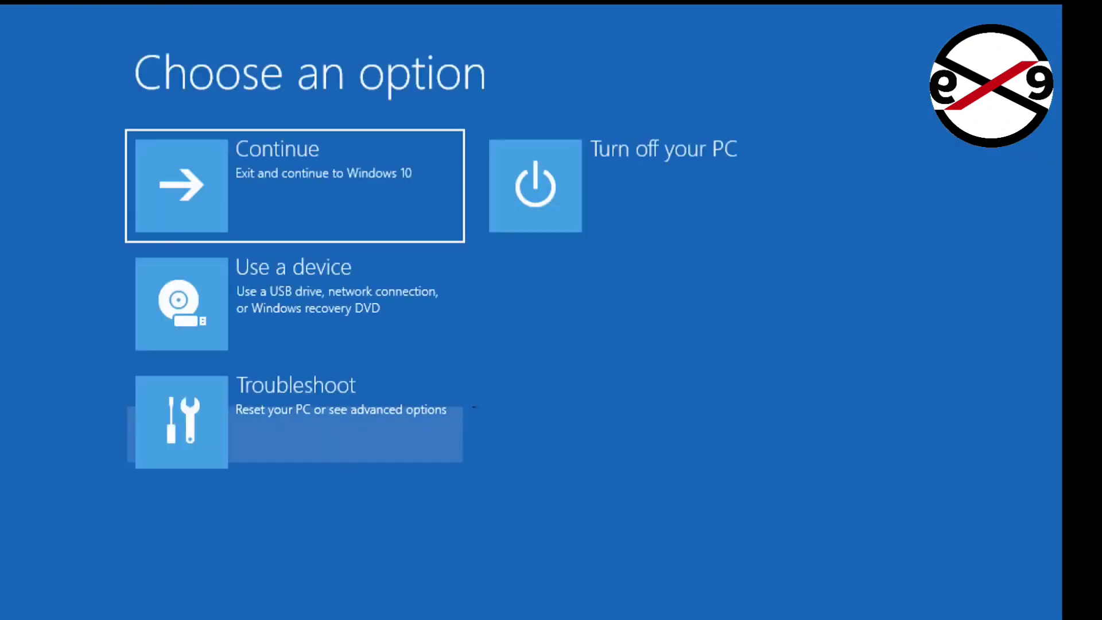
- Choose Continue to leave recovery and restart the PC
{"action": "left_click", "coordinate": [294, 185]}
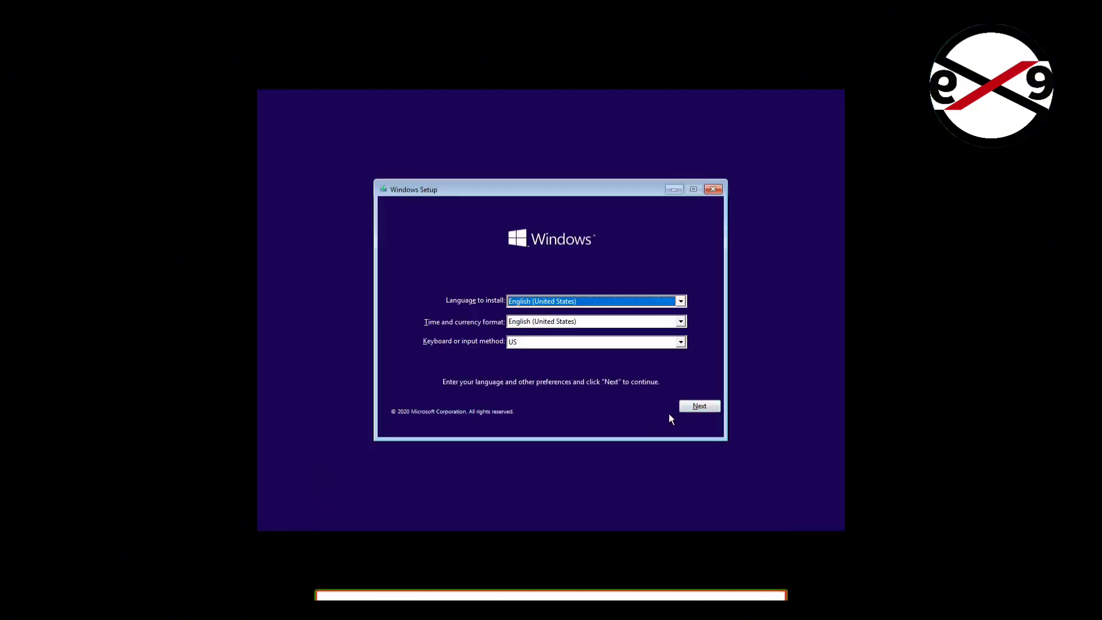
- Accept the default language settings and choose Repair your computer in Windows Setup
{"action": "left_click", "coordinate": [699, 406]}
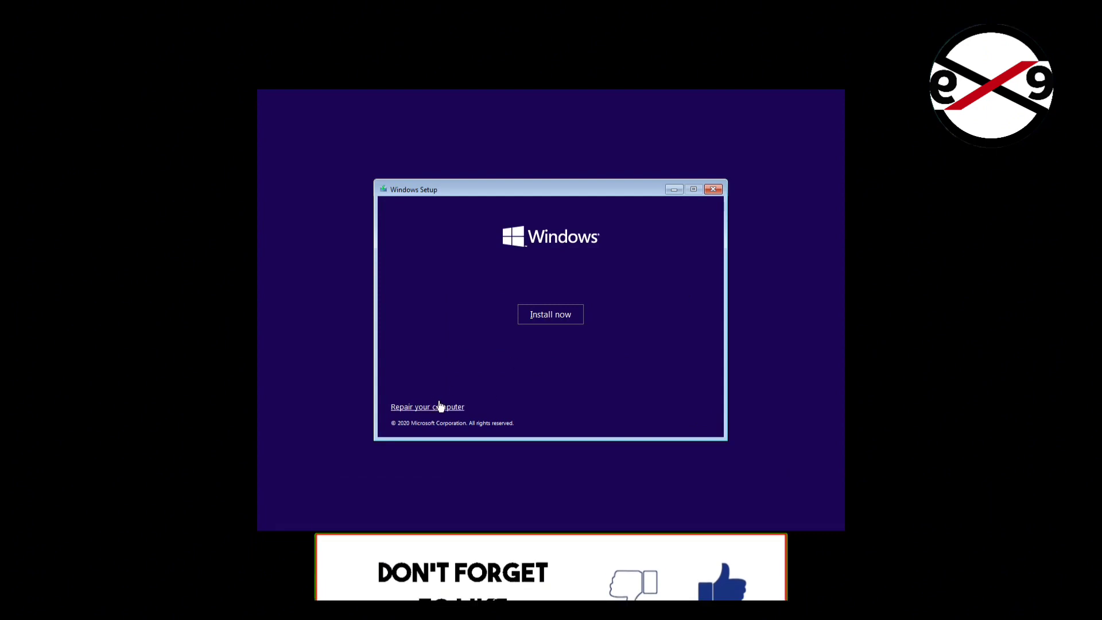
{"action": "left_click", "coordinate": [427, 407]}
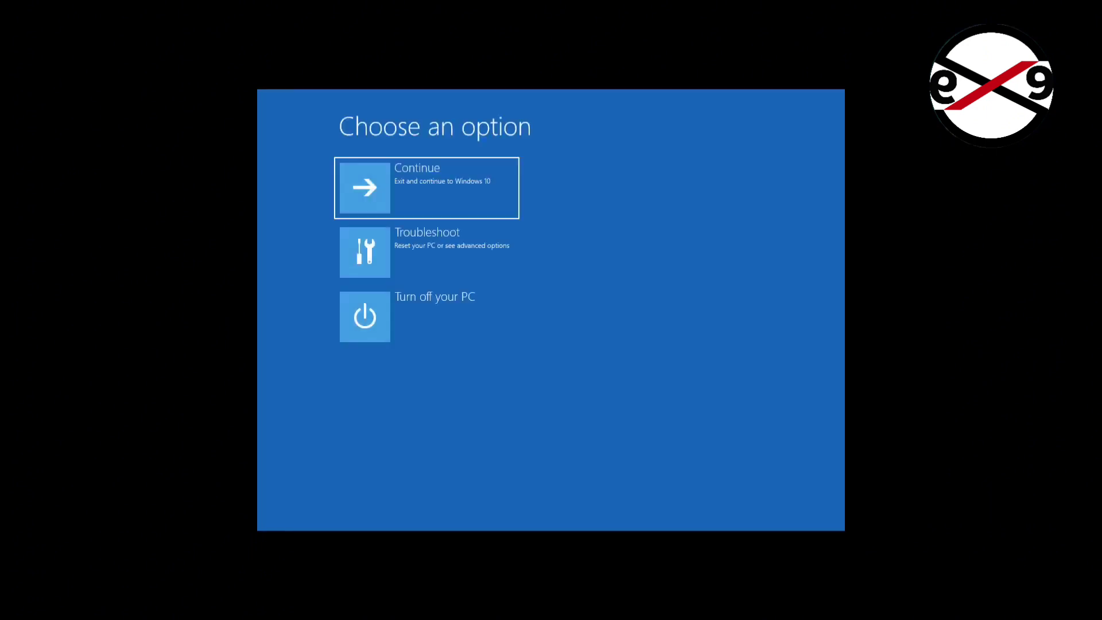
{"action": "mouse_move", "coordinate": [436, 405]}
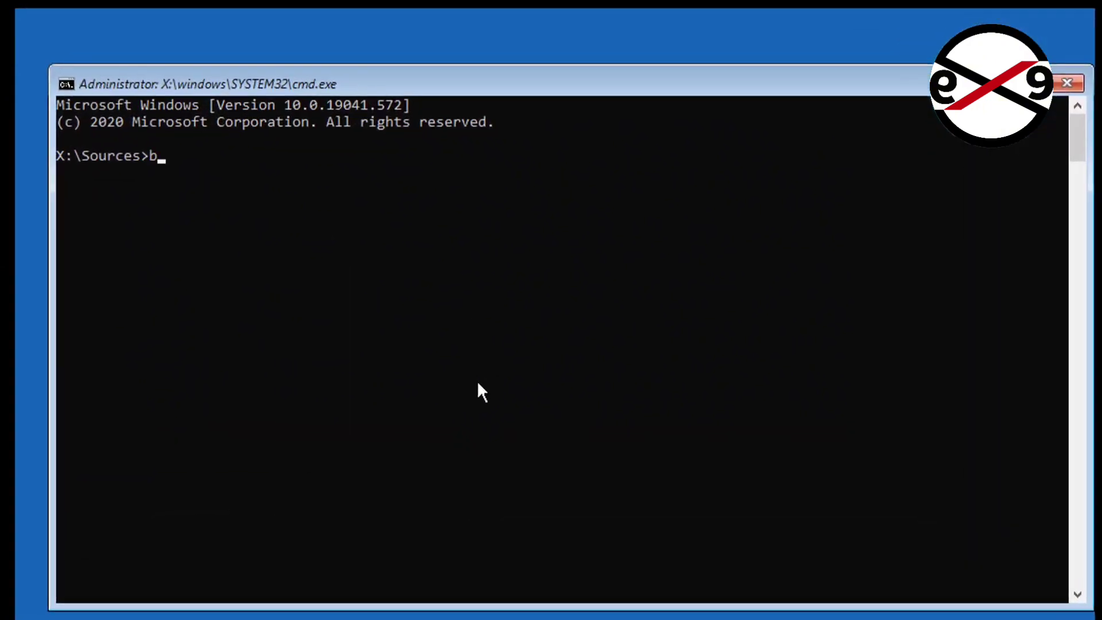
- List the boot configuration with bcdedit to check the Boot Manager and loader entries
{"action": "type", "text": "cdedit"}
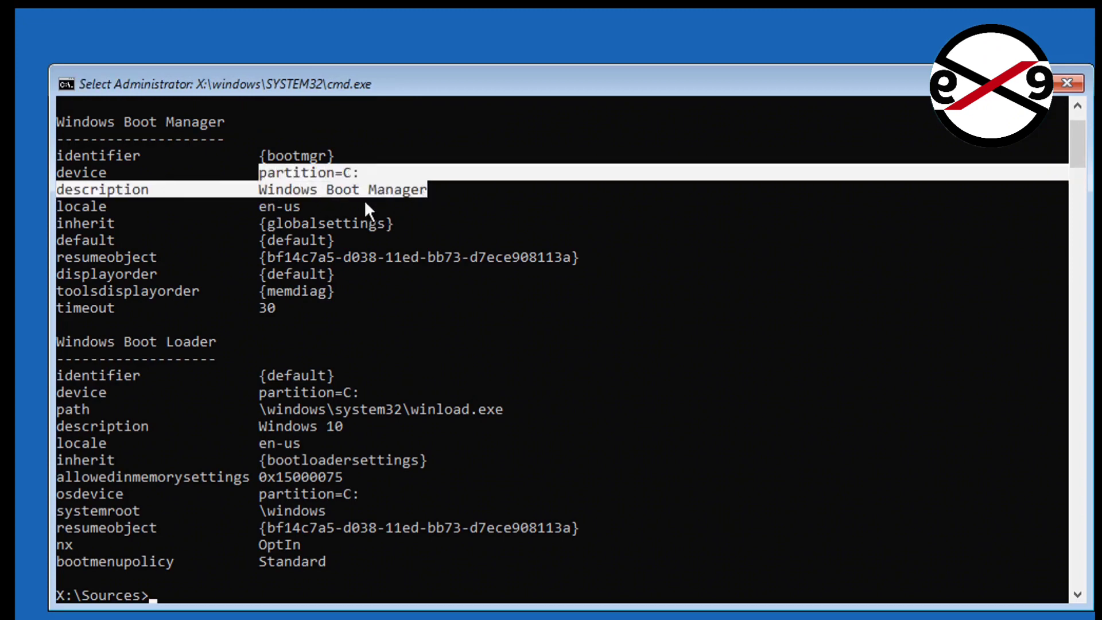
{"action": "mouse_move", "coordinate": [242, 413]}
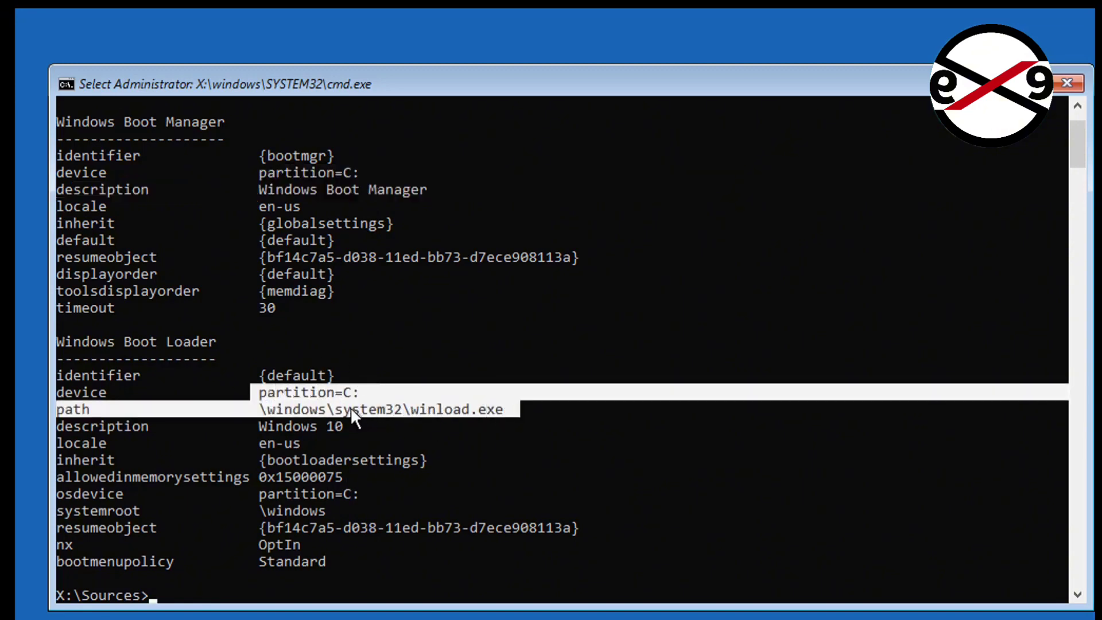
{"action": "mouse_move", "coordinate": [398, 430]}
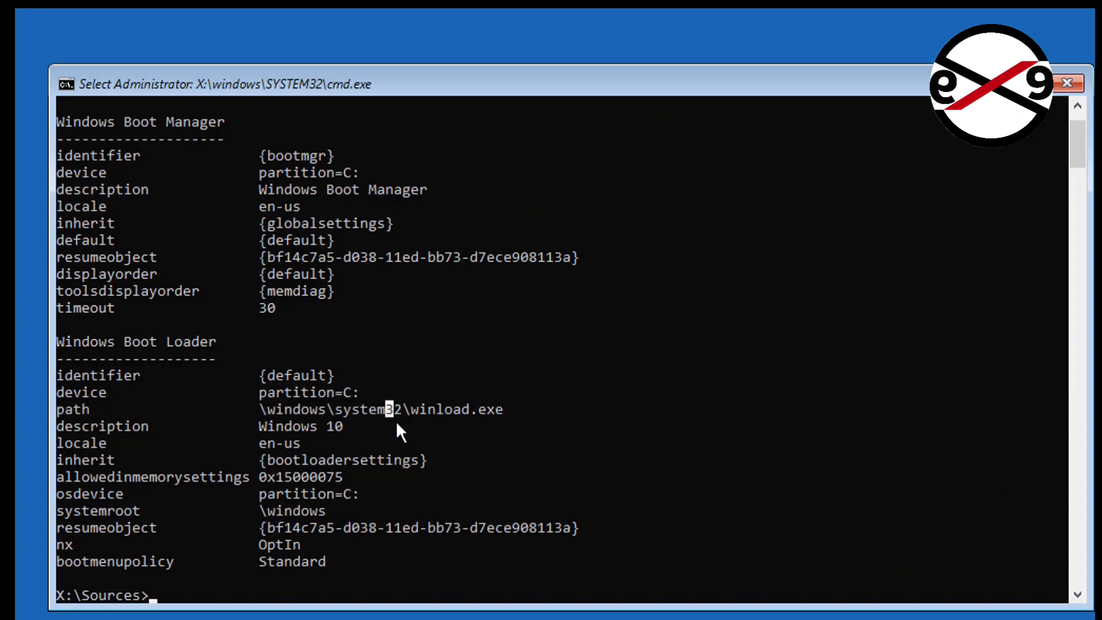
{"action": "mouse_move", "coordinate": [423, 453]}
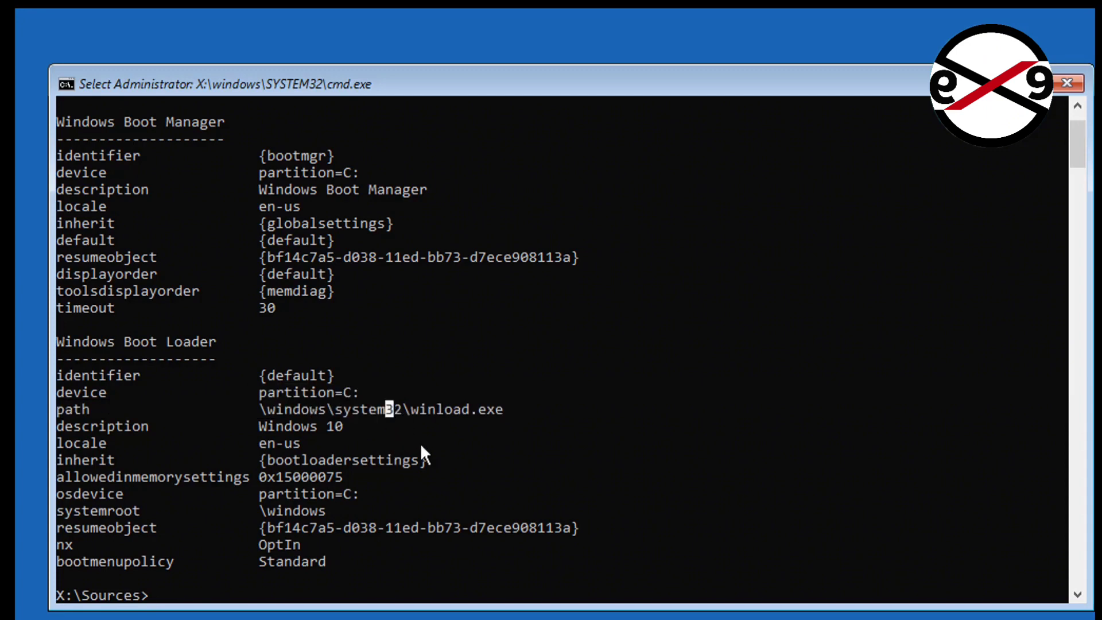
{"action": "mouse_move", "coordinate": [372, 188]}
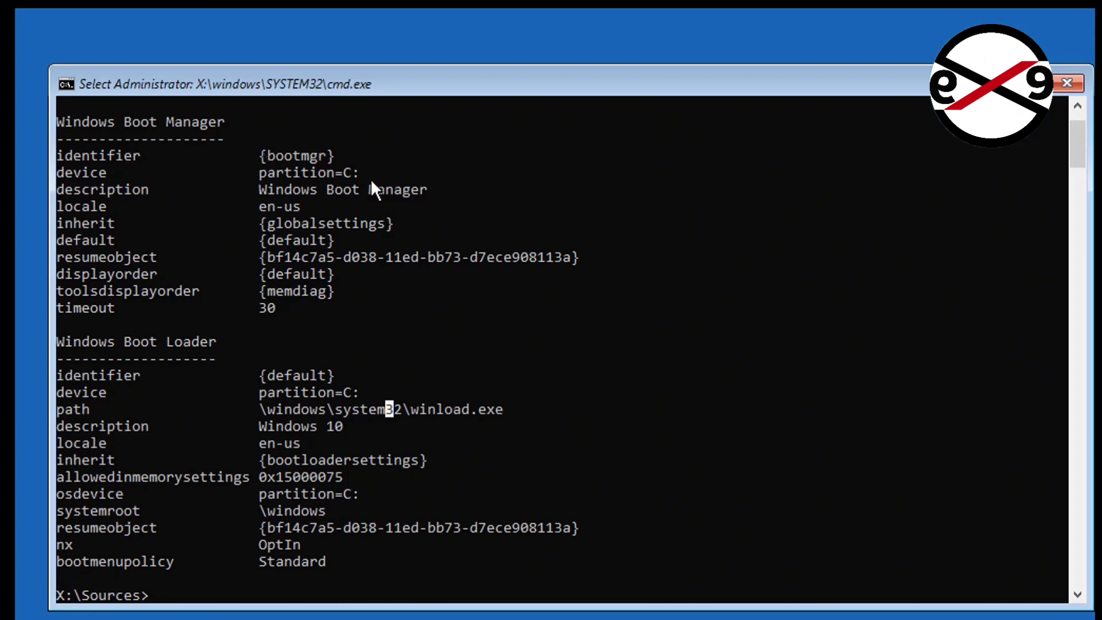
{"action": "mouse_move", "coordinate": [333, 512]}
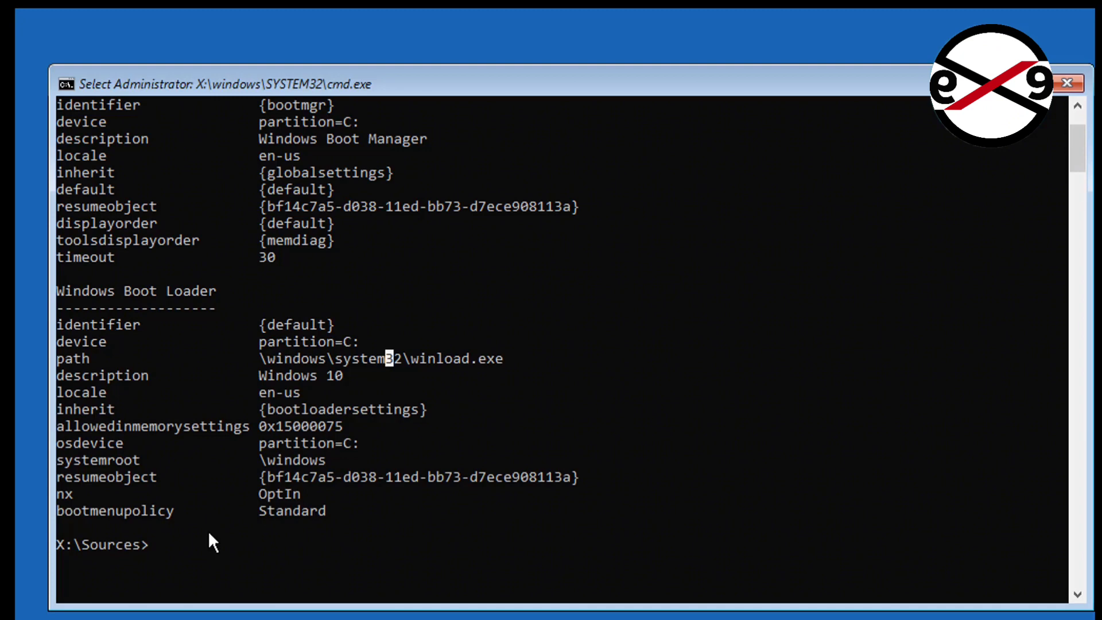
{"action": "mouse_move", "coordinate": [629, 482]}
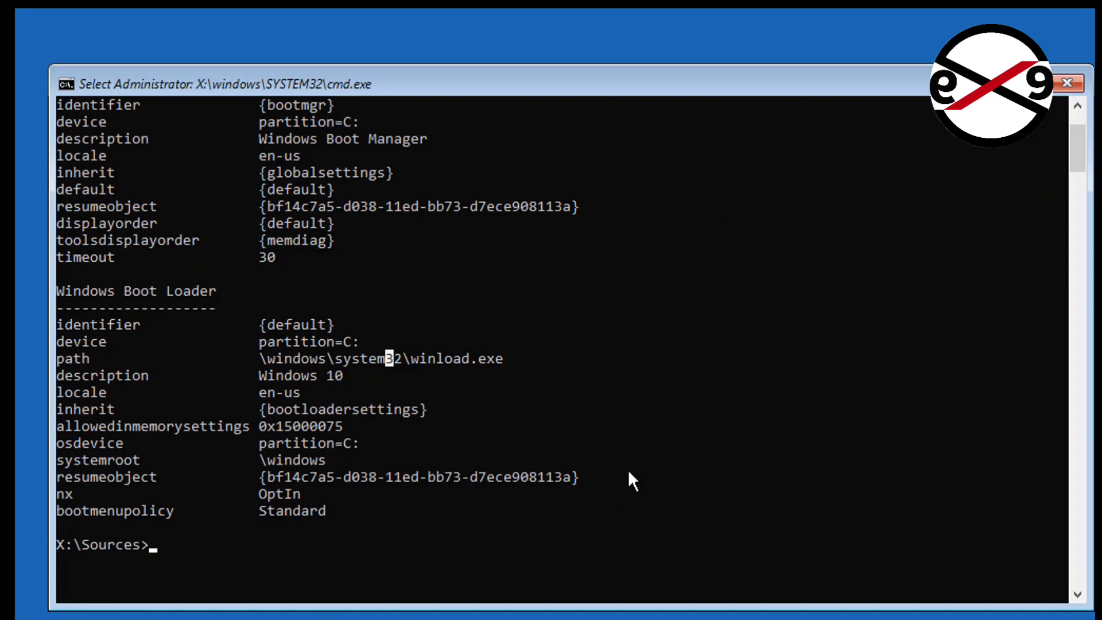
{"action": "type", "text": "bootrec"}
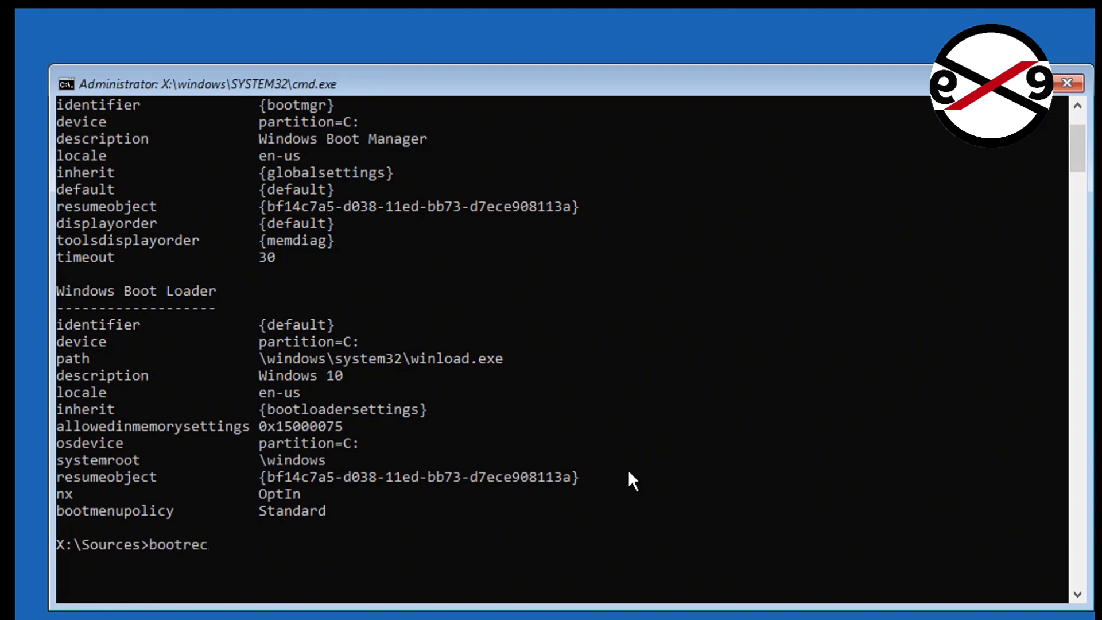
- Attempt bootrec /fixboot and update the system volume's boot code with bootsect /nt60 sys
{"action": "type", "text": "/fixmbr"}
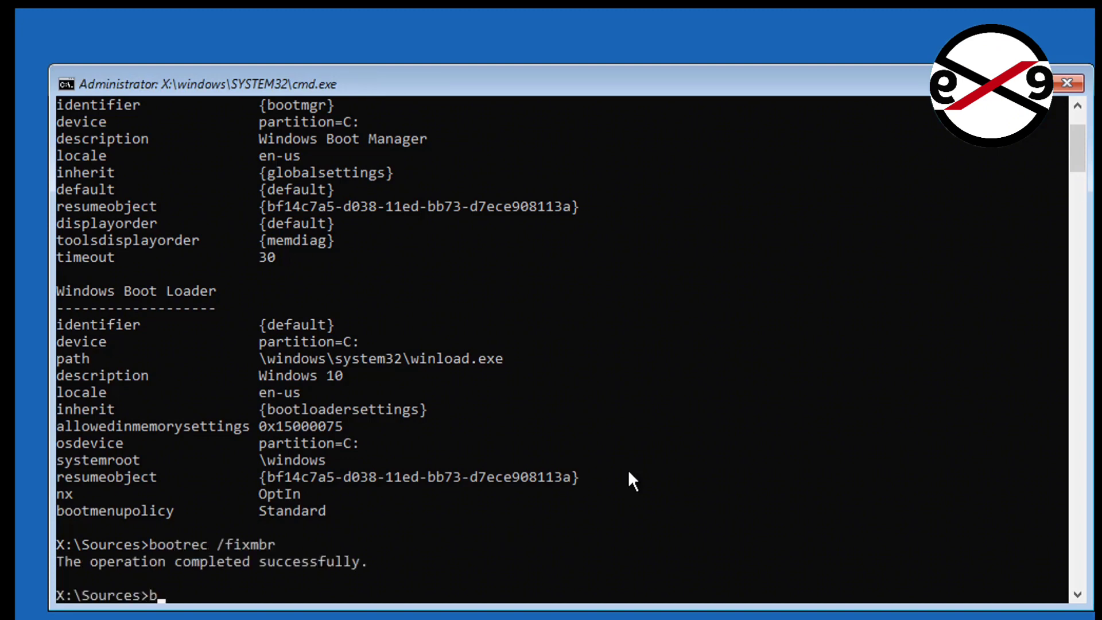
{"action": "type", "text": "ootrec /"}
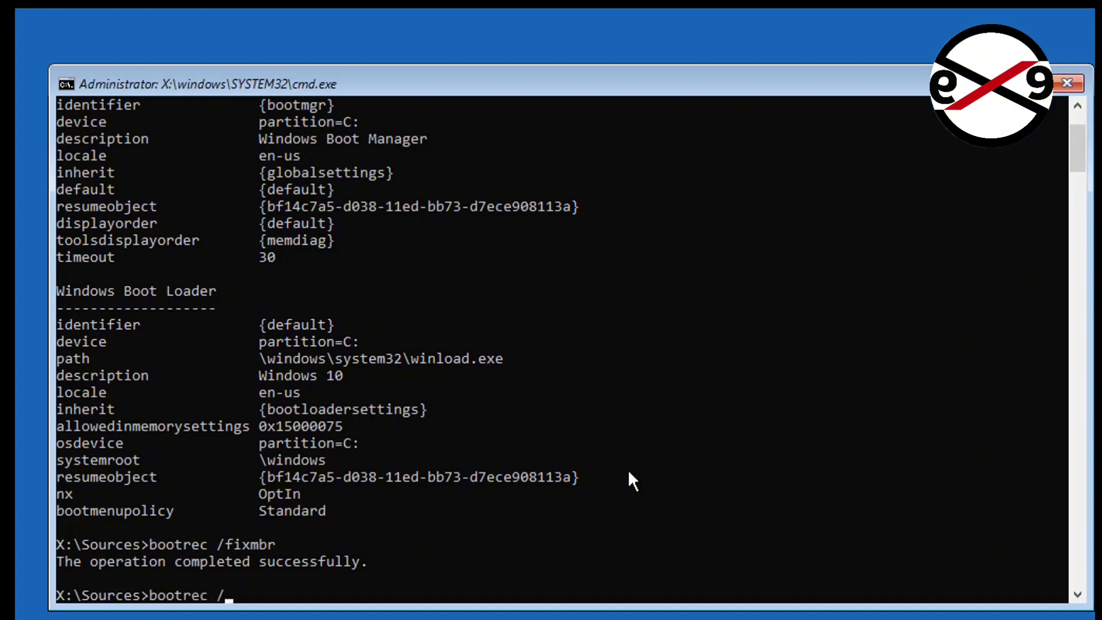
{"action": "type", "text": "fixboot"}
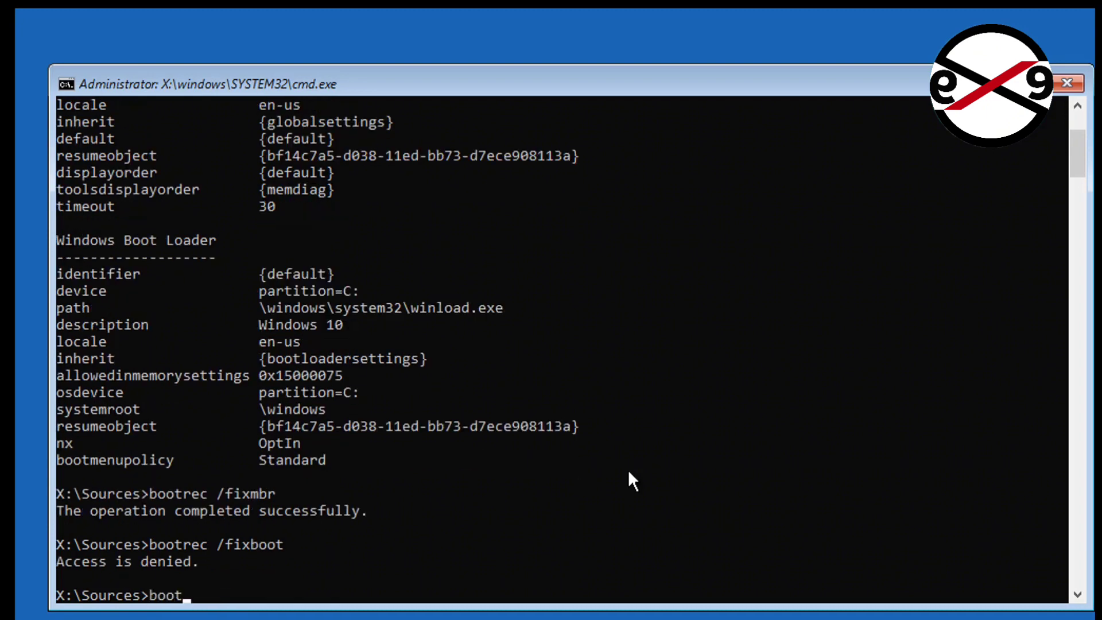
{"action": "type", "text": "sect"}
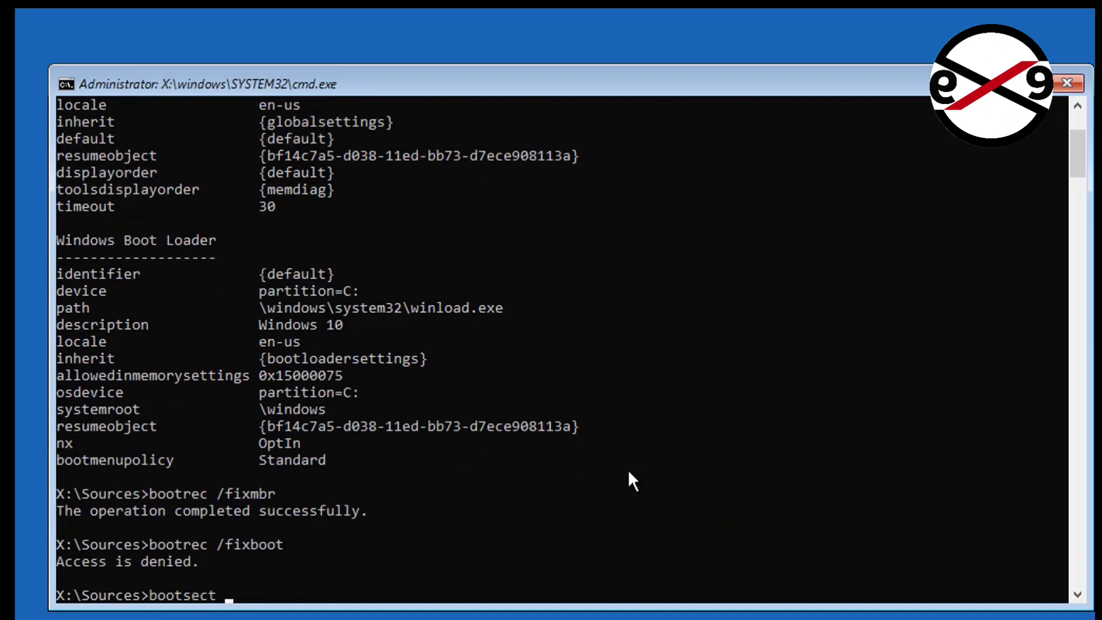
{"action": "type", "text": "/nt60 sys"}
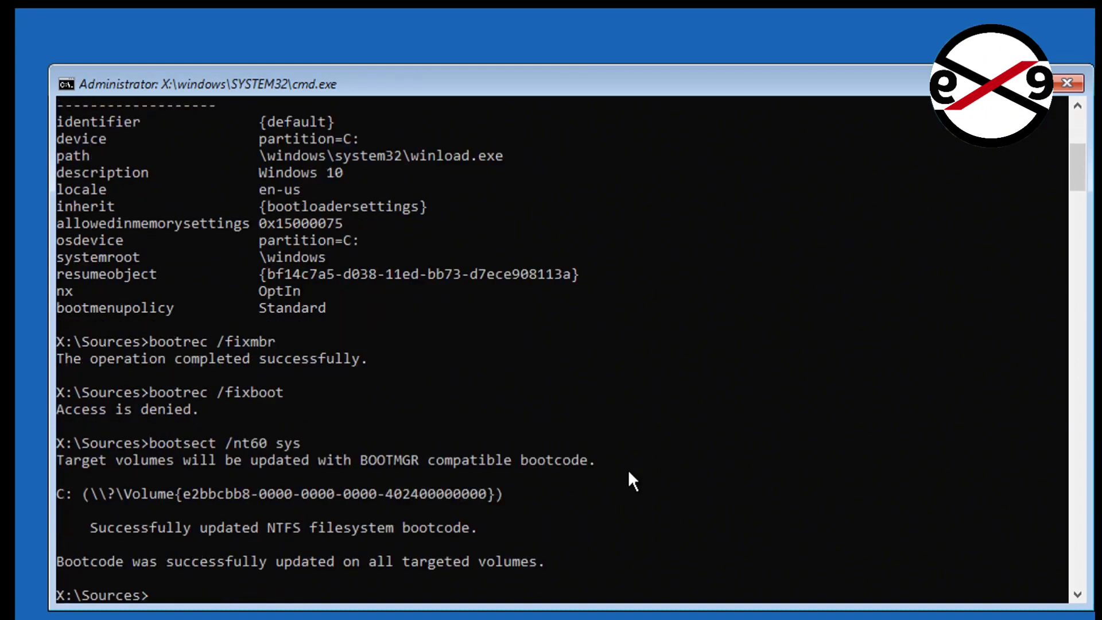
- Rerun bootrec /fixboot so the boot sector repair succeeds
{"action": "type", "text": "boo"}
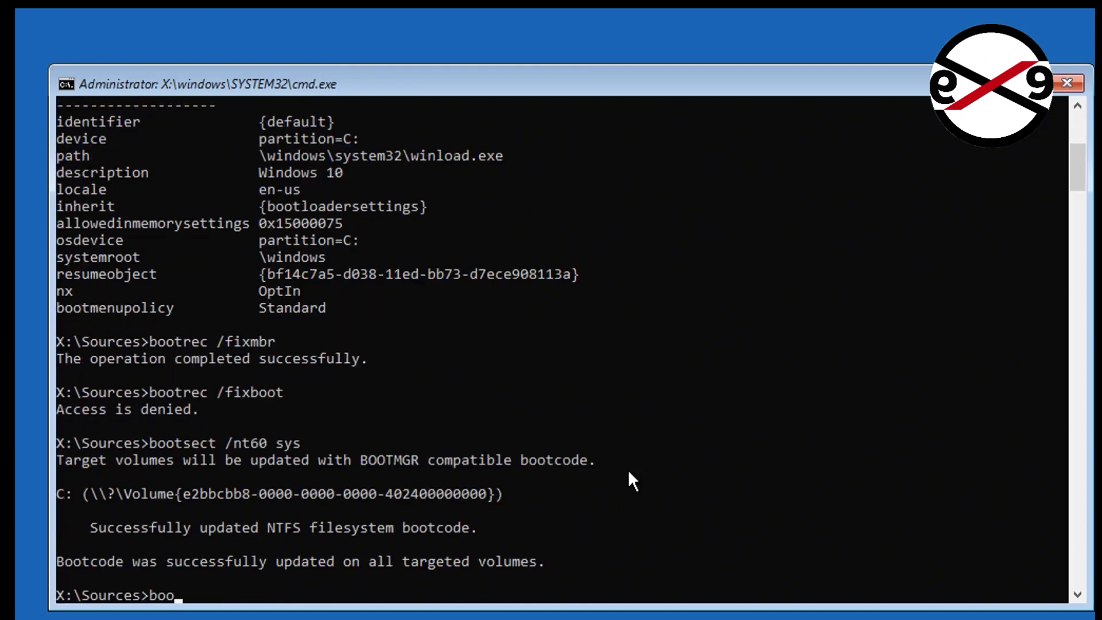
{"action": "type", "text": "trec /"}
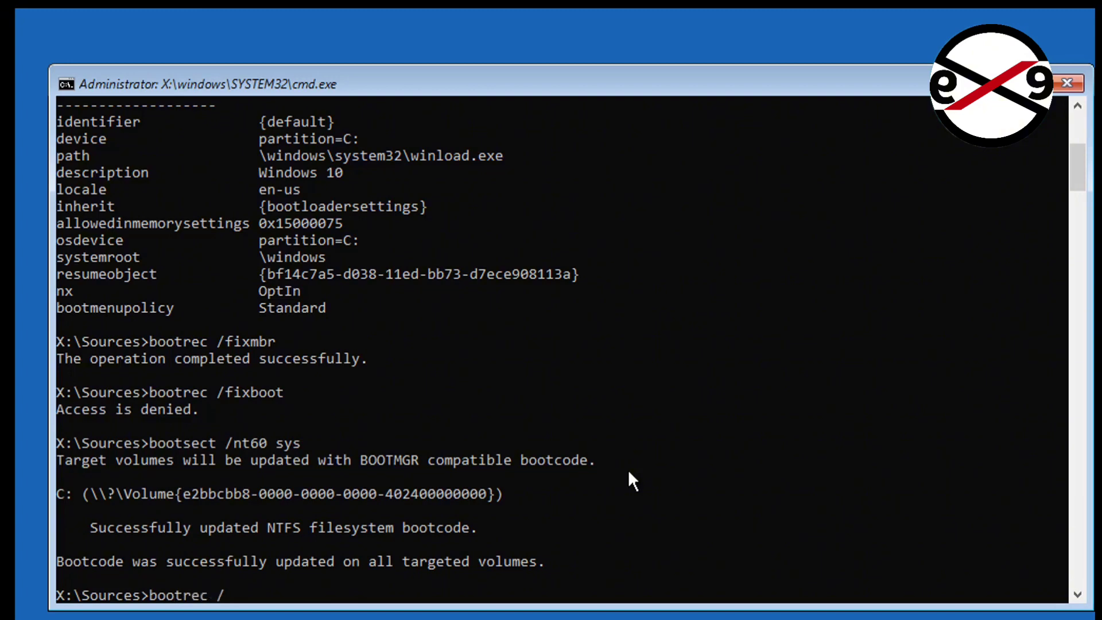
{"action": "type", "text": "fixboot"}
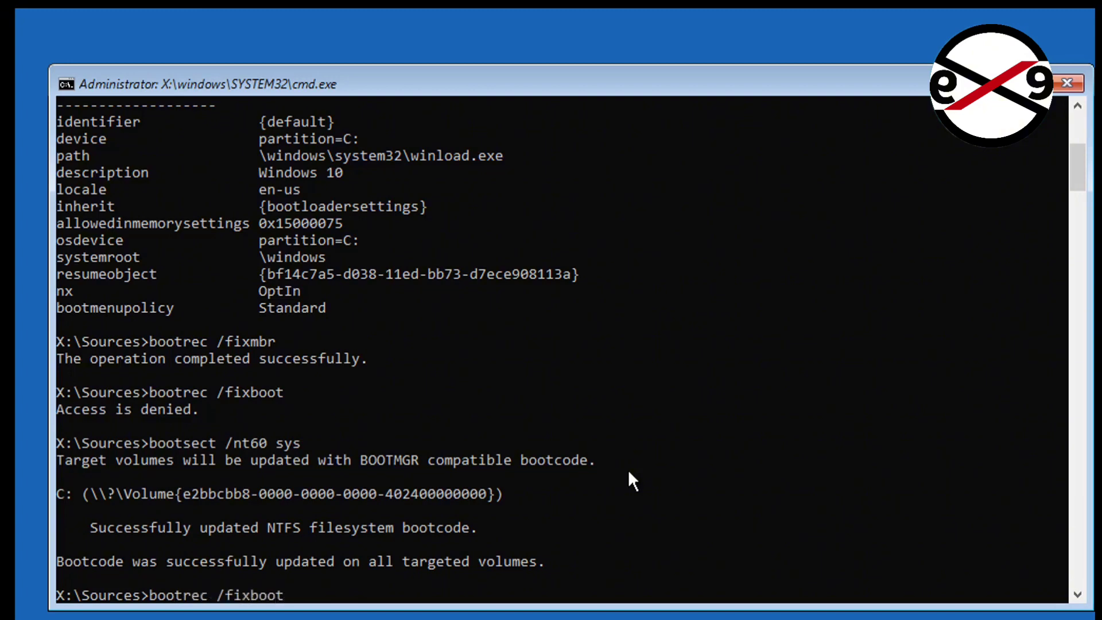
{"action": "key", "text": "Return"}
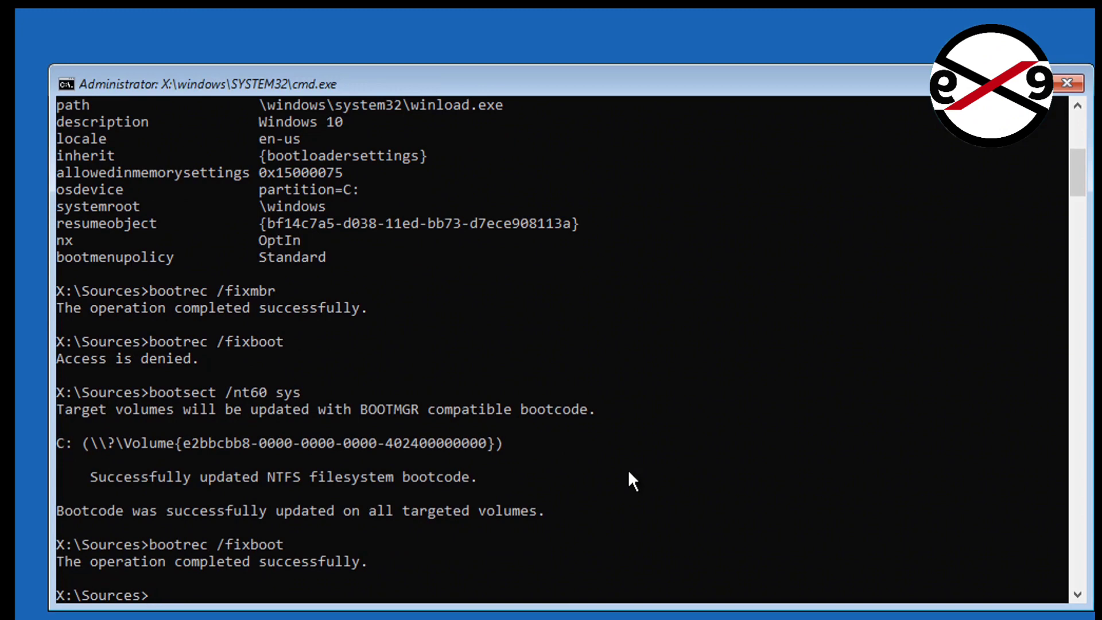
{"action": "mouse_move", "coordinate": [365, 576]}
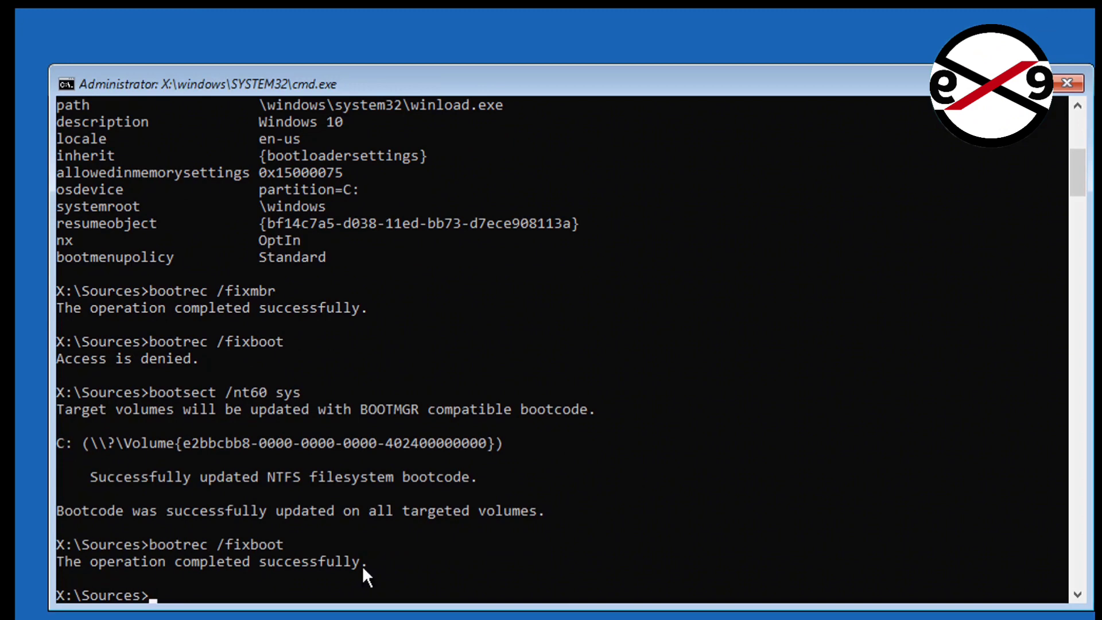
- Clear the hidden, read-only and system attributes on c:\boot\bcd with attrib
{"action": "type", "text": "a"}
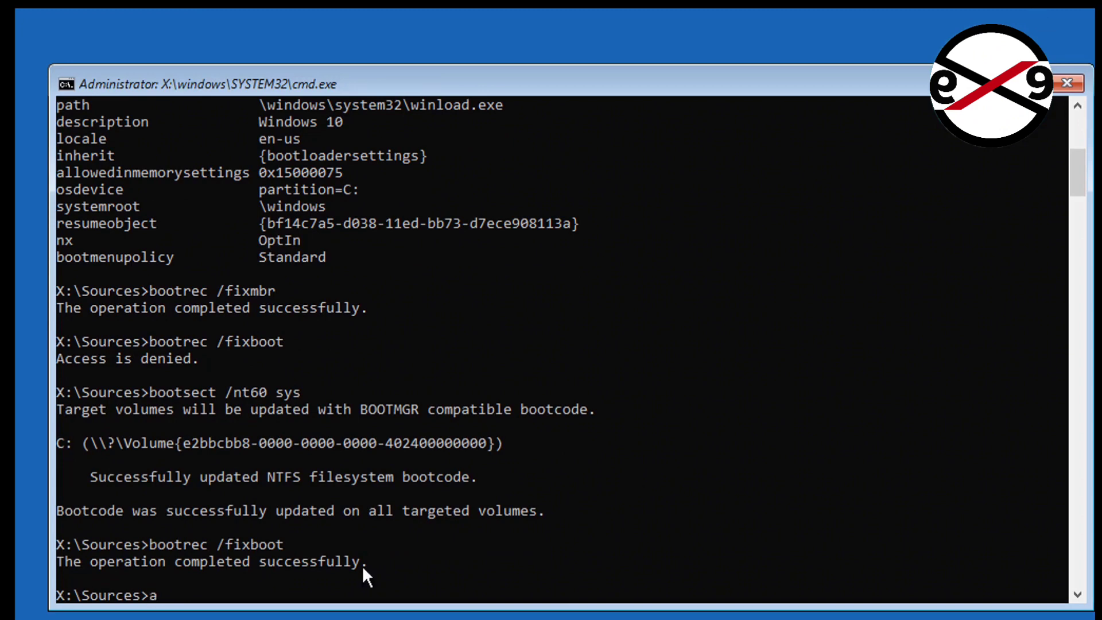
{"action": "type", "text": "ttrib c"}
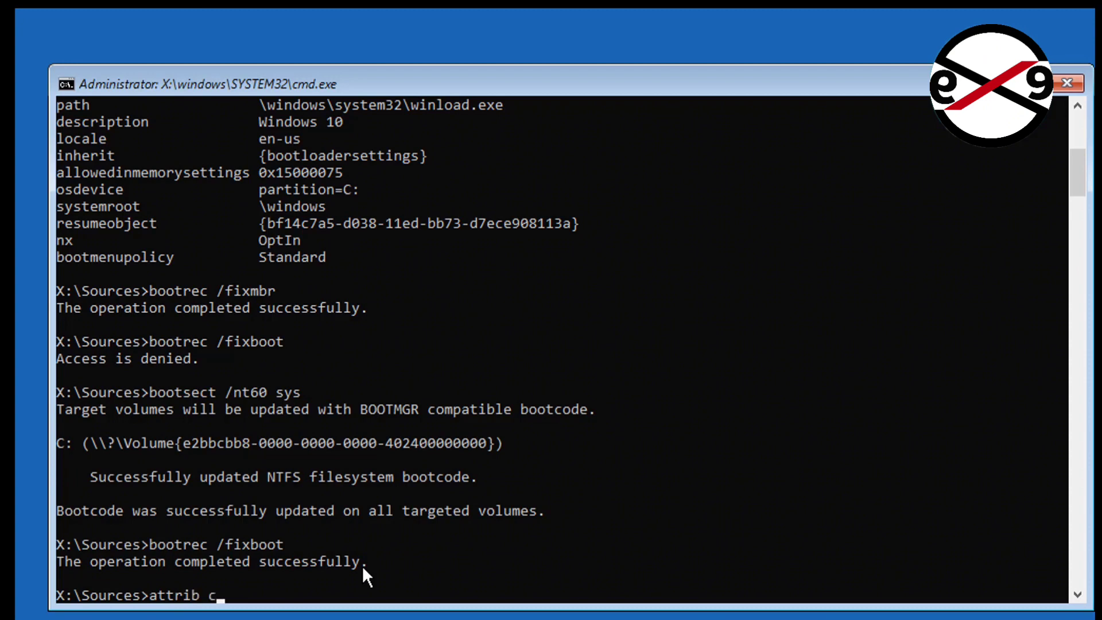
{"action": "type", "text": ":\\boot"}
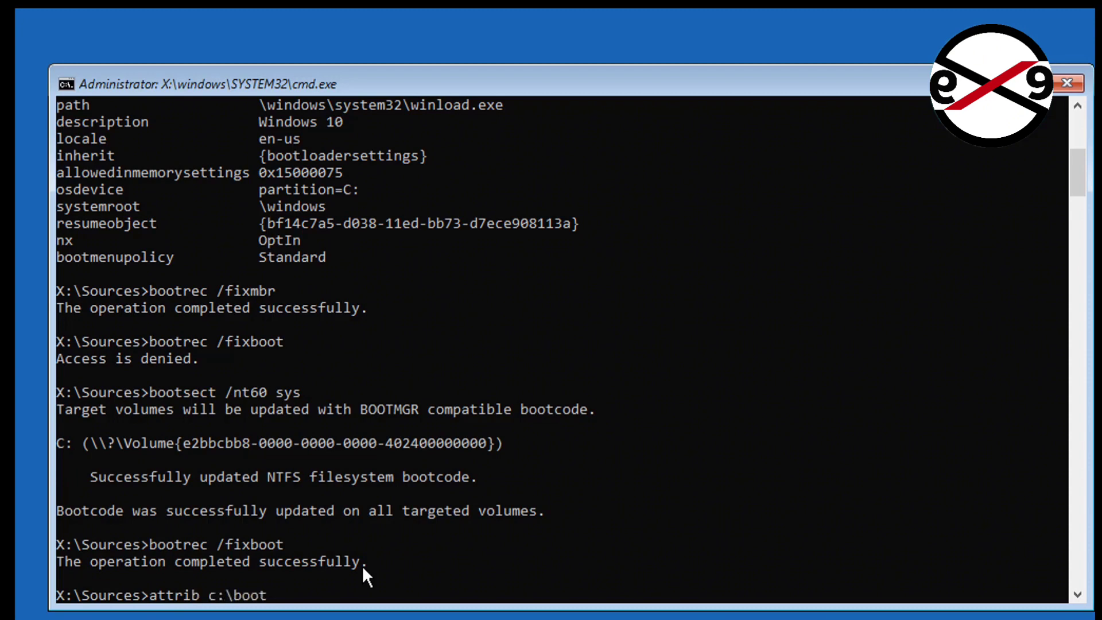
{"action": "type", "text": "\\bcd"}
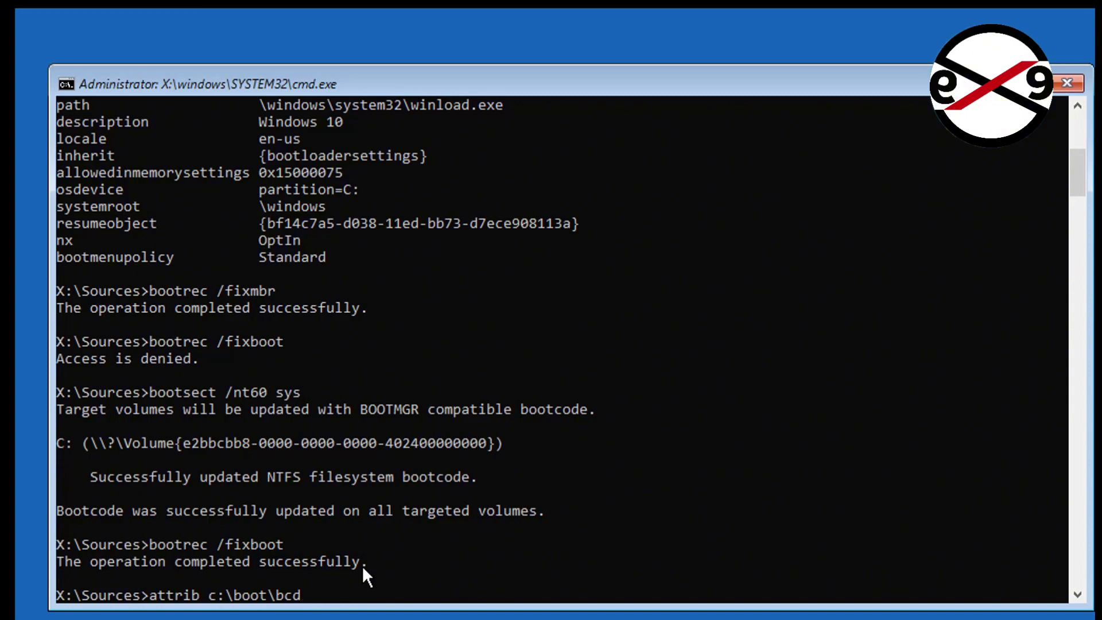
{"action": "type", "text": "-h"}
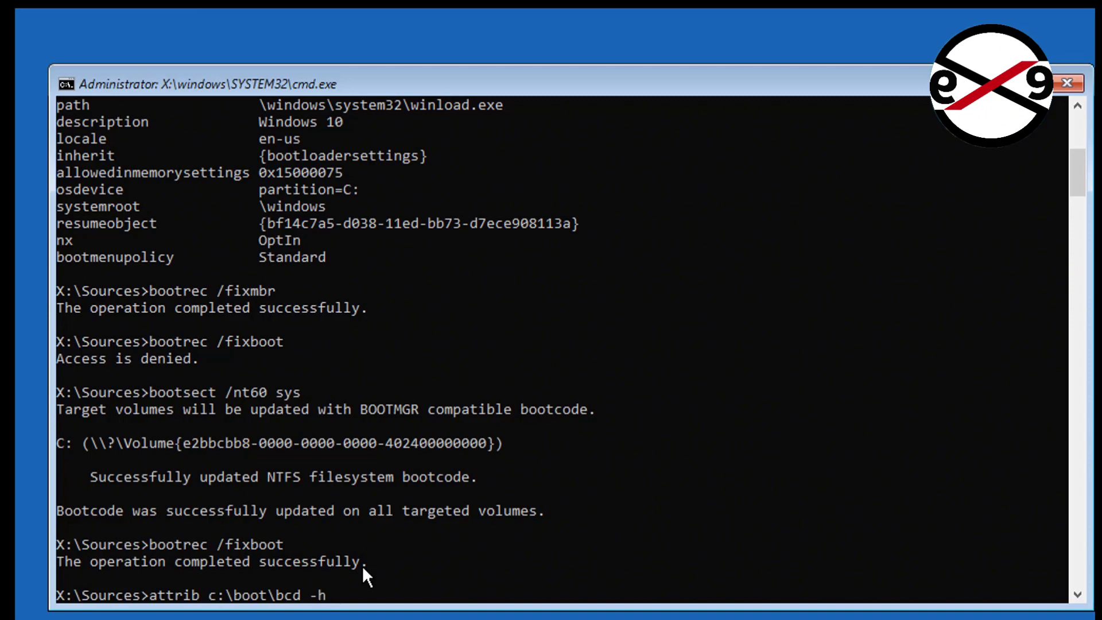
{"action": "type", "text": "-r -s"}
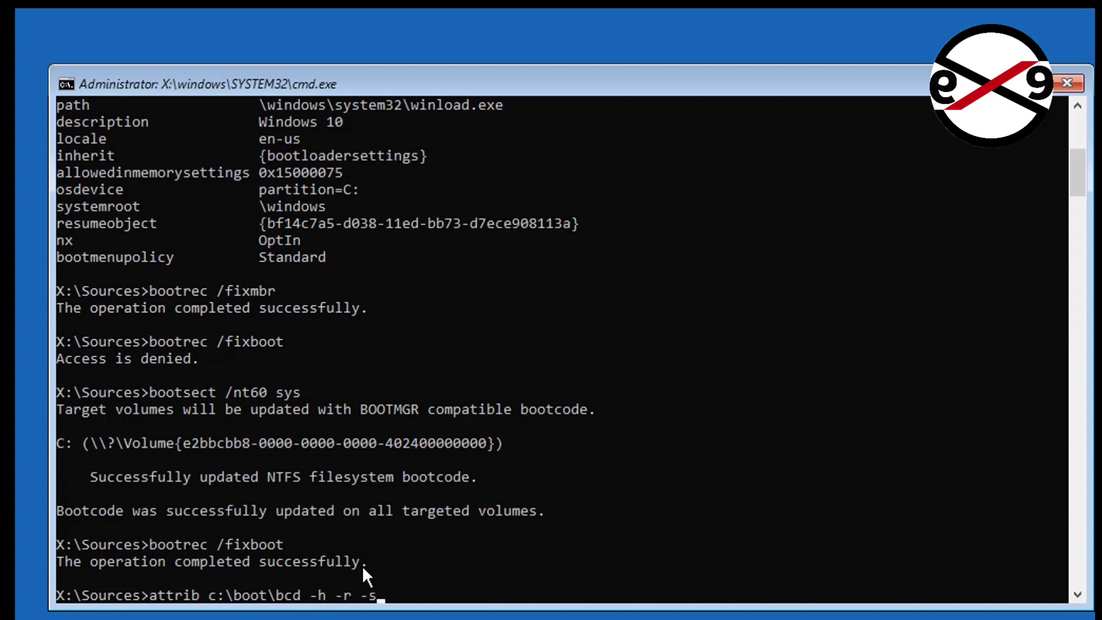
{"action": "key", "text": "Return"}
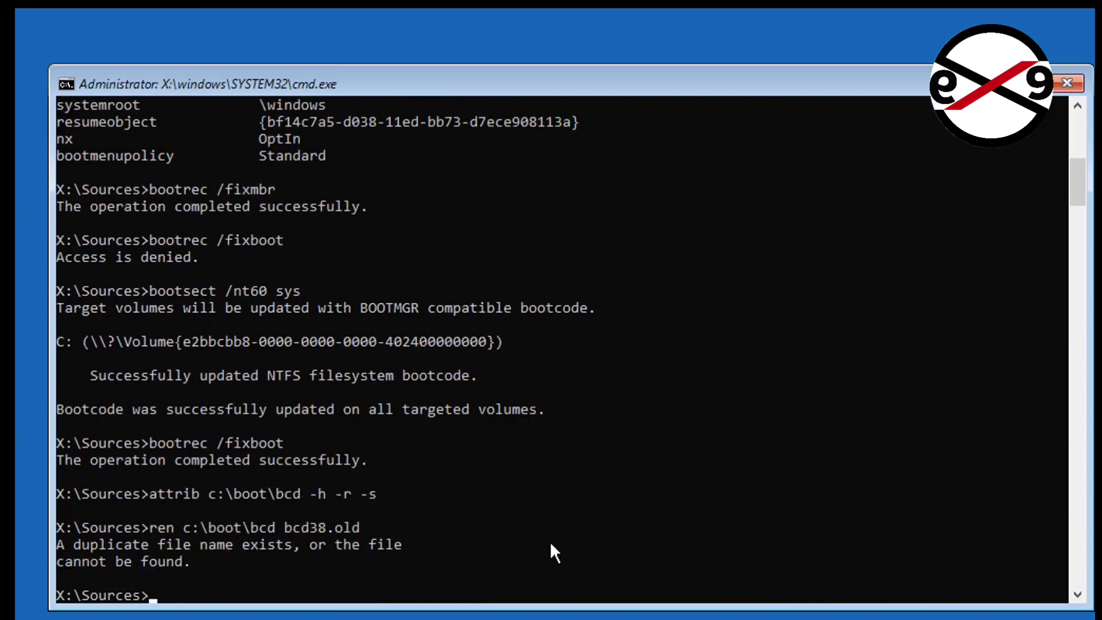
- Rename c:\boot\bcd to bcd48.old
{"action": "type", "text": "ren c:"}
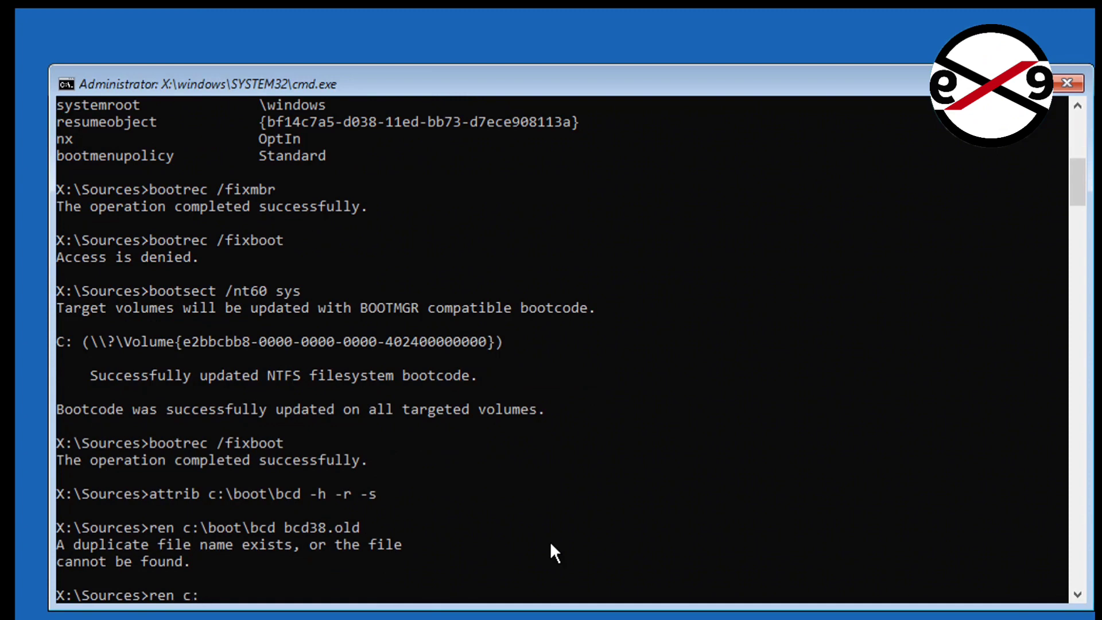
{"action": "type", "text": "\\boot"}
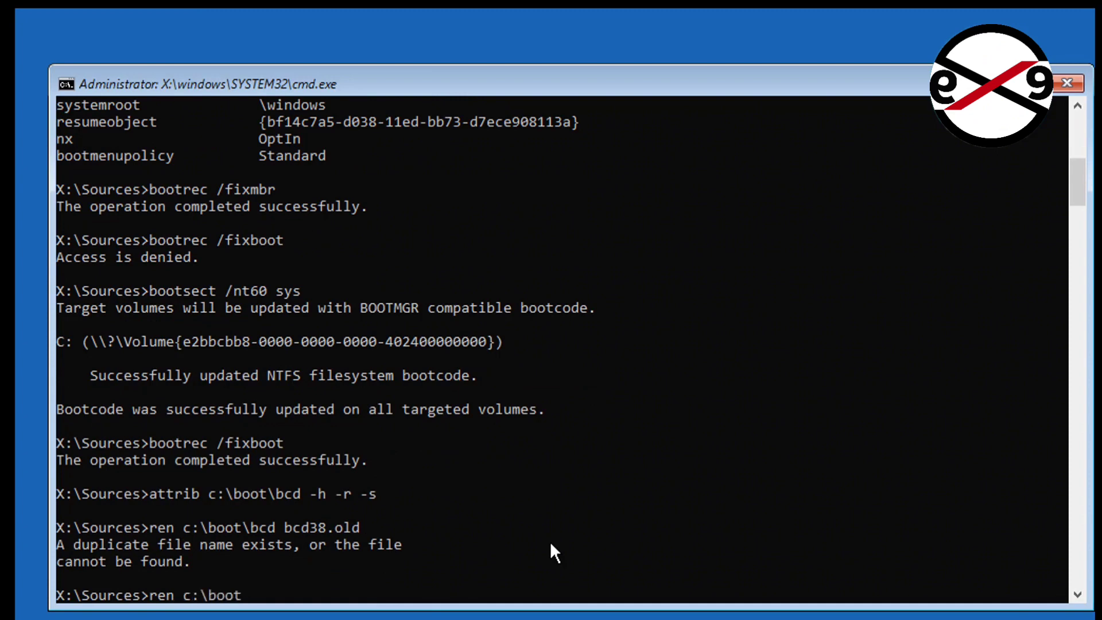
{"action": "type", "text": "\\bcd"}
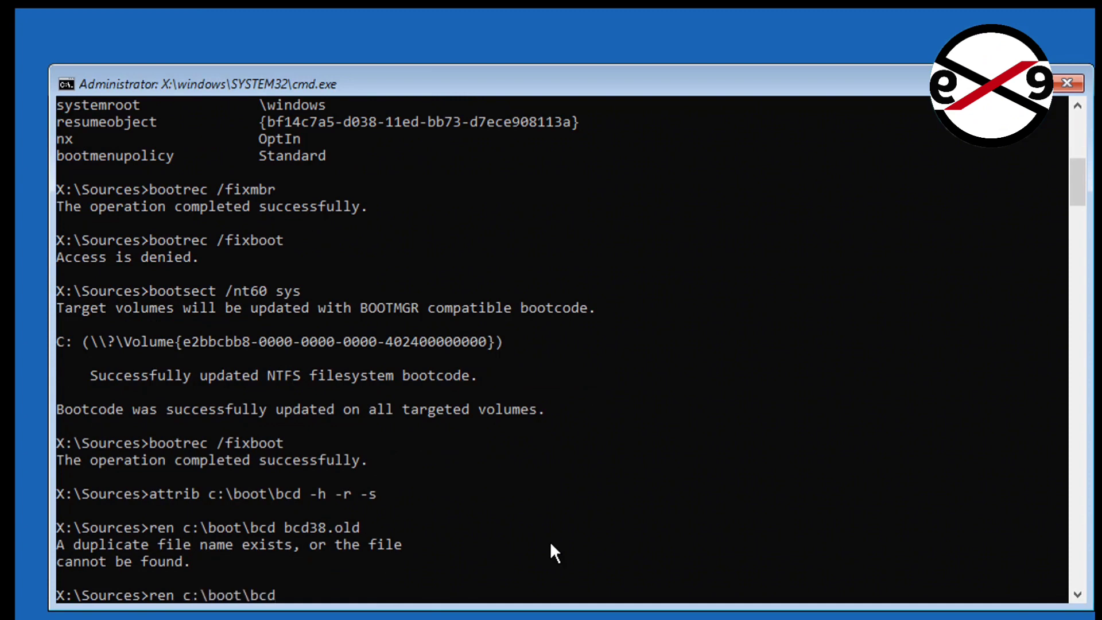
{"action": "type", "text": "bcd"}
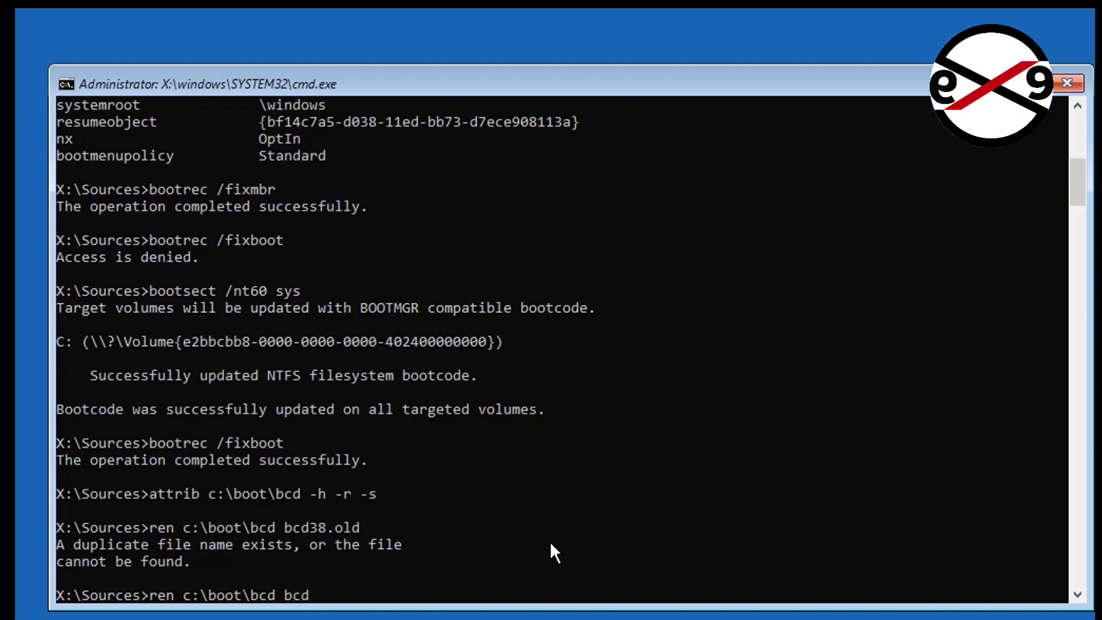
{"action": "type", "text": "48"}
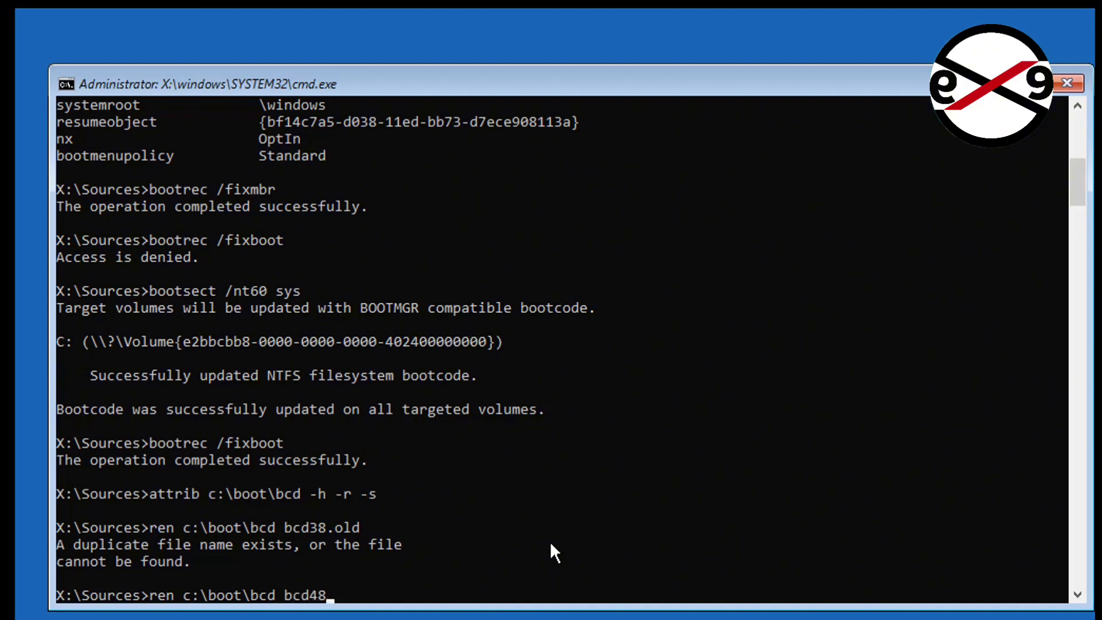
{"action": "type", "text": "."}
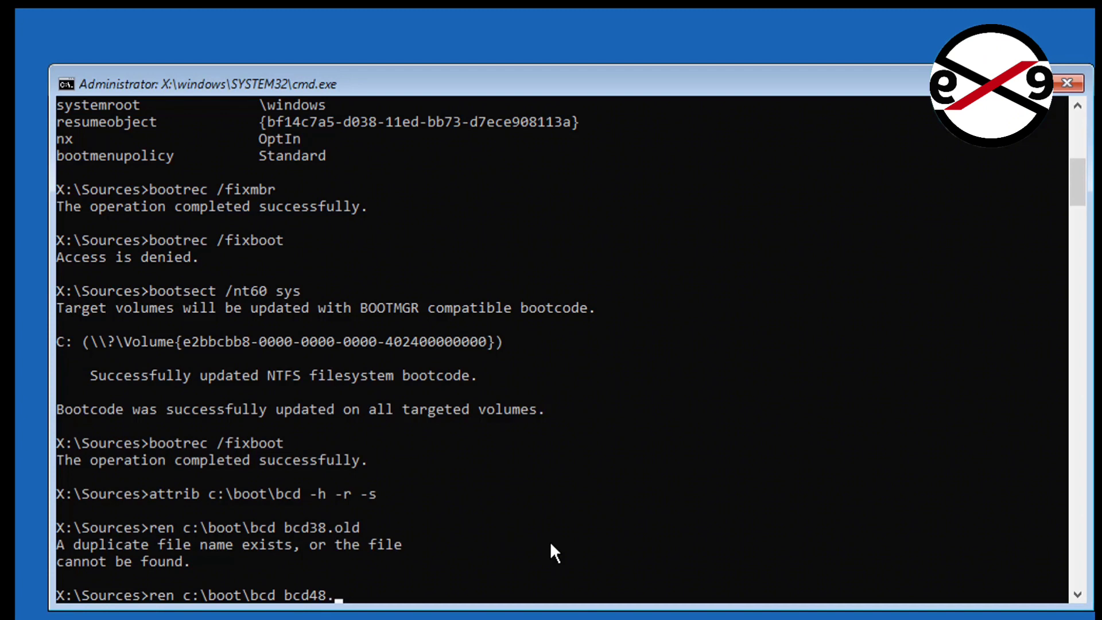
{"action": "type", "text": "old"}
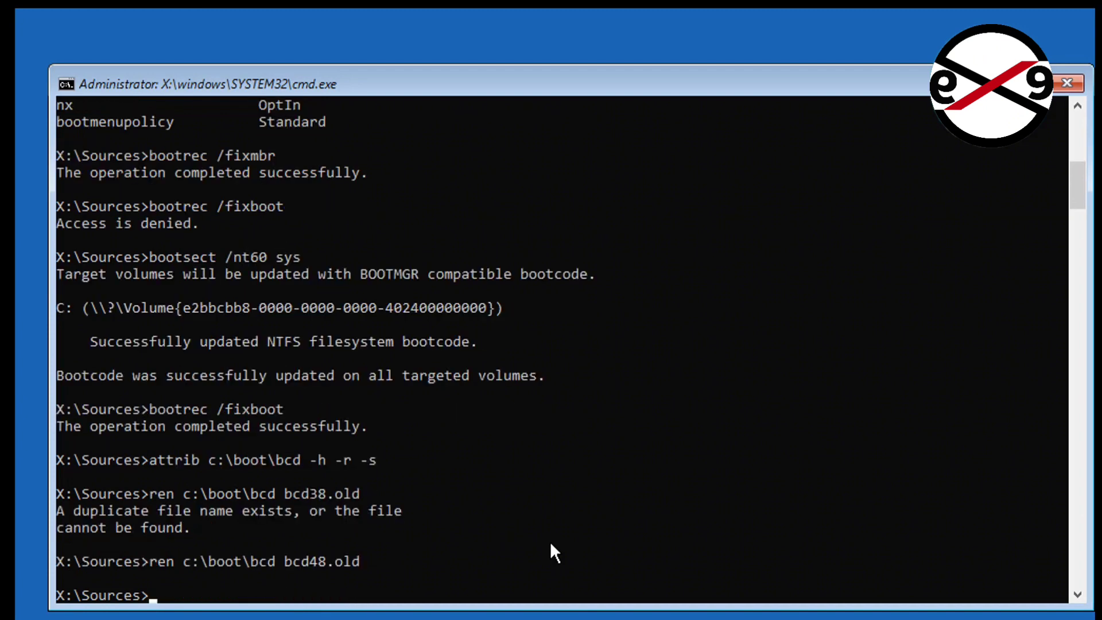
- Run bootrec /rebuildbcd and answer A to add the C:\Windows installation
{"action": "type", "text": "bootrec"}
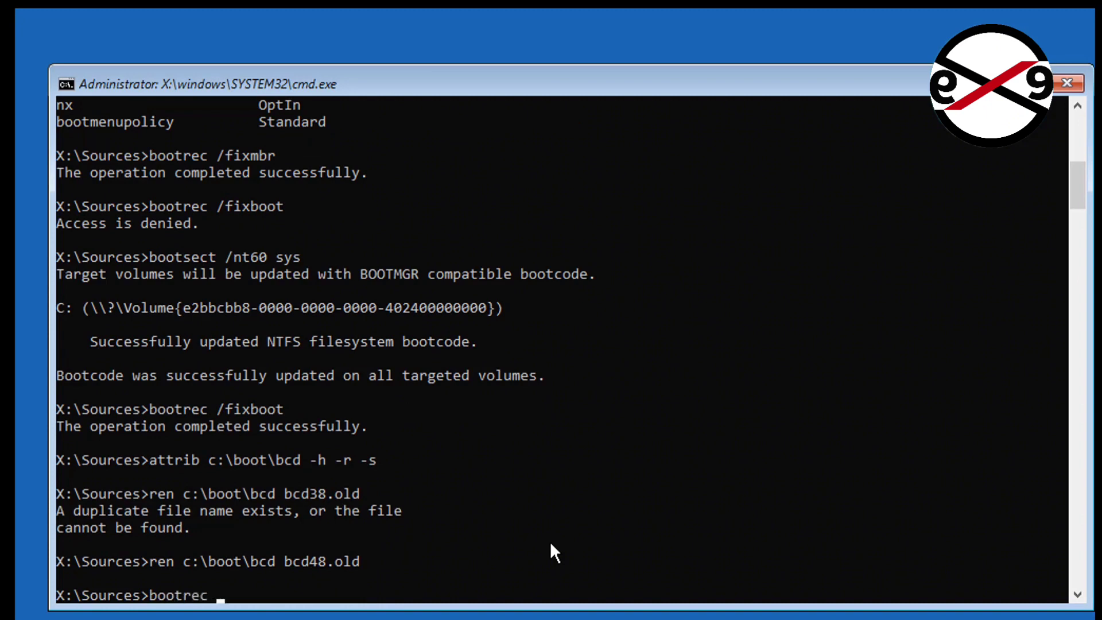
{"action": "type", "text": "/rebuildbcd"}
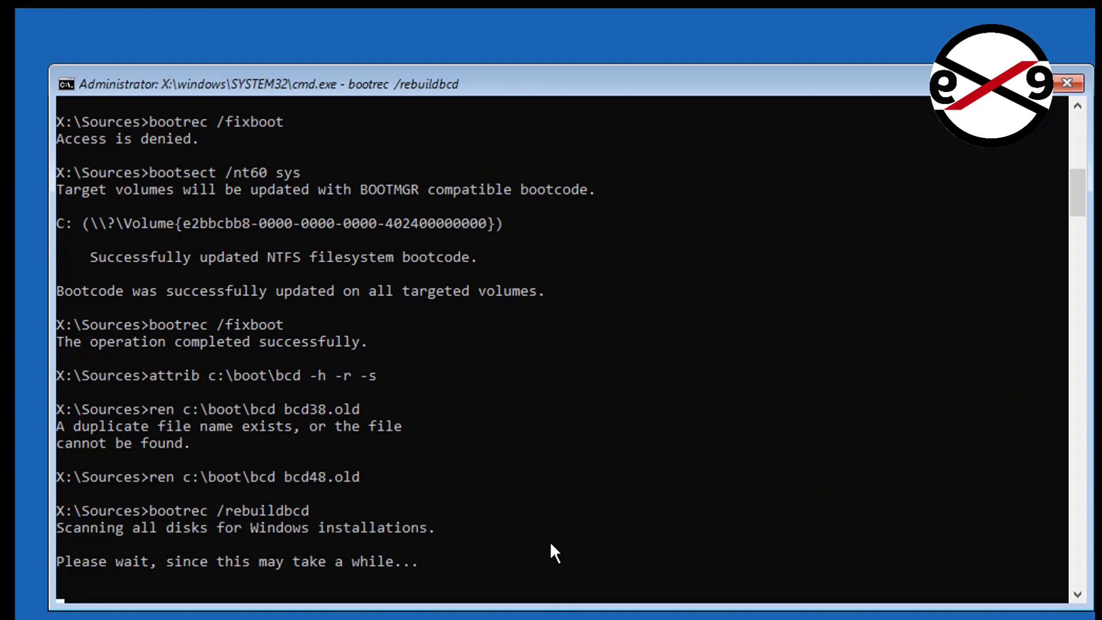
{"action": "scroll", "scroll_direction": "down", "scroll_amount": 3}
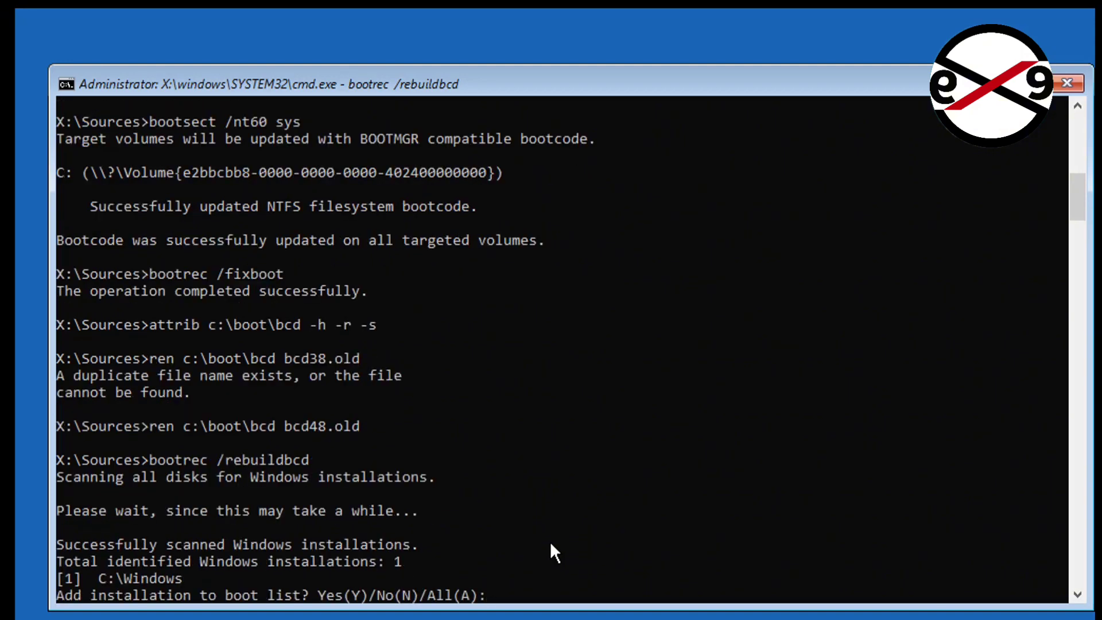
{"action": "type", "text": "A"}
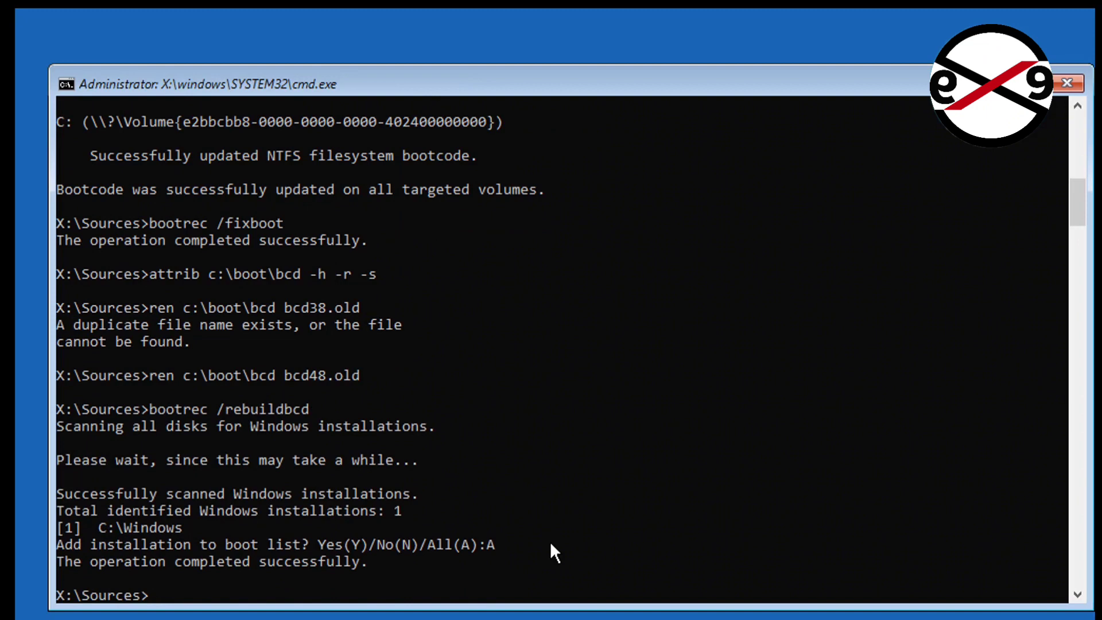
{"action": "type", "text": "bcdboot c:\\windo"}
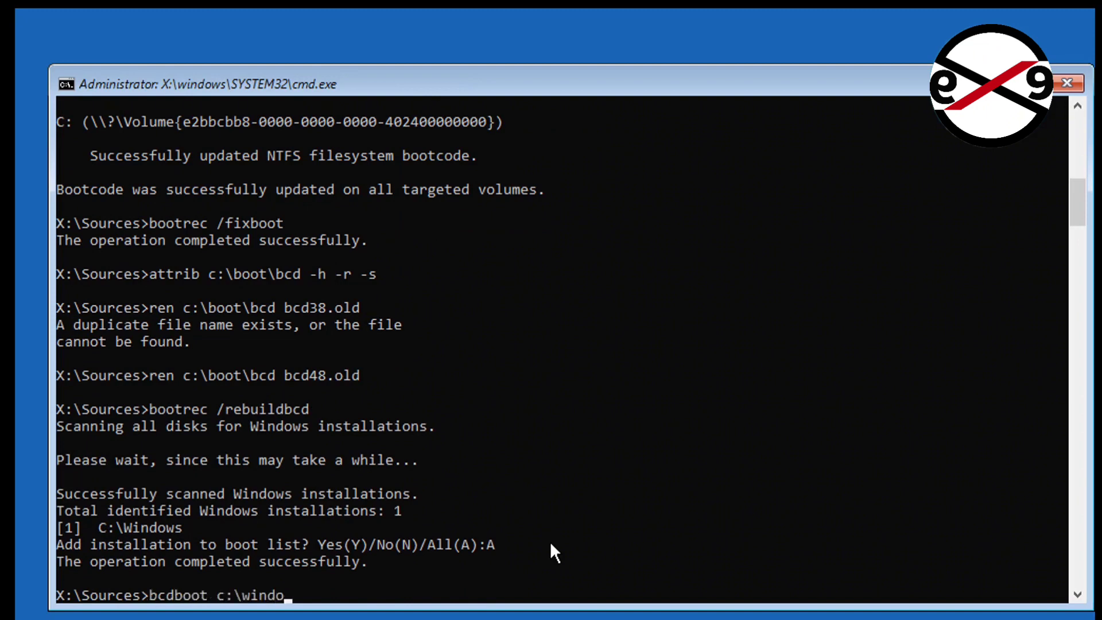
- Run bcdboot c:\windows /s c: /f all, then exit the Command Prompt
{"action": "type", "text": "ws /s"}
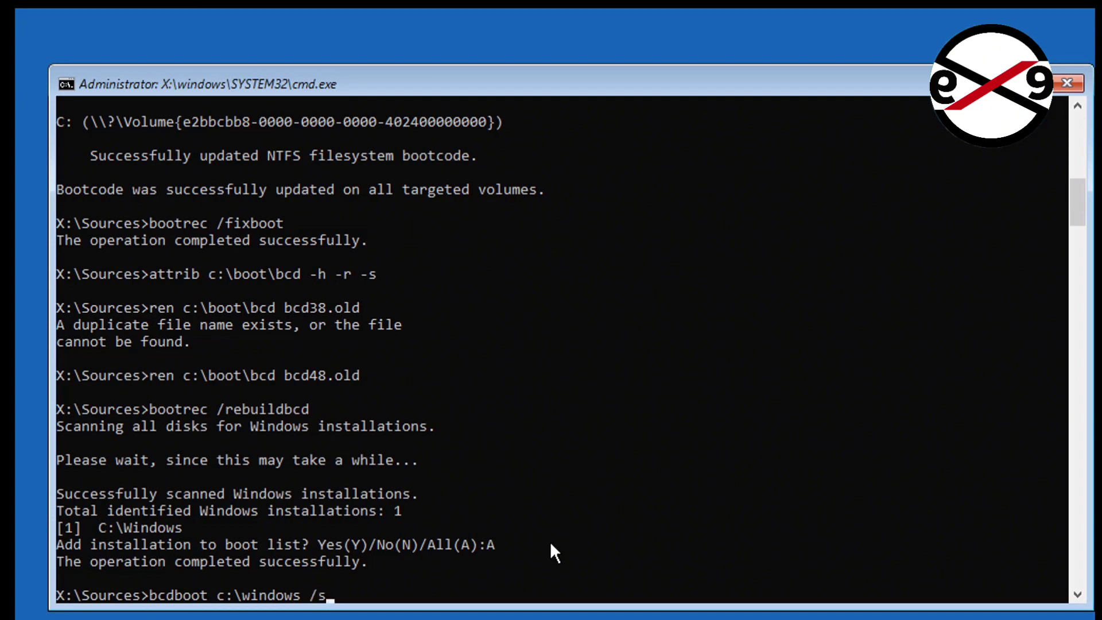
{"action": "type", "text": "c:"}
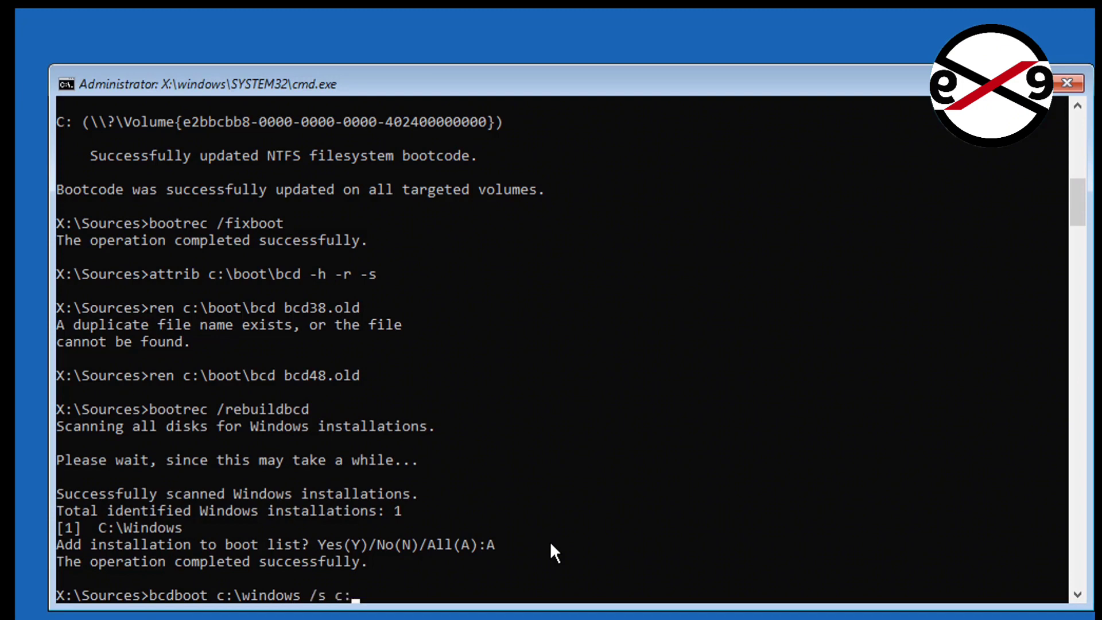
{"action": "type", "text": "/f"}
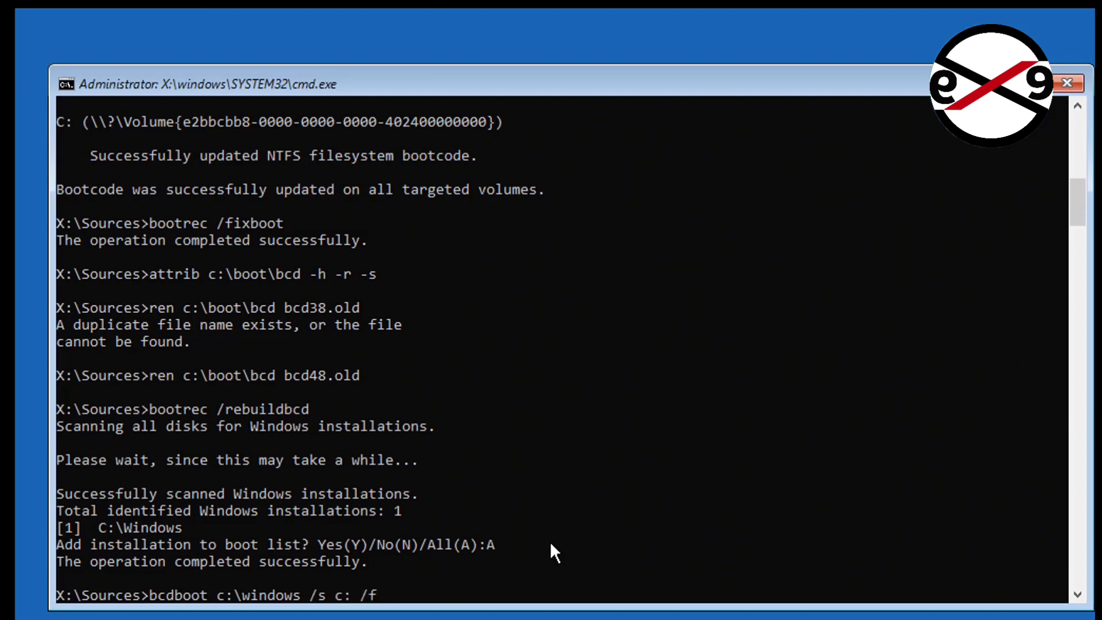
{"action": "type", "text": "all"}
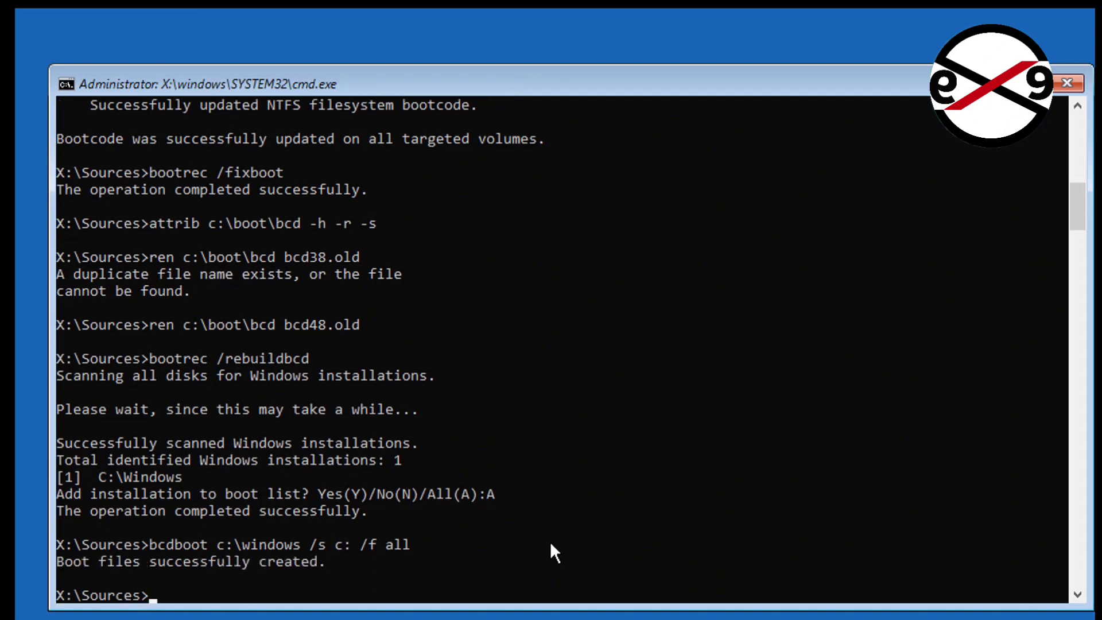
{"action": "mouse_move", "coordinate": [422, 605]}
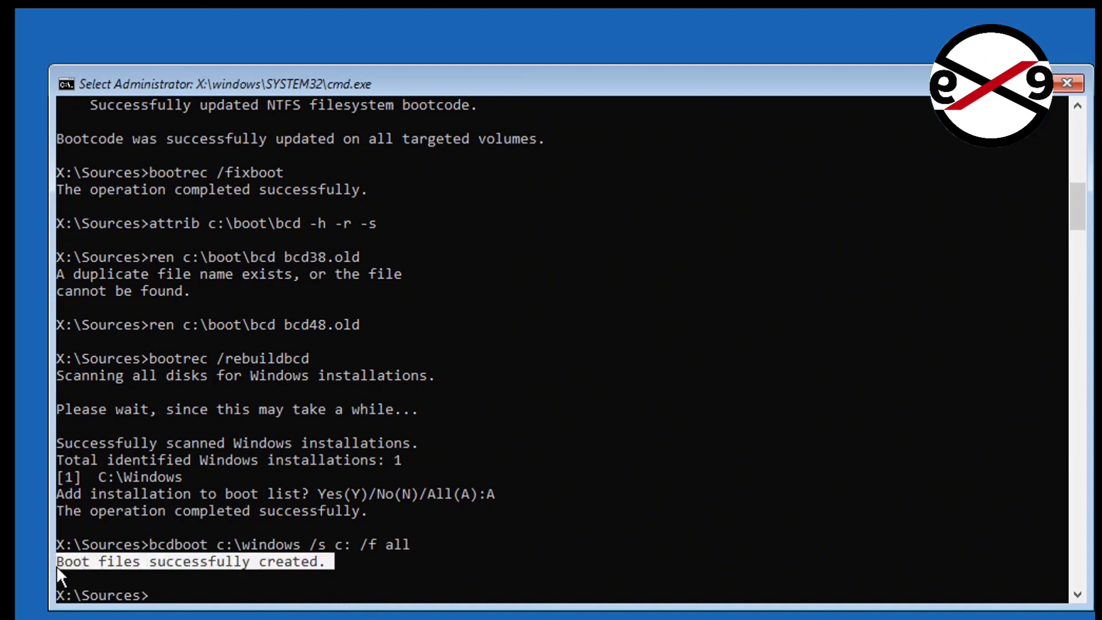
{"action": "type", "text": "ex"}
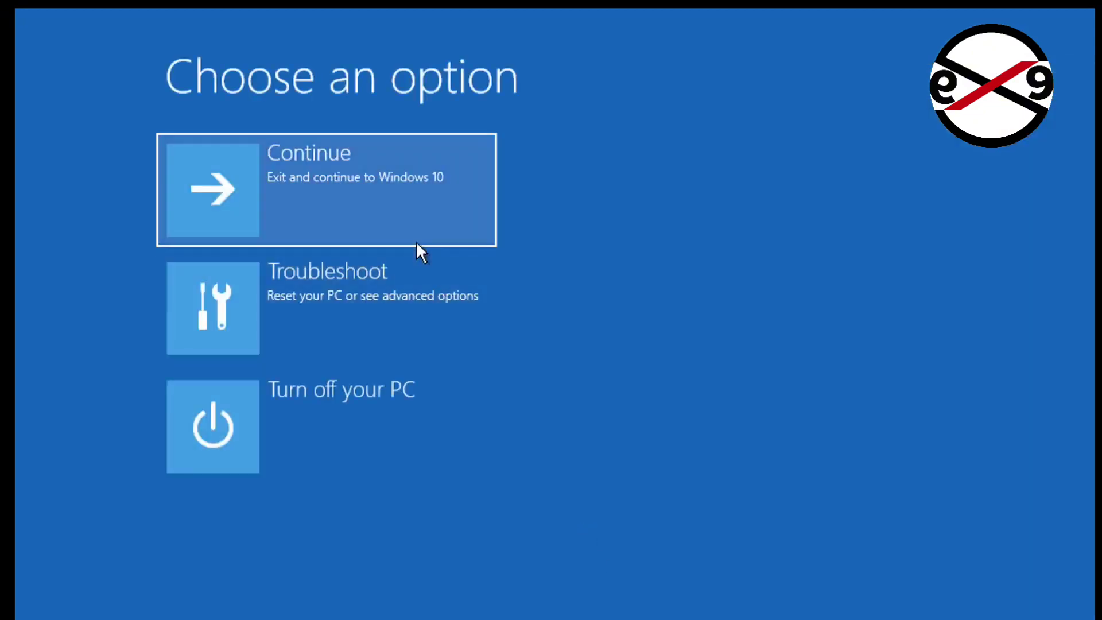
- Choose Continue to exit recovery and boot into Windows 10
{"action": "left_click", "coordinate": [325, 189]}
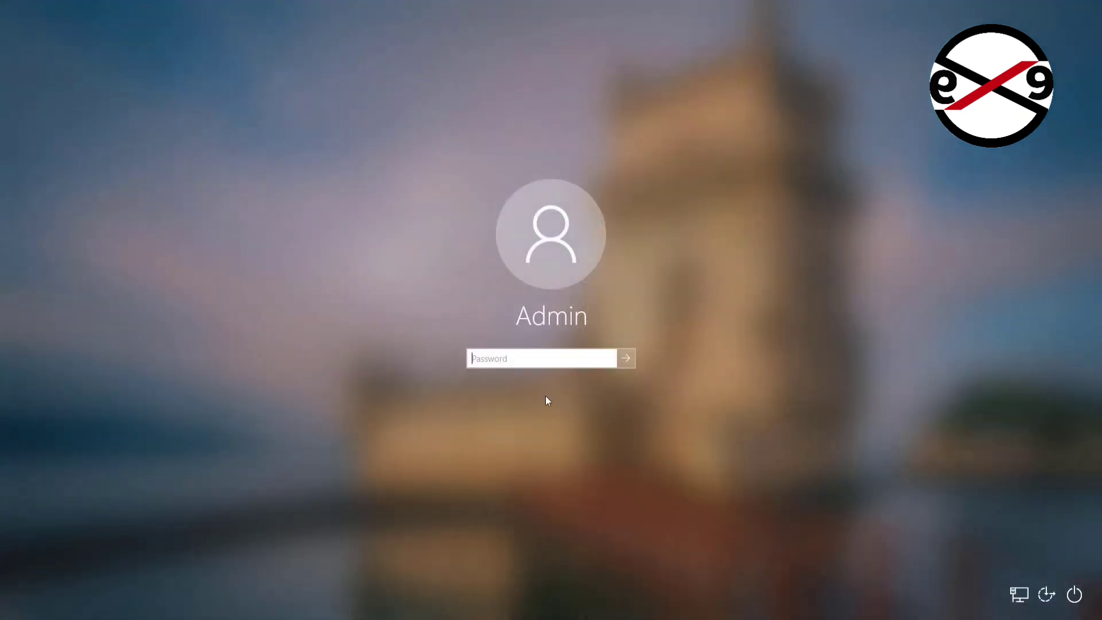
- Enter the Admin password on the lock screen and sign in
{"action": "type", "text": "••"}
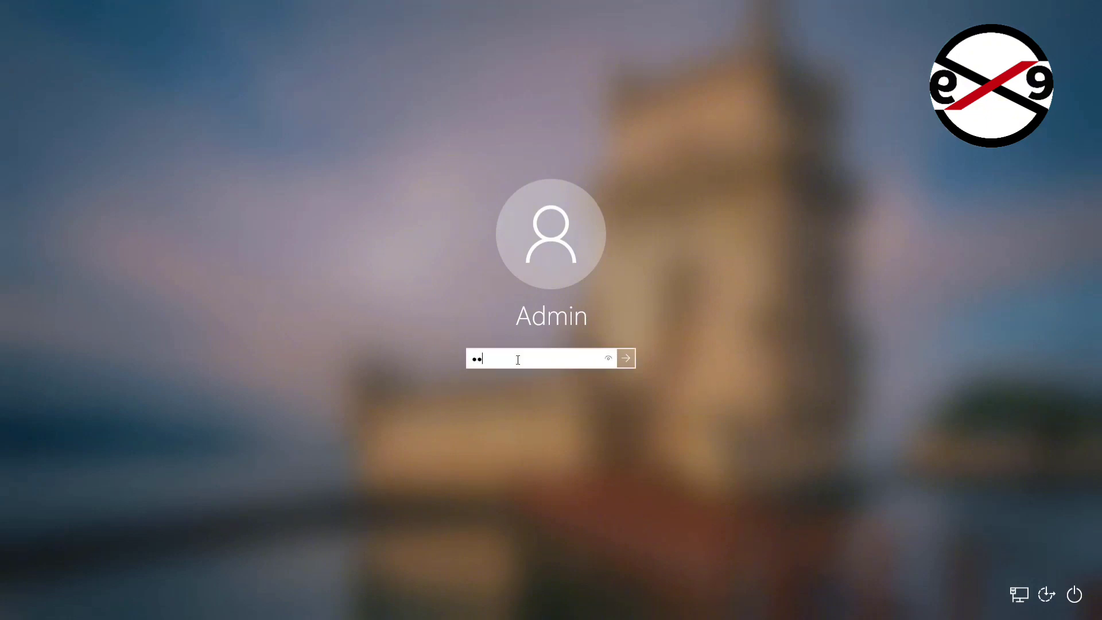
{"action": "left_click", "coordinate": [624, 358]}
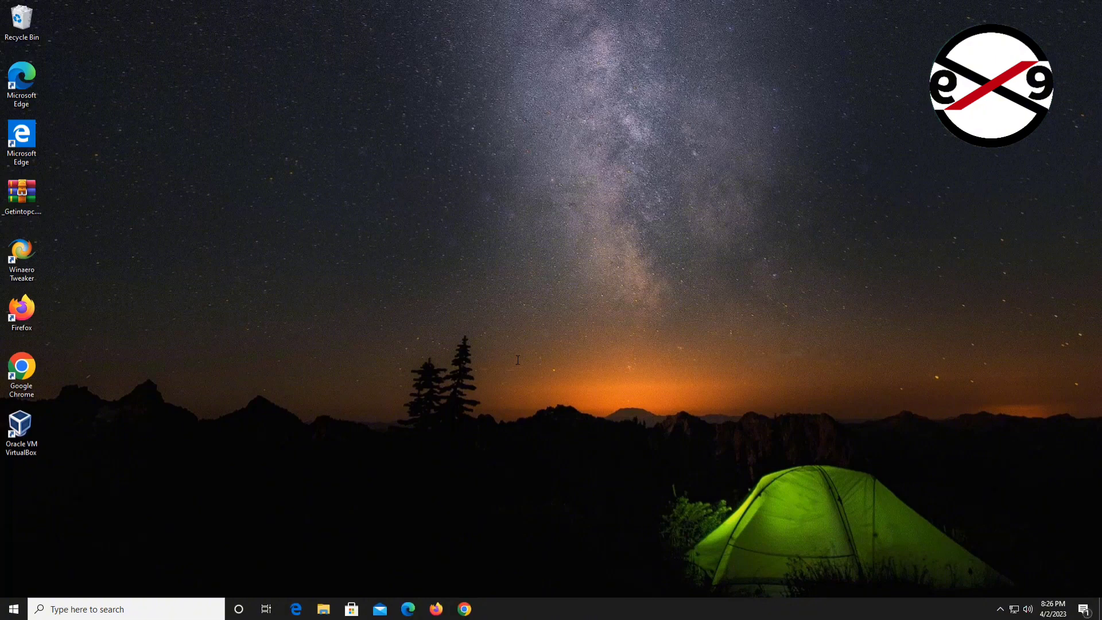
{"action": "mouse_move", "coordinate": [573, 386]}
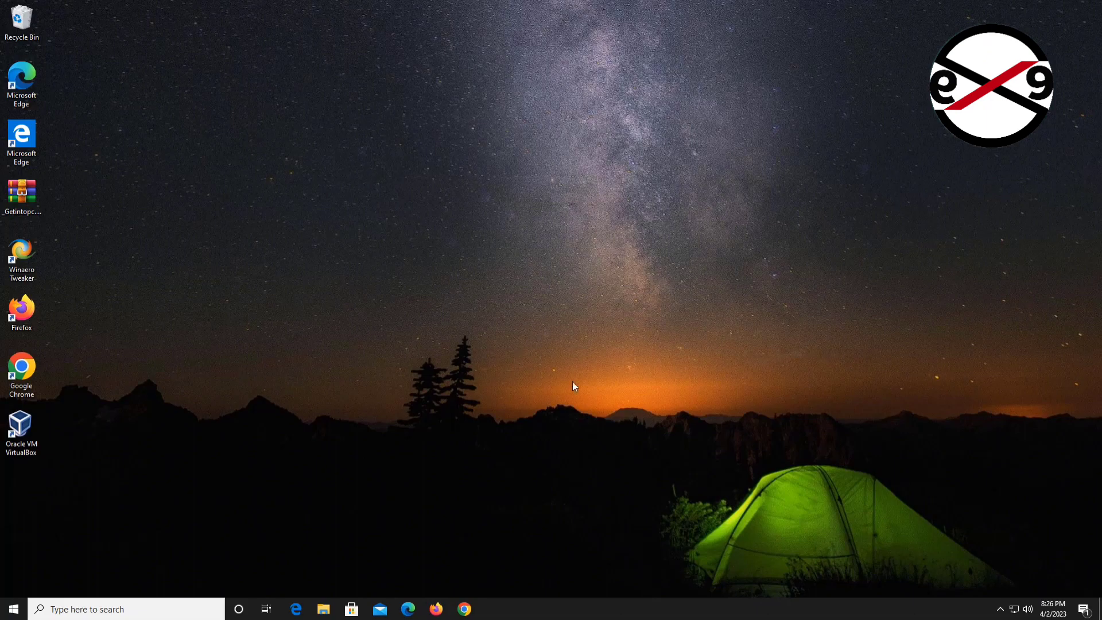